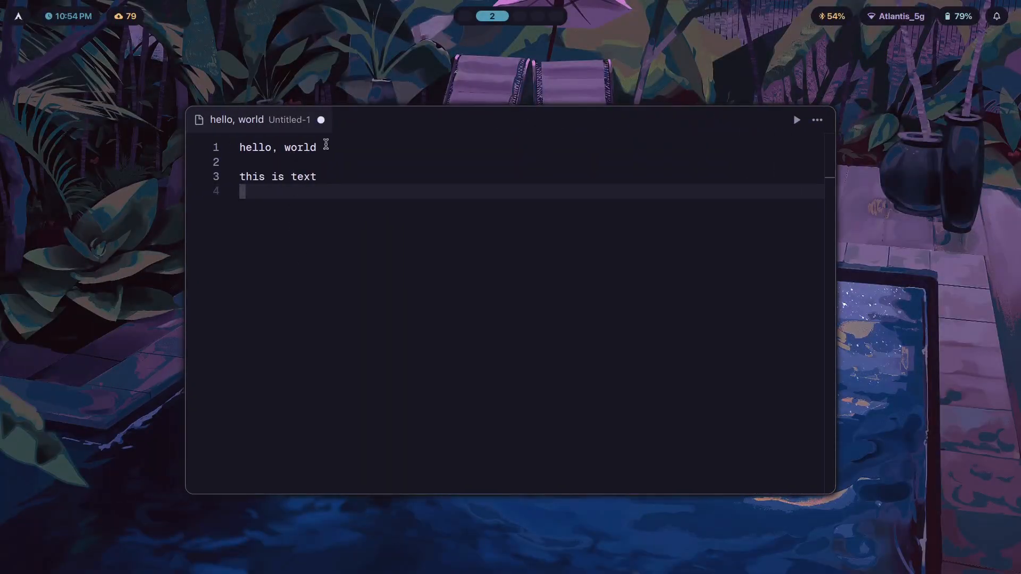
Step: Copy the editor lines so 'hello, world' and 'this is text' land in clipboard history
right_click(278, 146)
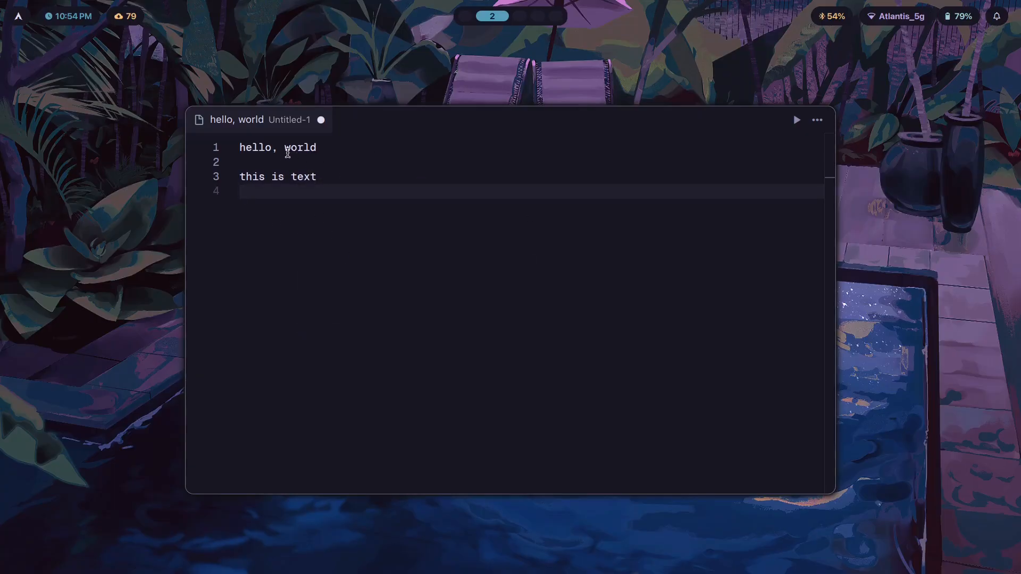
mouse_move(311, 74)
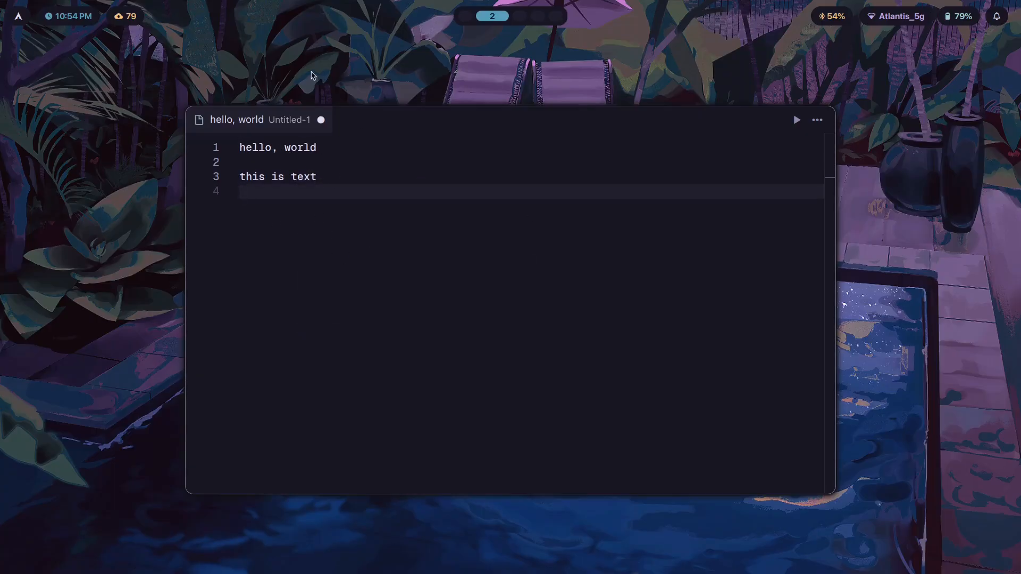
mouse_move(875, 247)
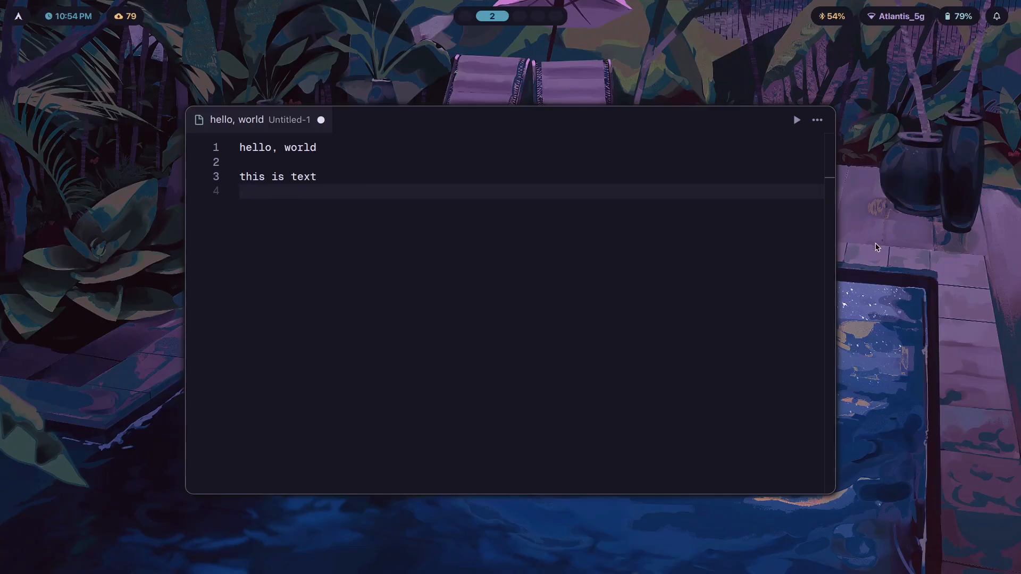
mouse_move(382, 147)
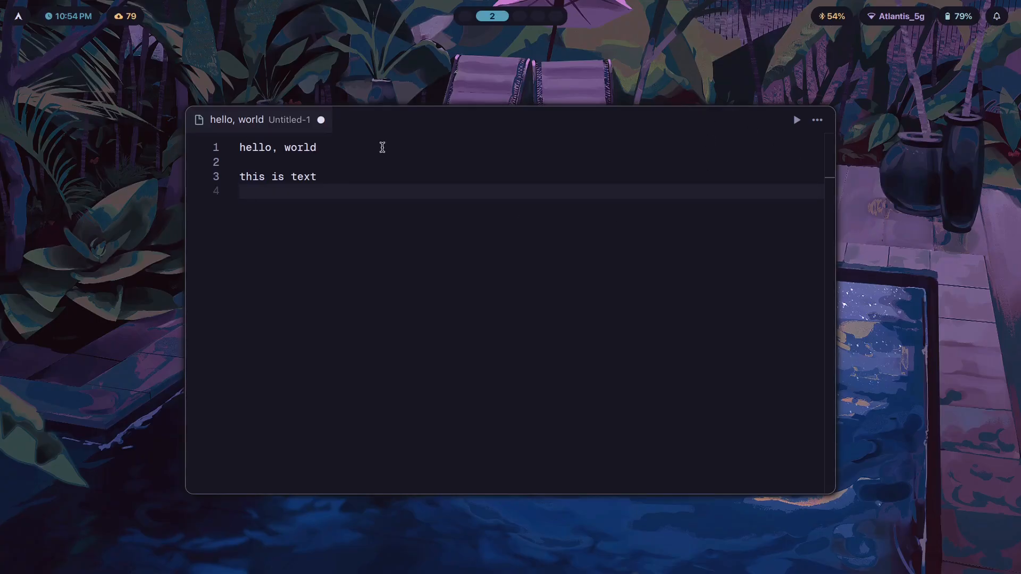
mouse_move(747, 145)
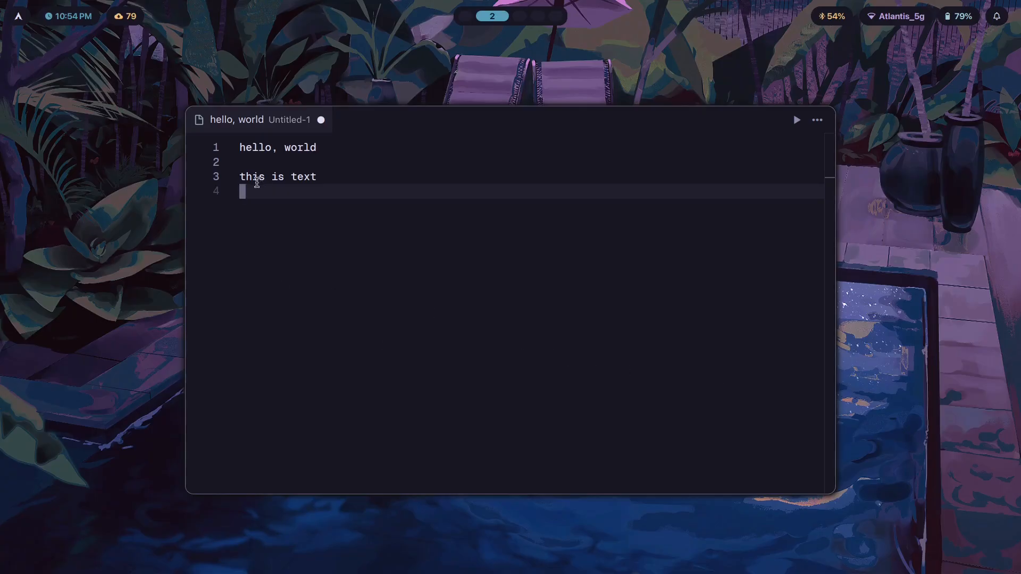
mouse_move(300, 210)
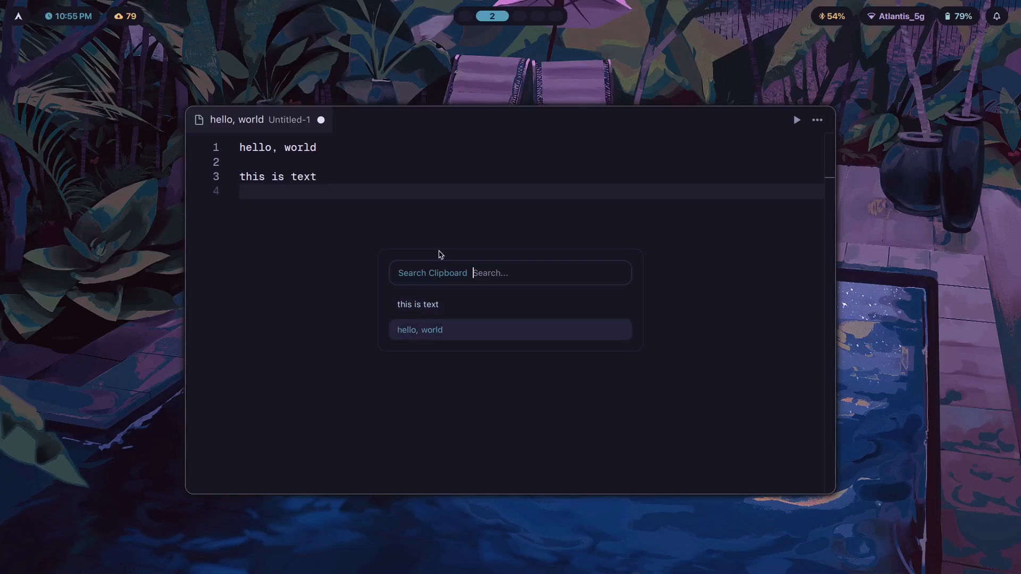
text(hello)
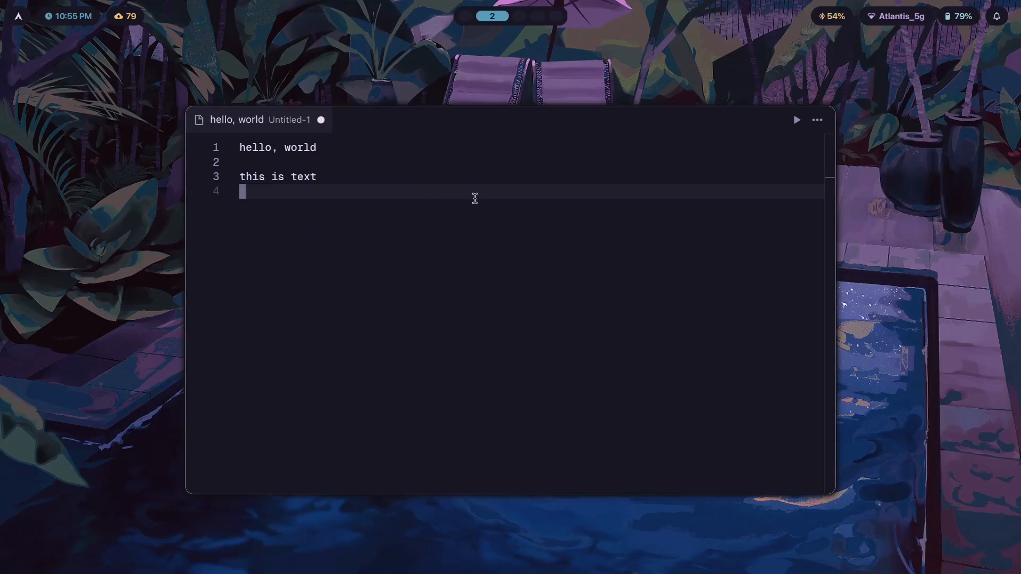
mouse_move(925, 254)
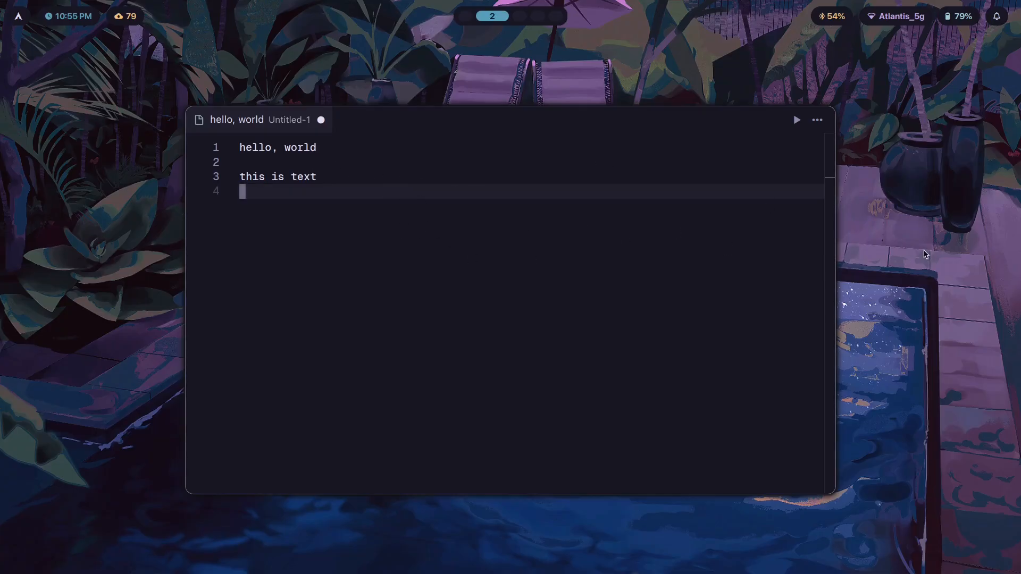
mouse_move(338, 157)
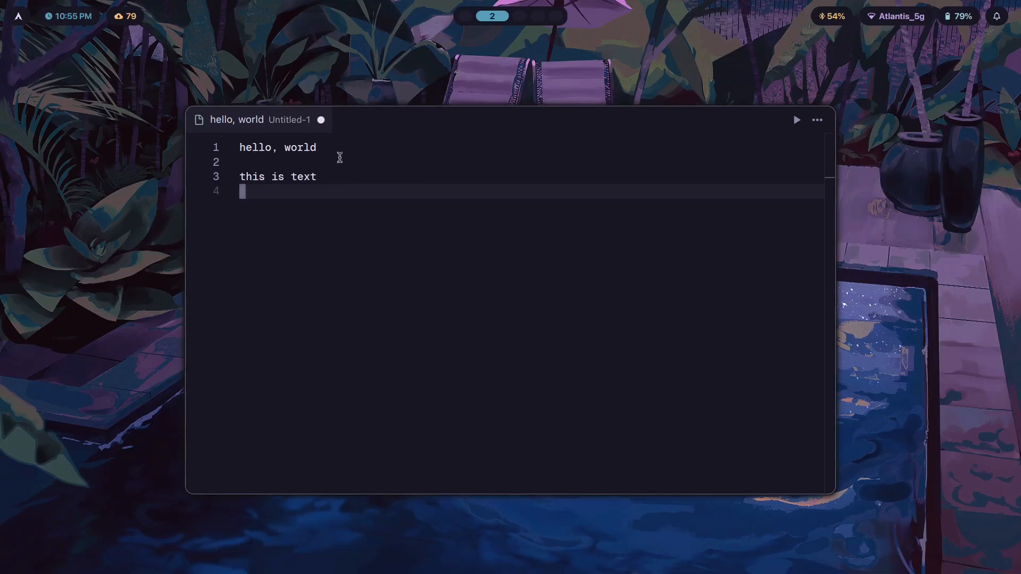
mouse_move(527, 173)
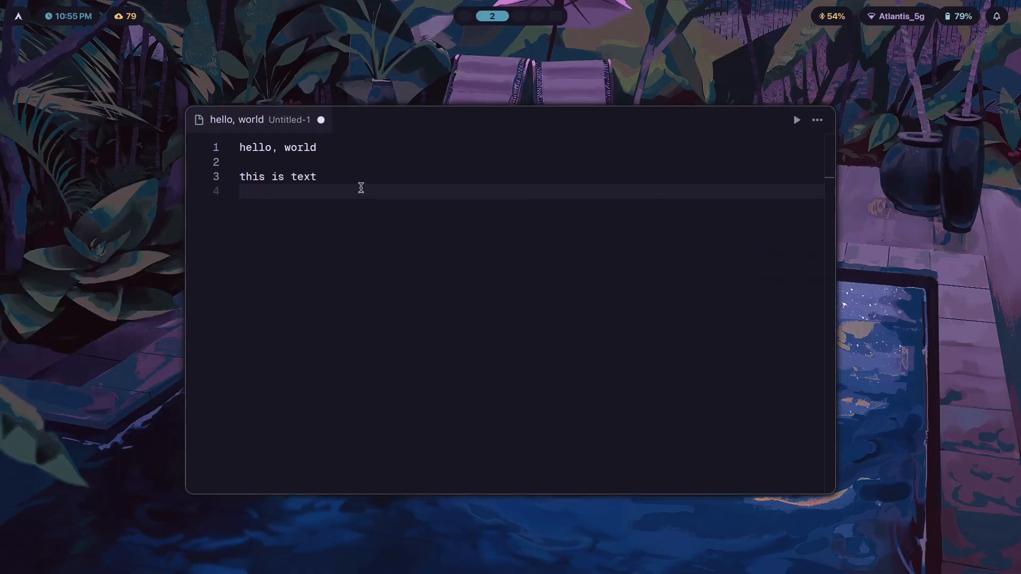
mouse_move(381, 189)
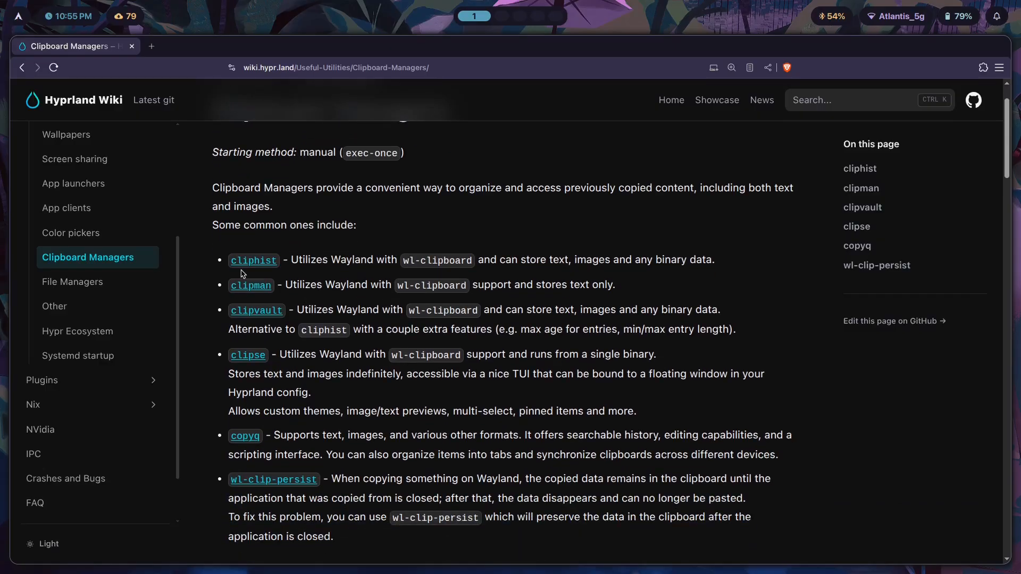
Step: Scroll the Clipboard Managers wiki to the manager list, then move to the terminal workspace
scroll(up, 3)
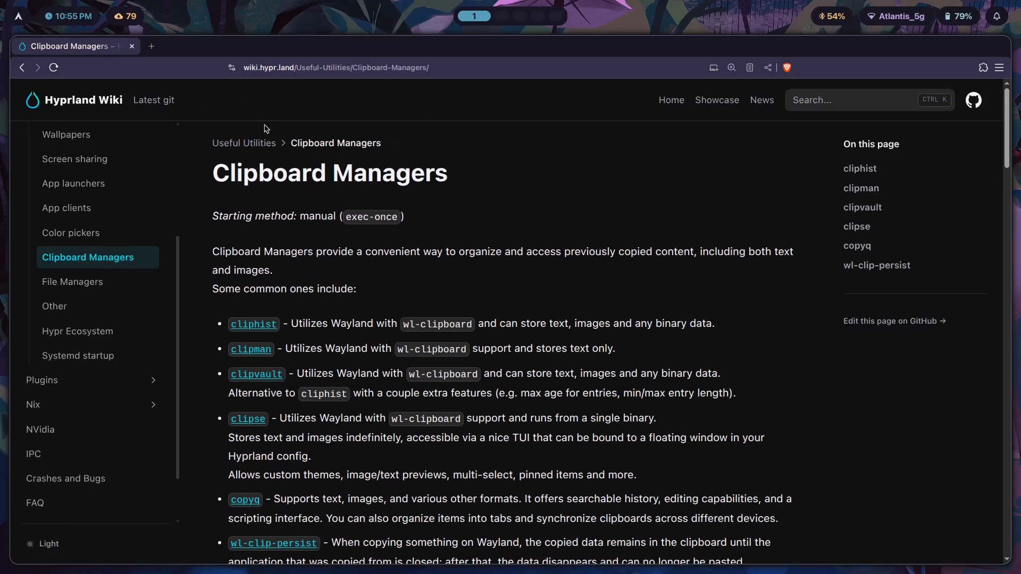
scroll(down, 3)
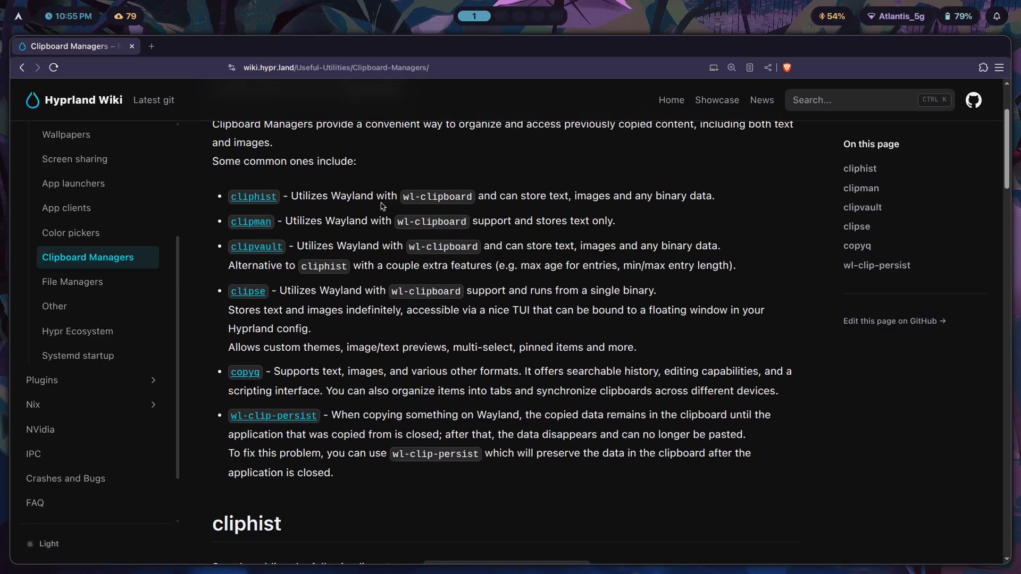
mouse_move(521, 210)
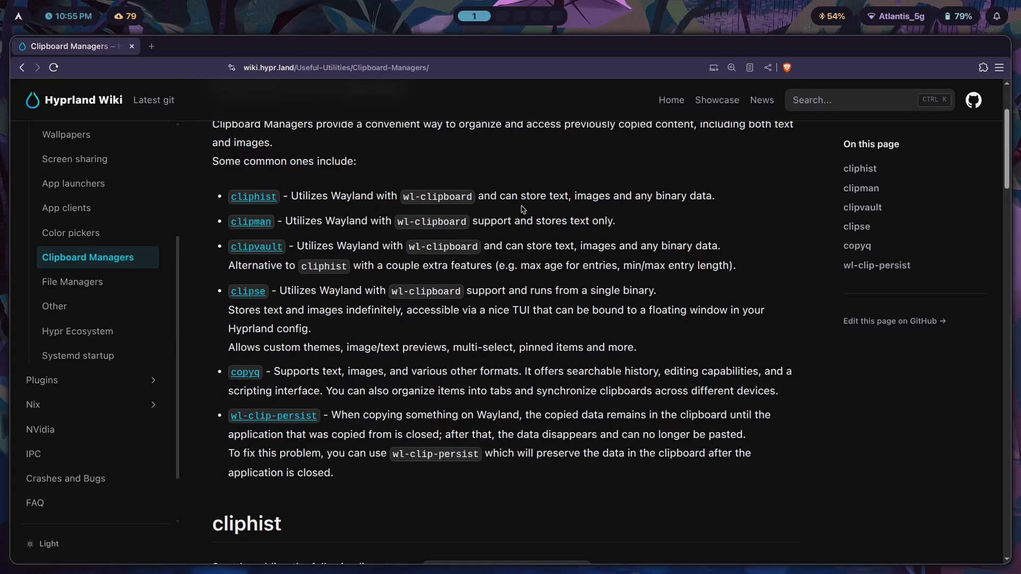
key(super+3)
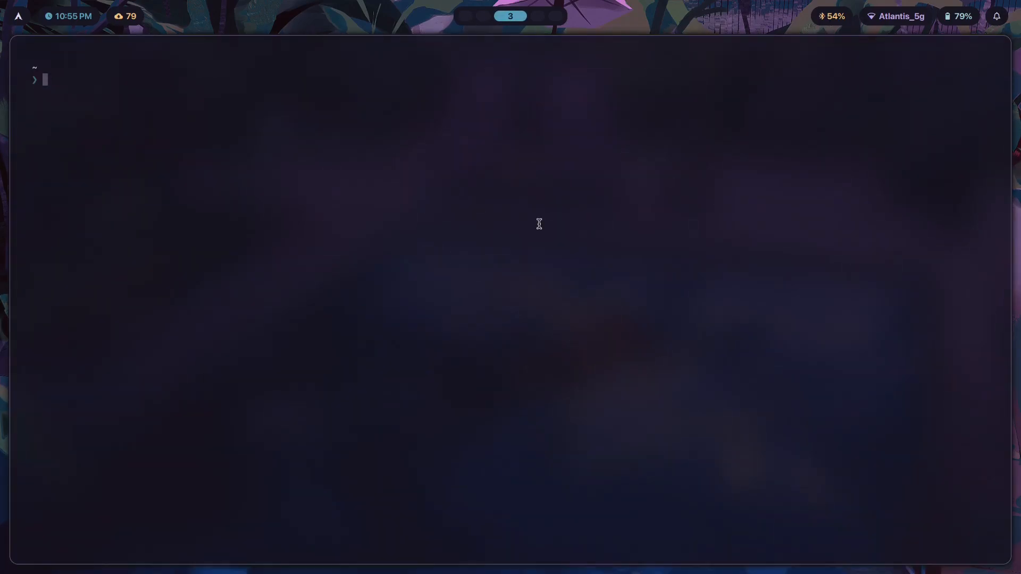
Step: Run 's wl-clipboard' to search packages and confirm extra/wl-clipboard is installed
text(s wl-clipboard)
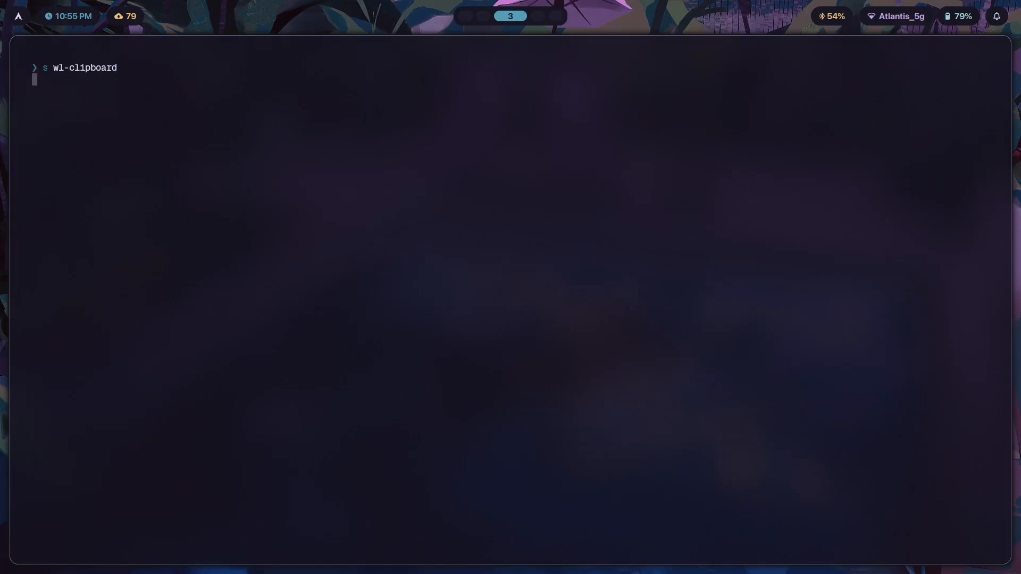
key(Return)
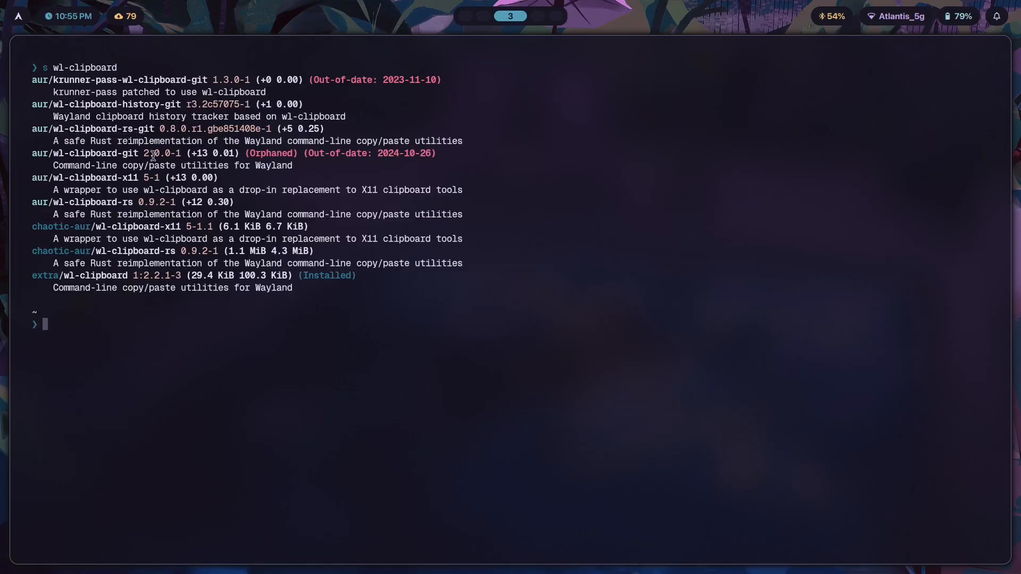
mouse_move(174, 297)
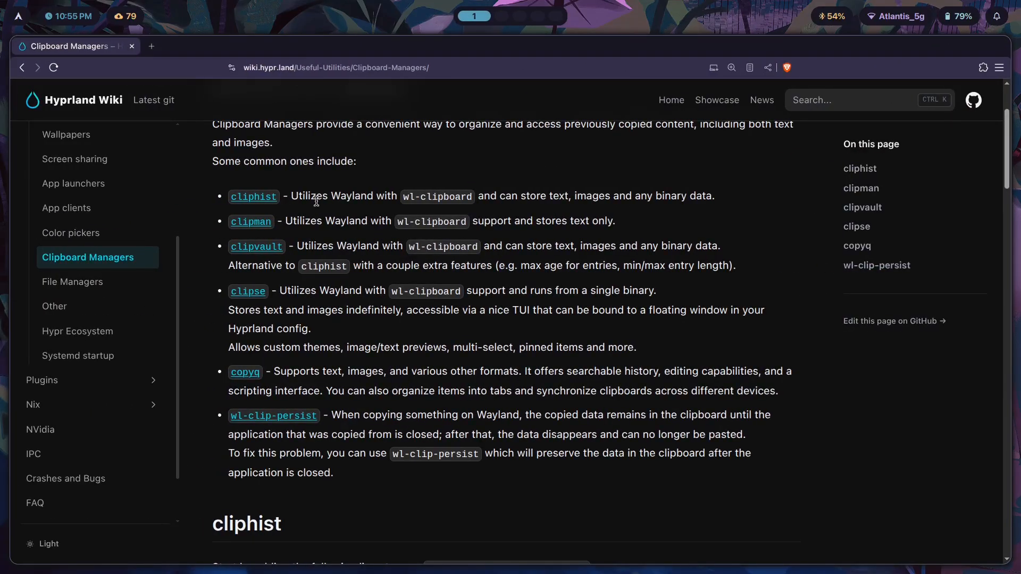
double_click(315, 196)
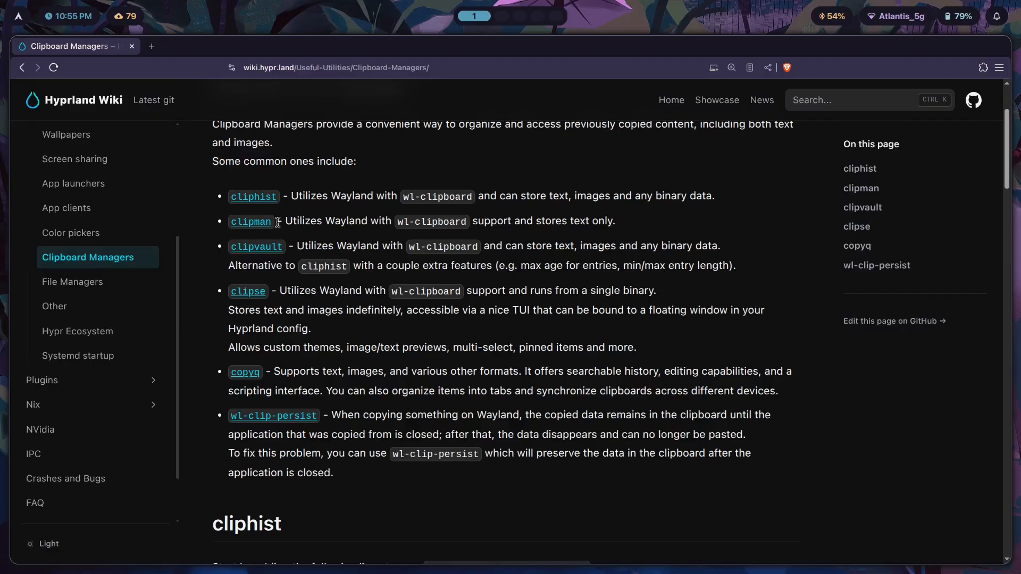
mouse_move(402, 199)
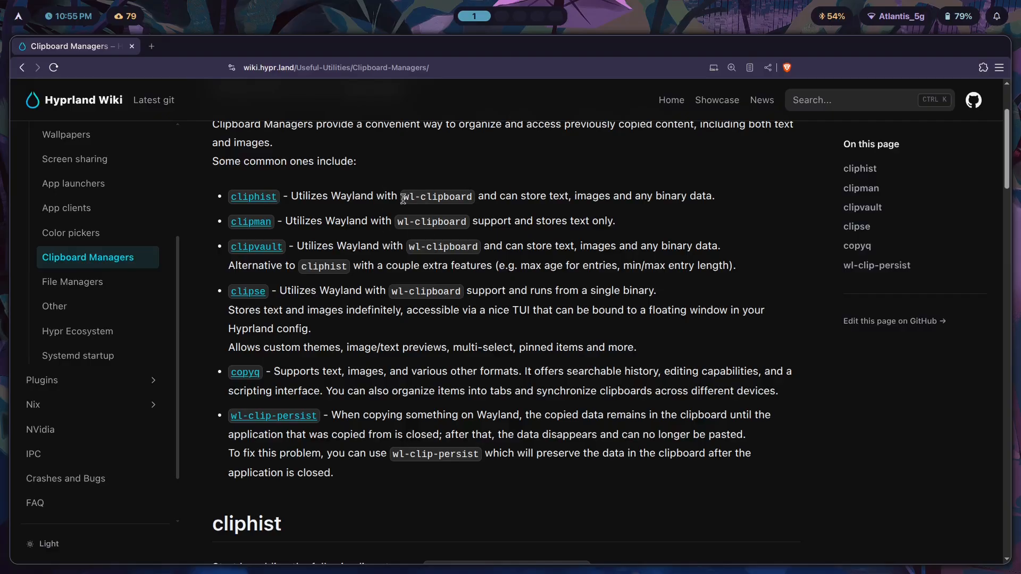
mouse_move(253, 196)
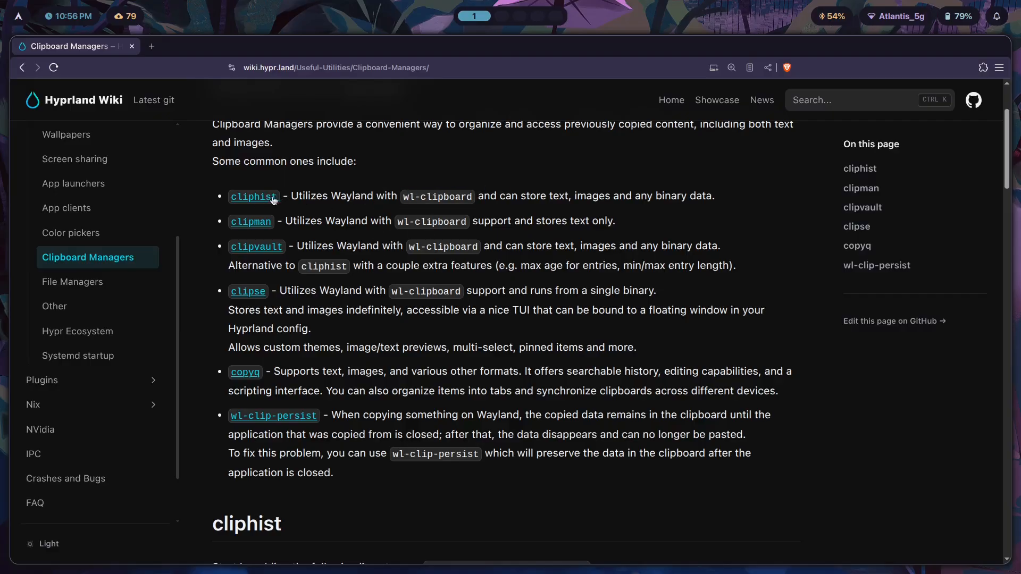
mouse_move(550, 208)
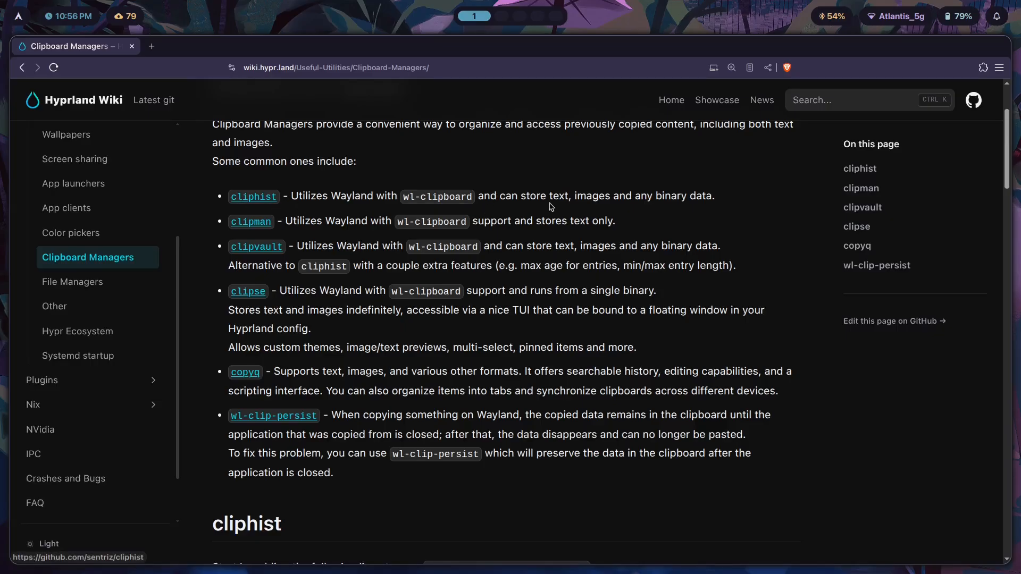
mouse_move(574, 207)
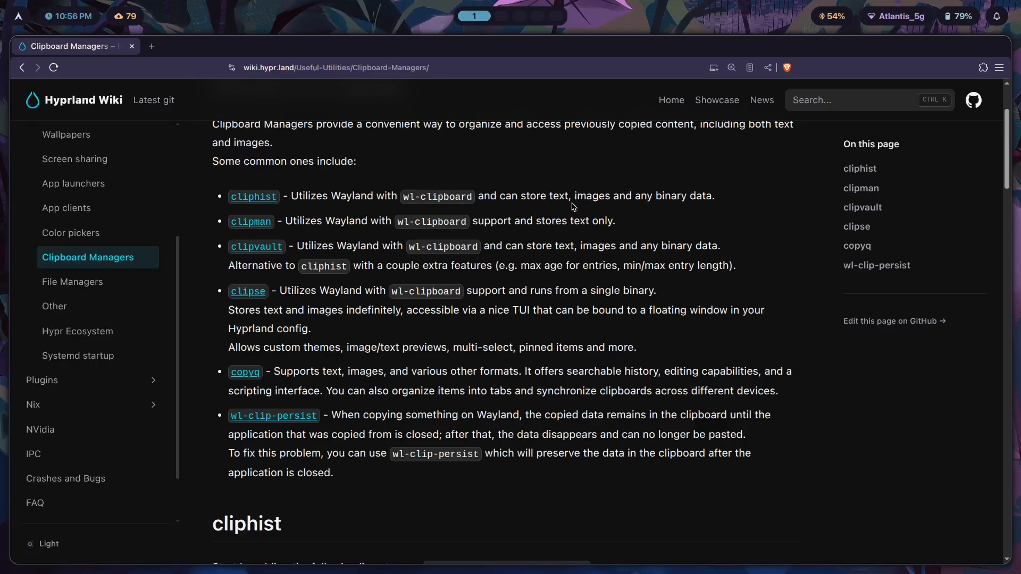
mouse_move(638, 239)
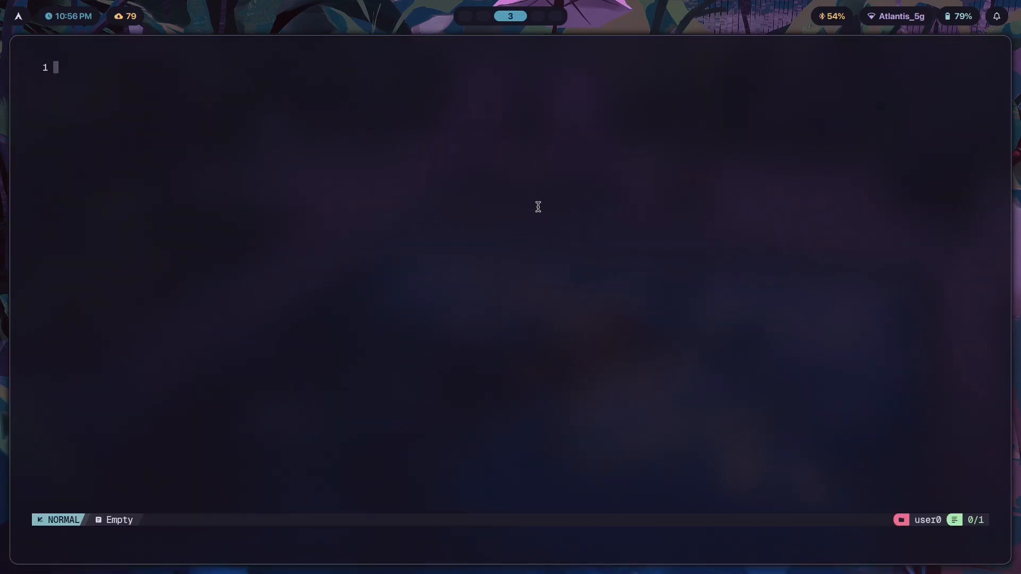
Step: Write '#include <stdio.h>' in the C file and a gcc command for hello.c
text(#)
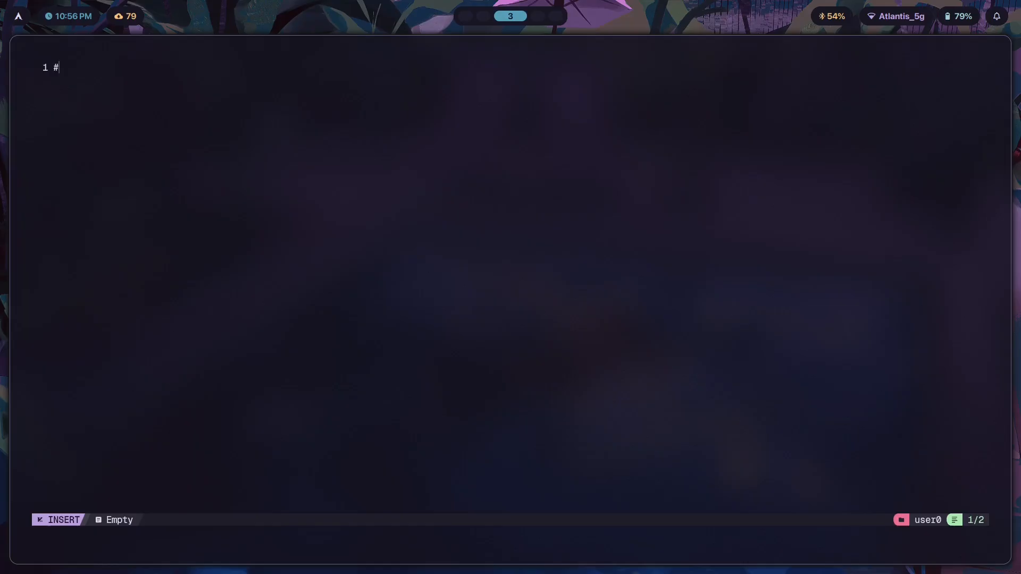
text(include <std)
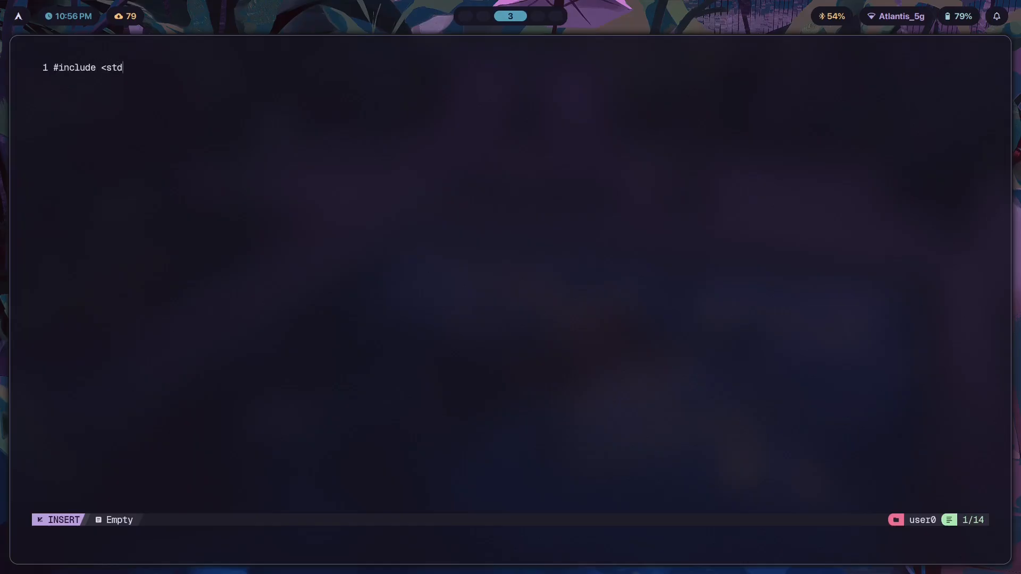
text(io.h?)
text(gcc)
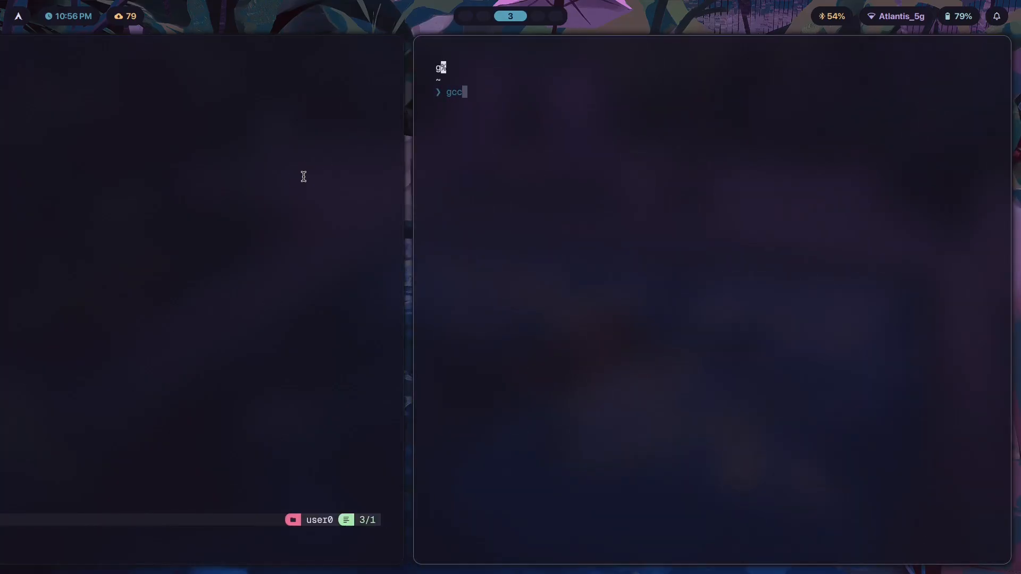
text(hell)
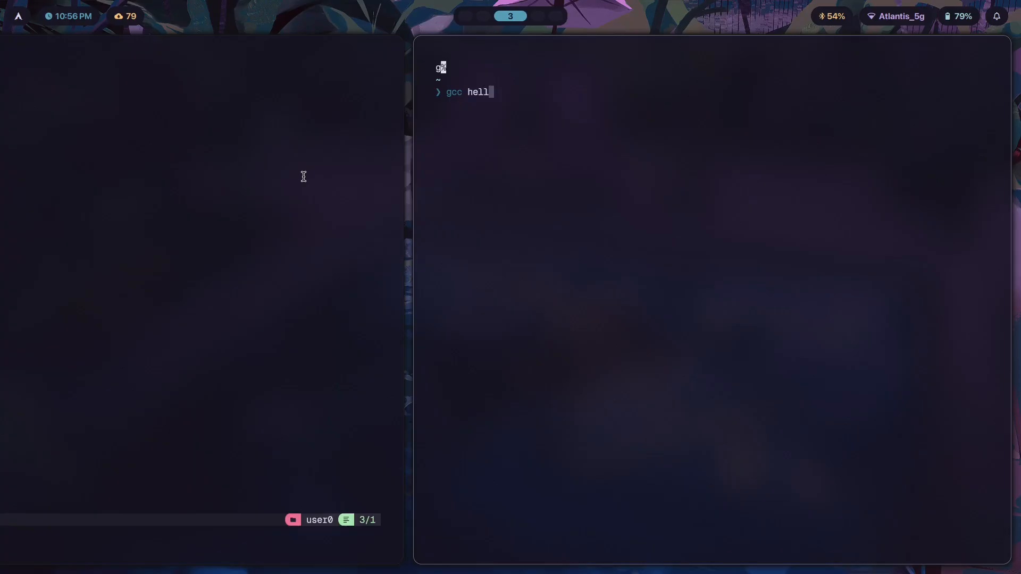
text(o.c)
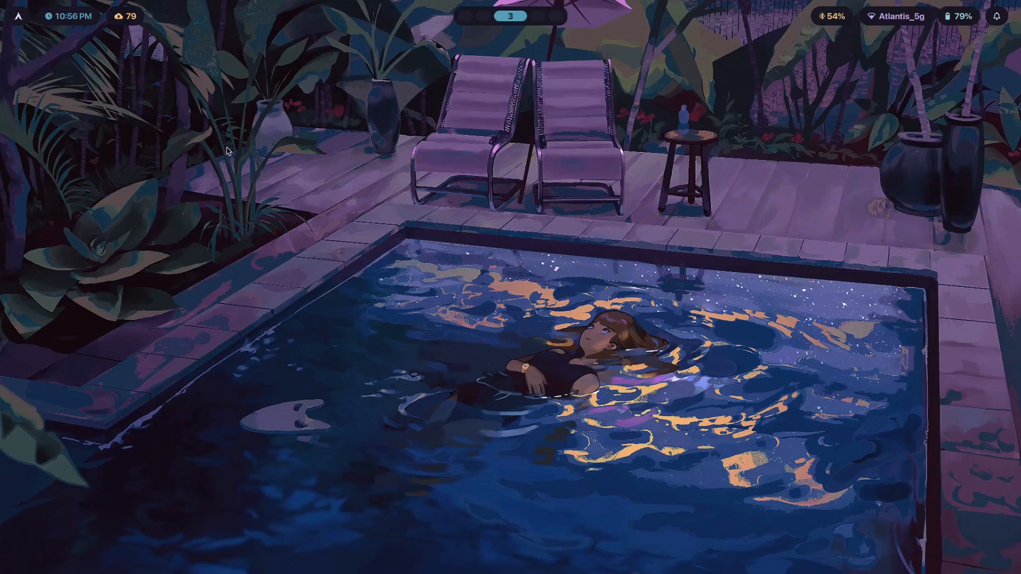
mouse_move(377, 115)
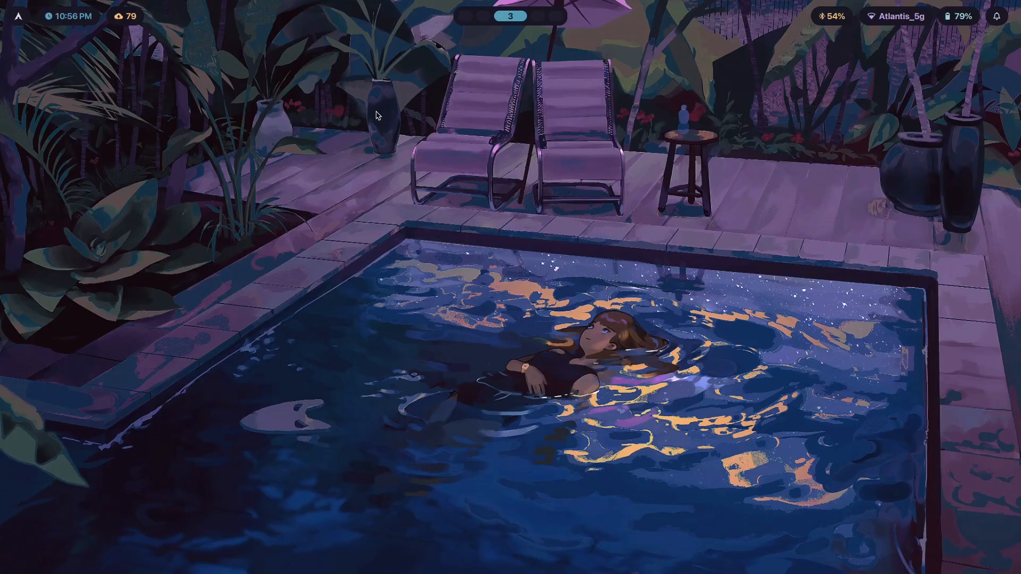
mouse_move(723, 291)
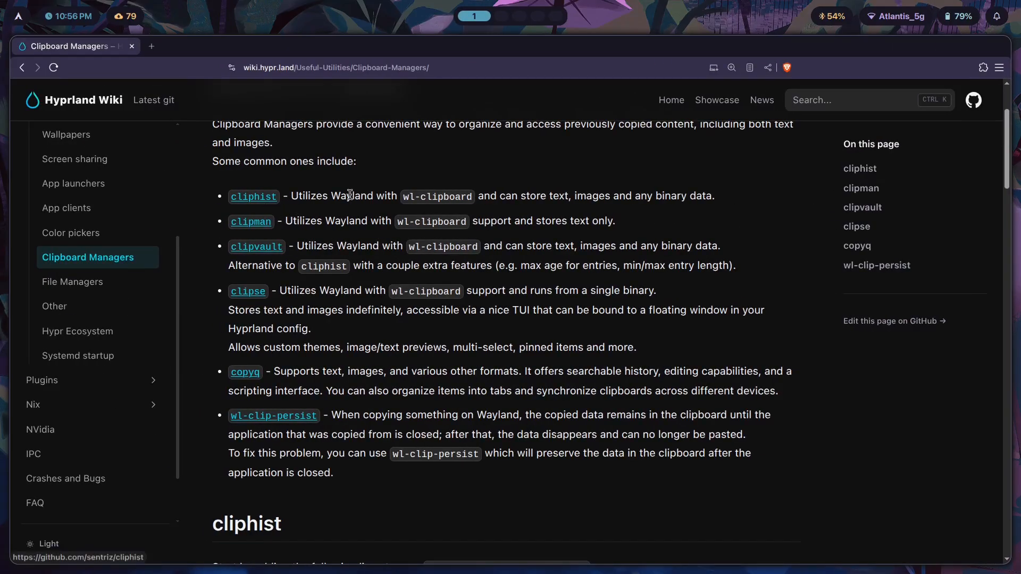
mouse_move(703, 196)
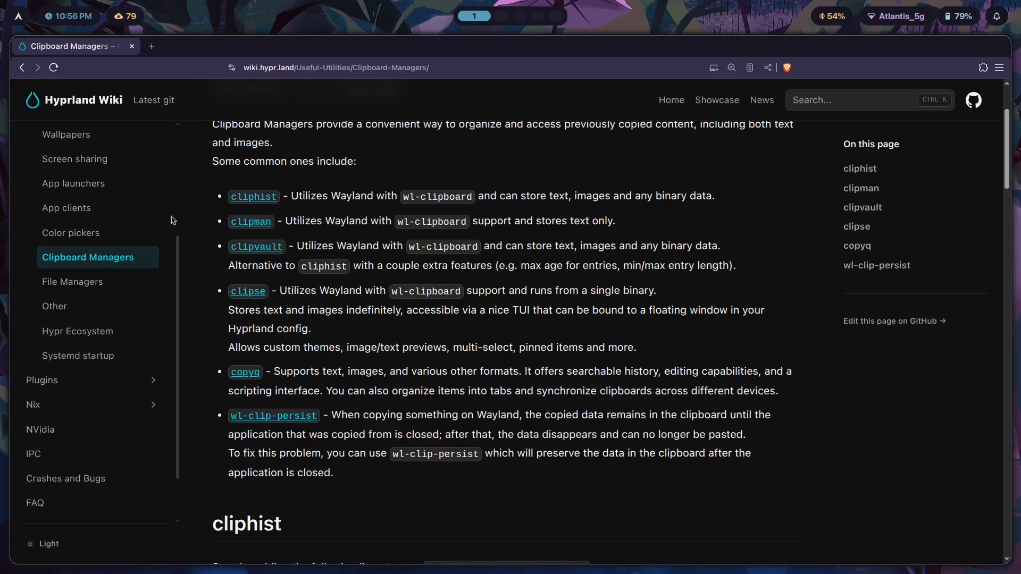
mouse_move(253, 197)
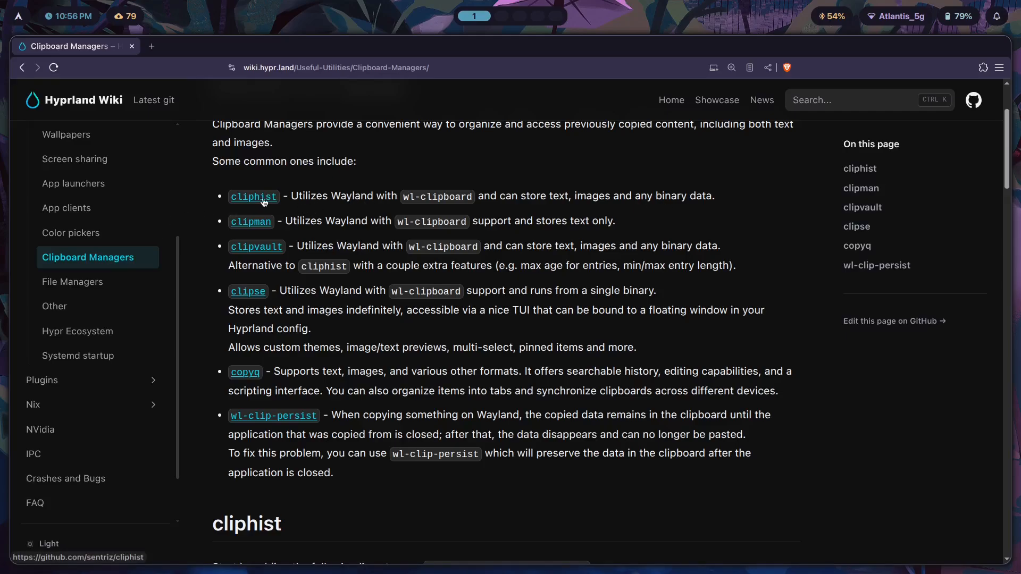
mouse_move(555, 241)
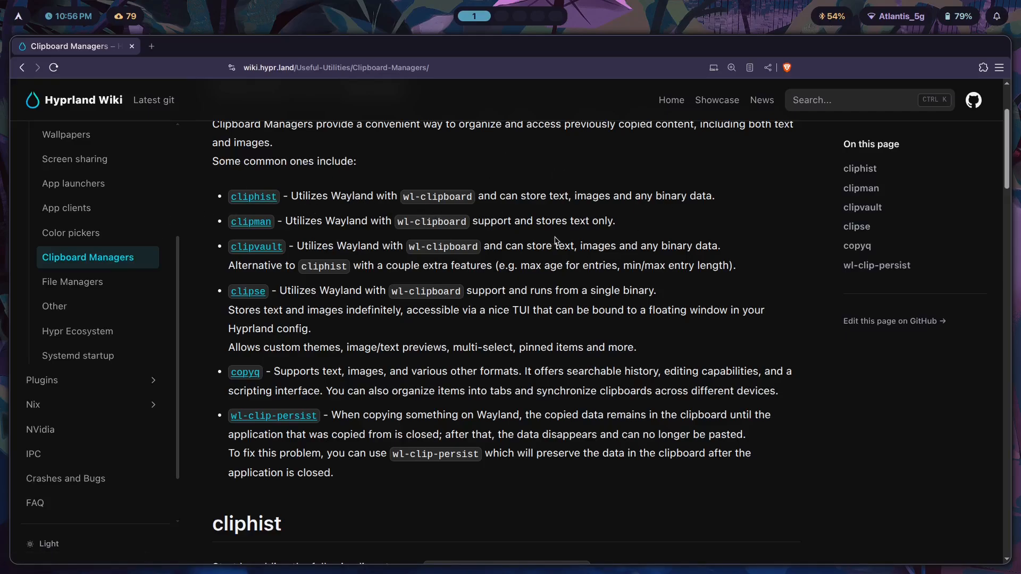
mouse_move(319, 263)
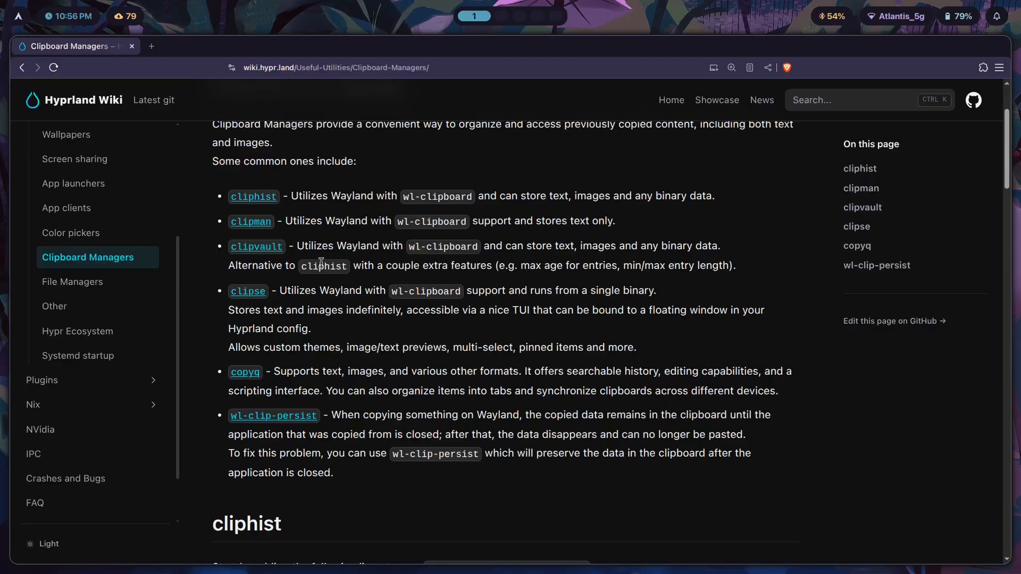
mouse_move(309, 225)
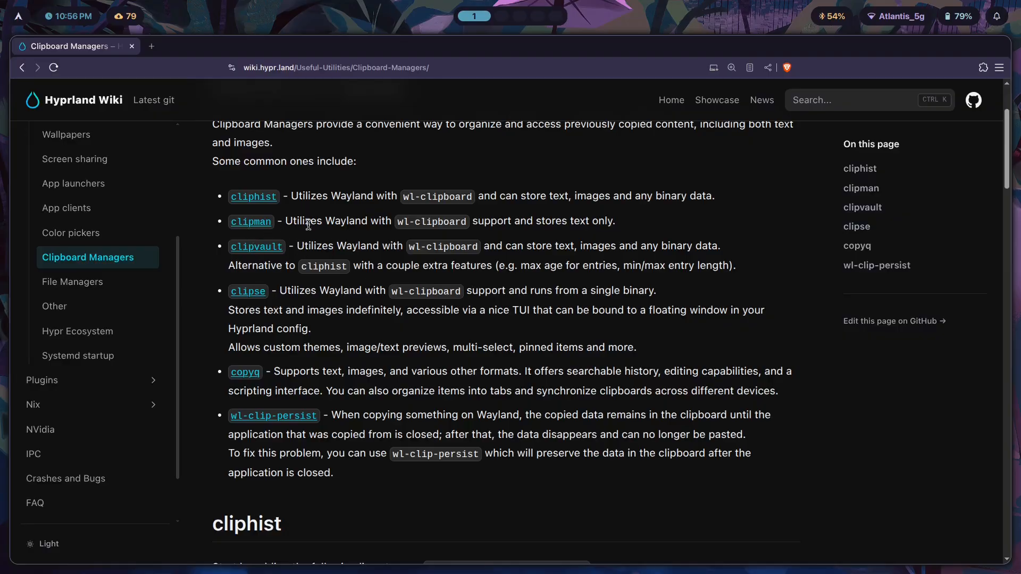
mouse_move(393, 226)
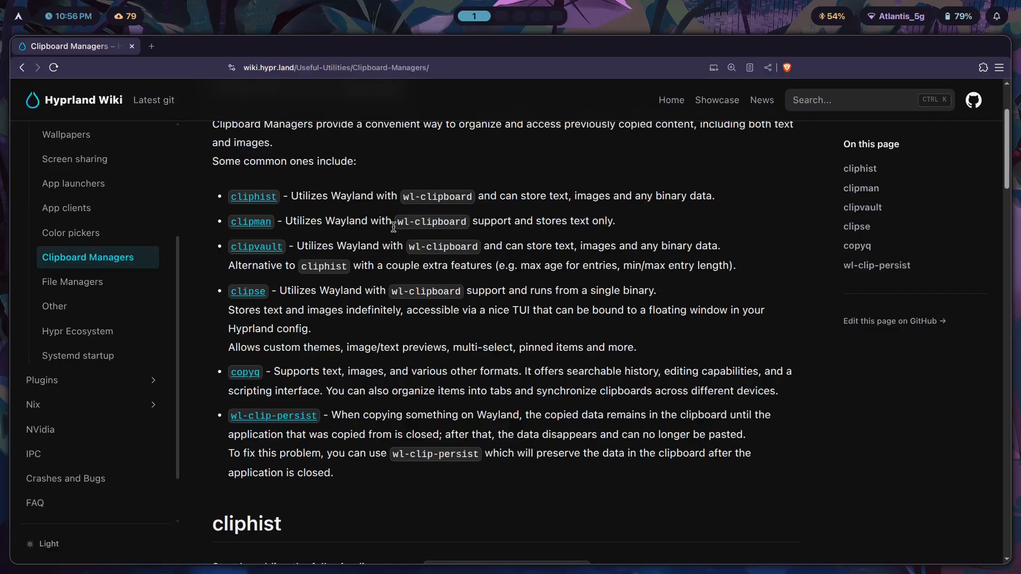
mouse_move(555, 260)
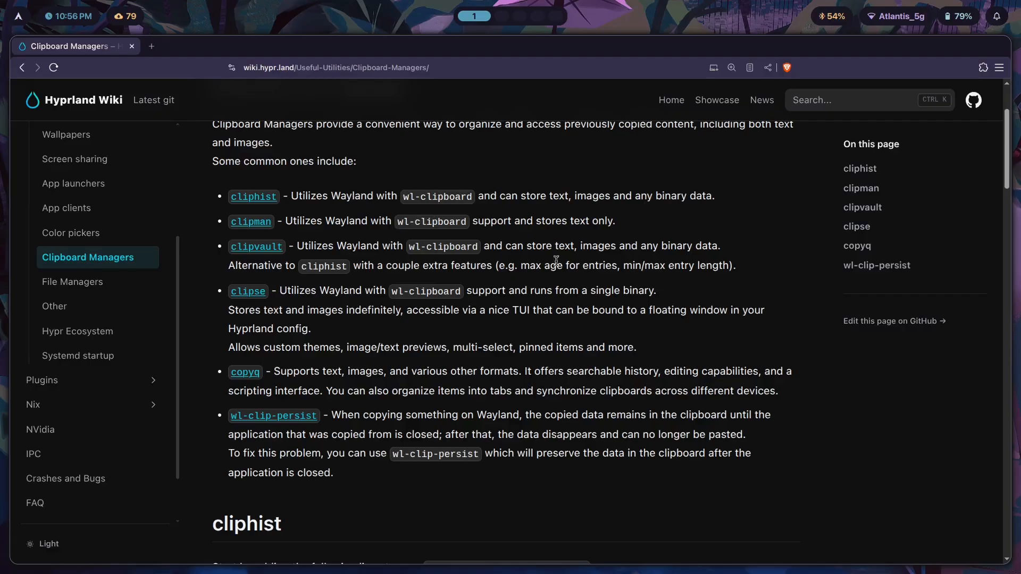
mouse_move(549, 233)
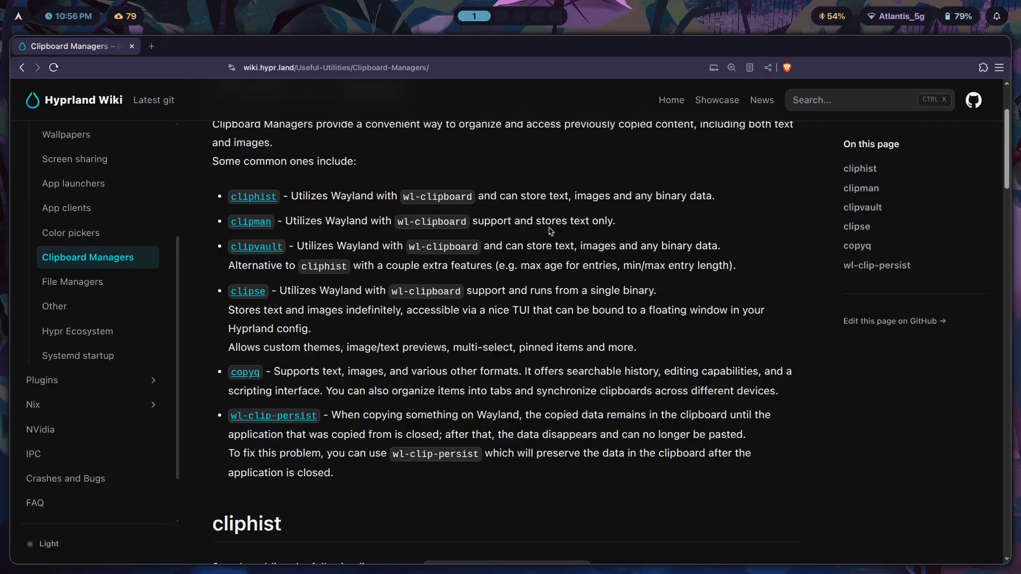
mouse_move(585, 239)
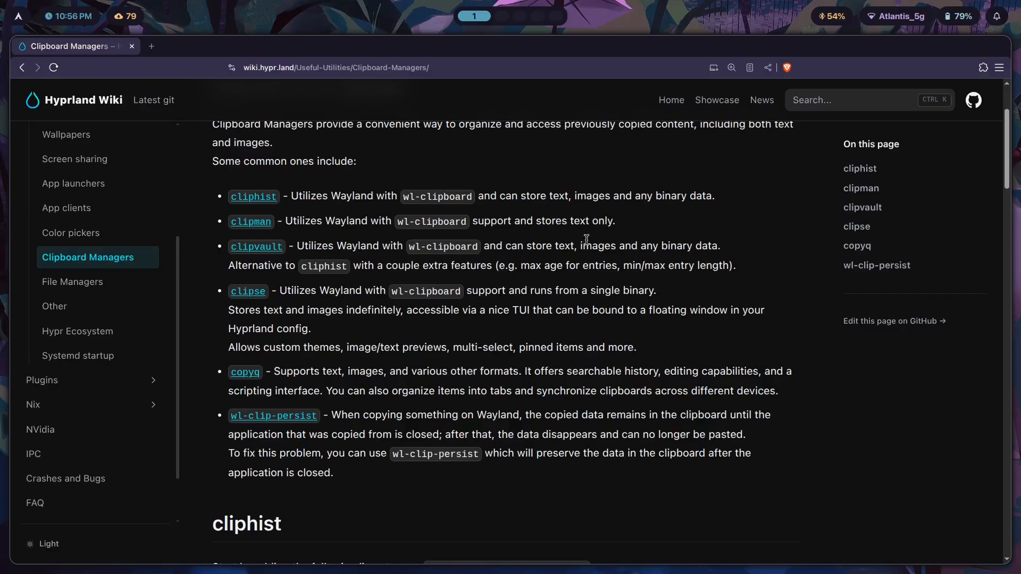
mouse_move(651, 224)
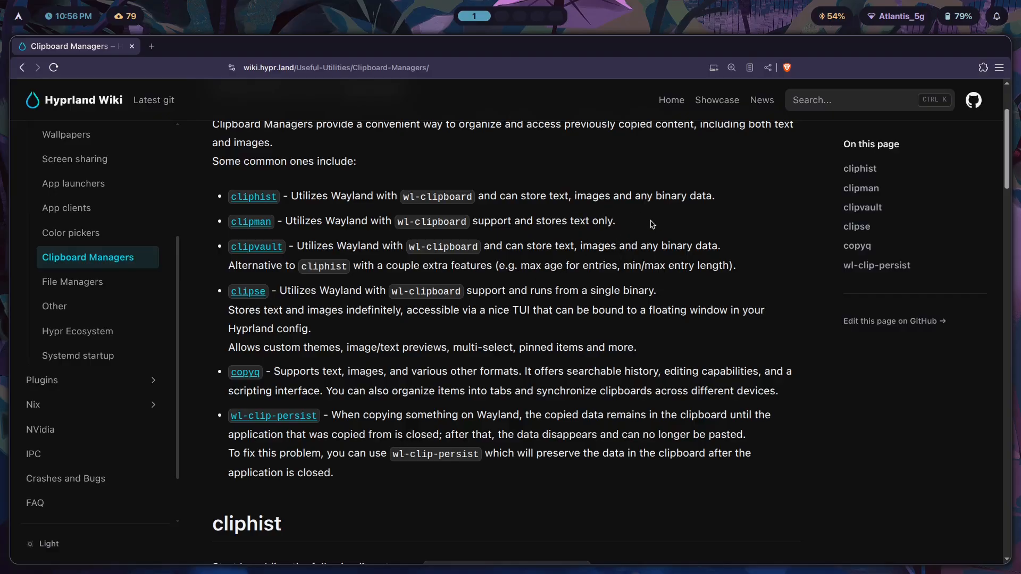
mouse_move(262, 256)
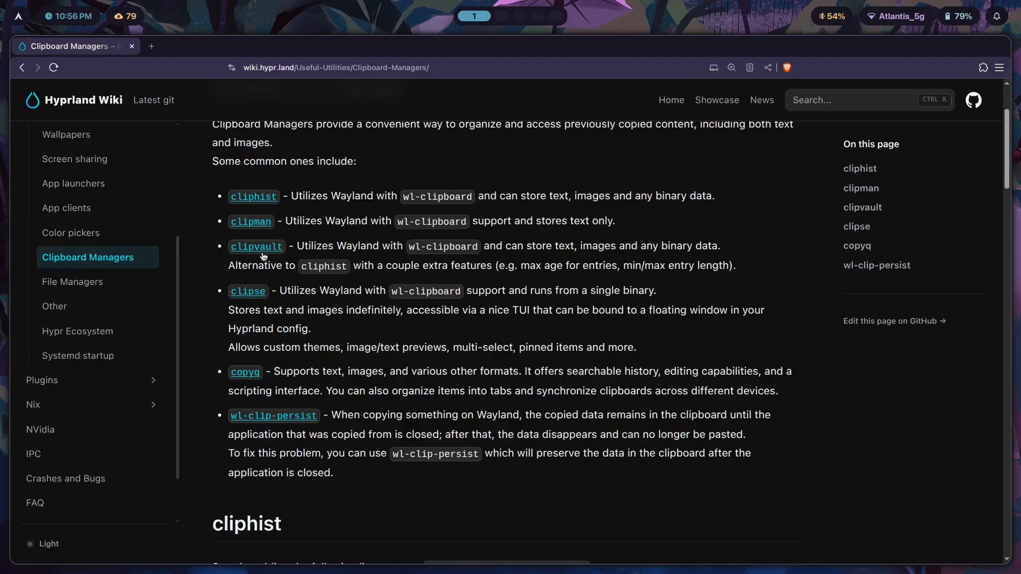
scroll(up, 3)
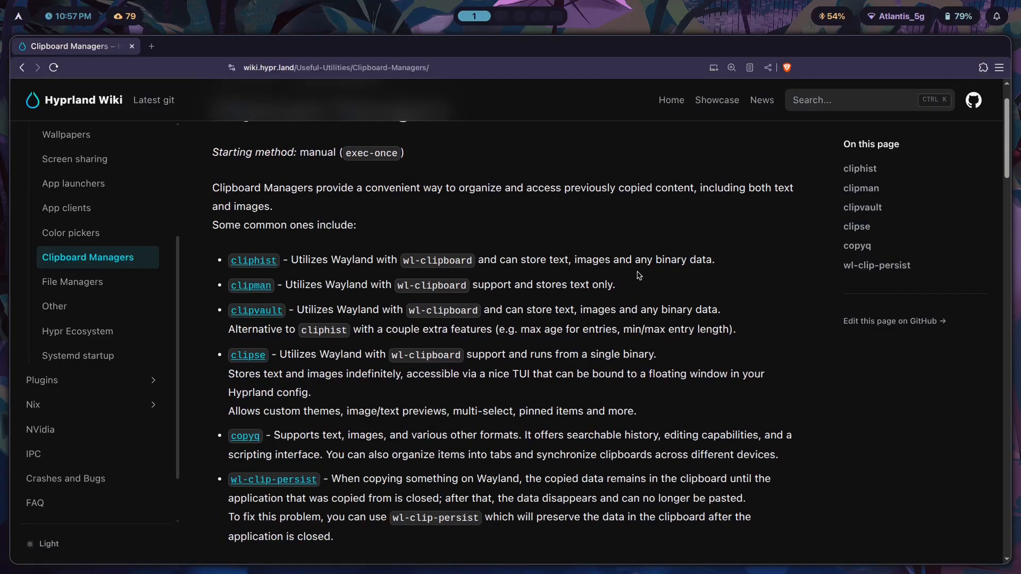
scroll(down, 3)
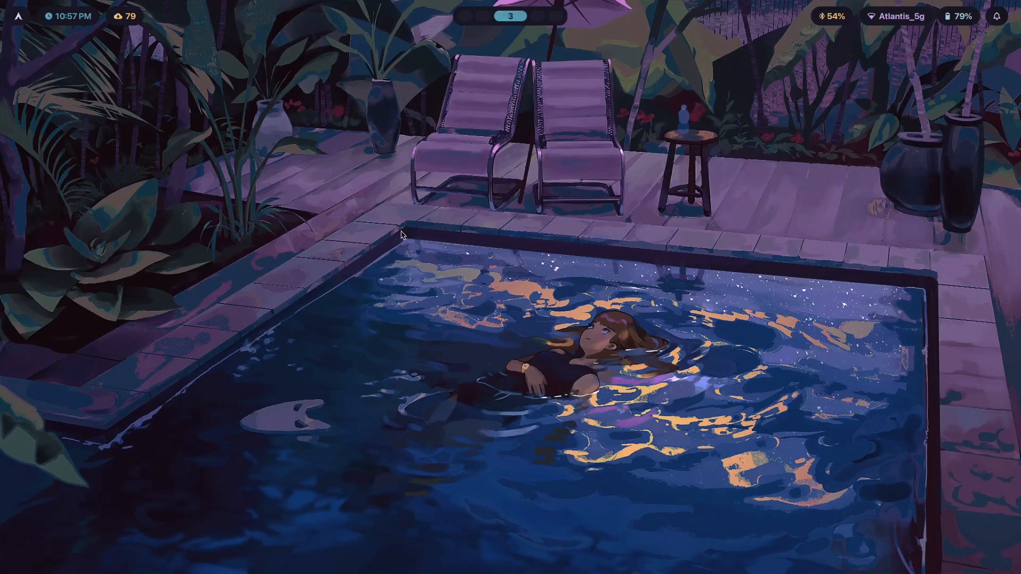
mouse_move(848, 164)
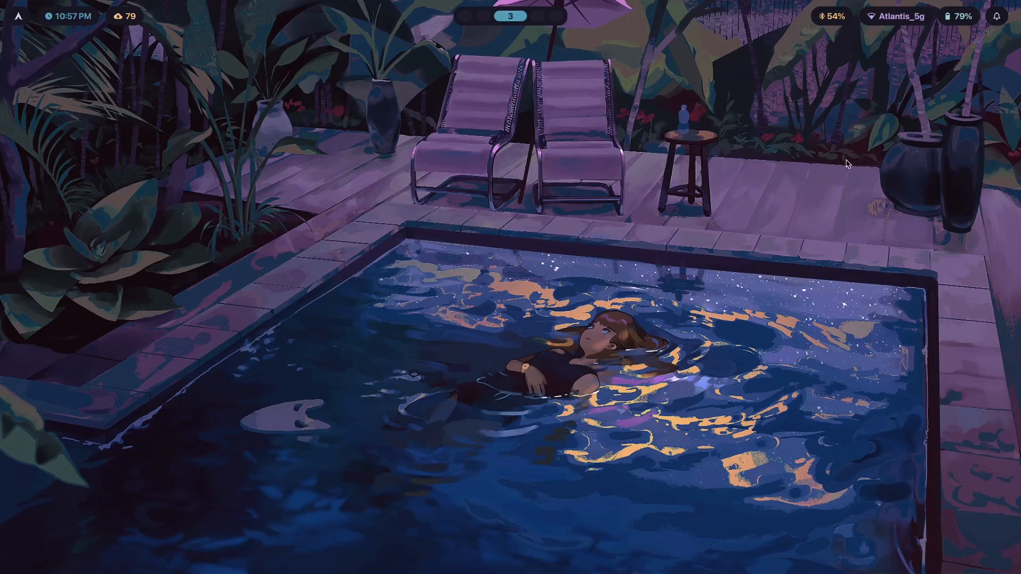
mouse_move(589, 288)
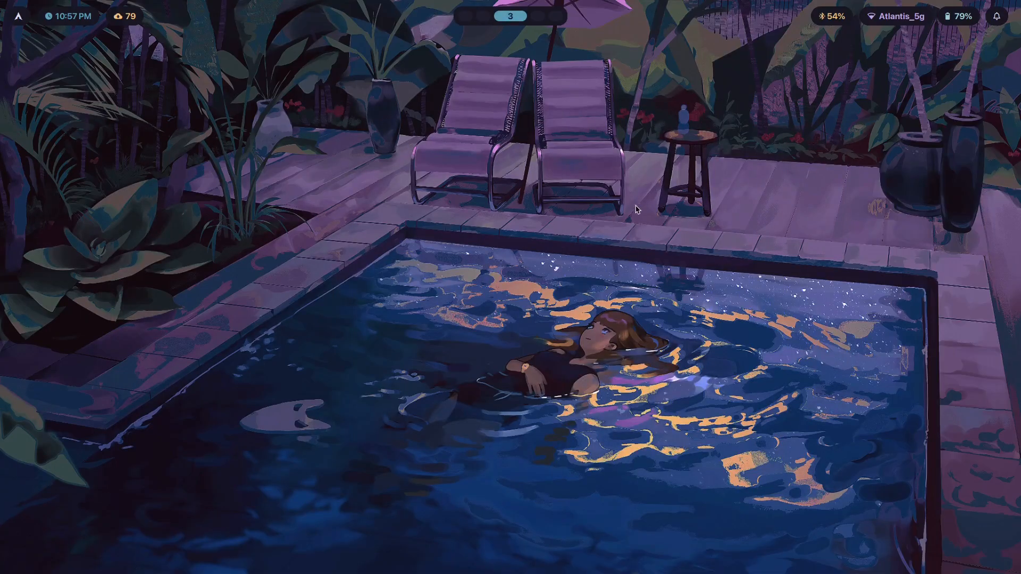
mouse_move(476, 343)
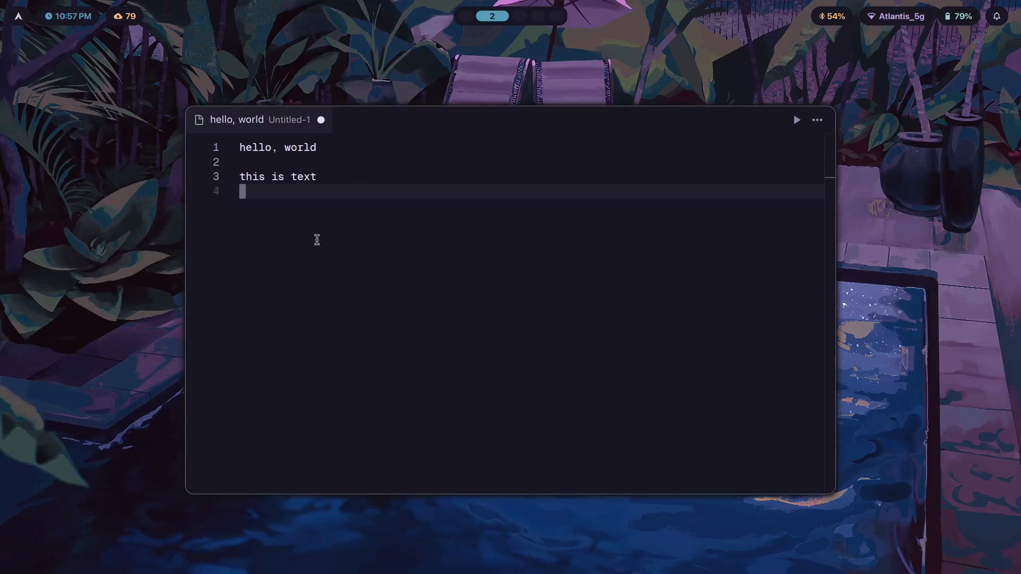
mouse_move(517, 132)
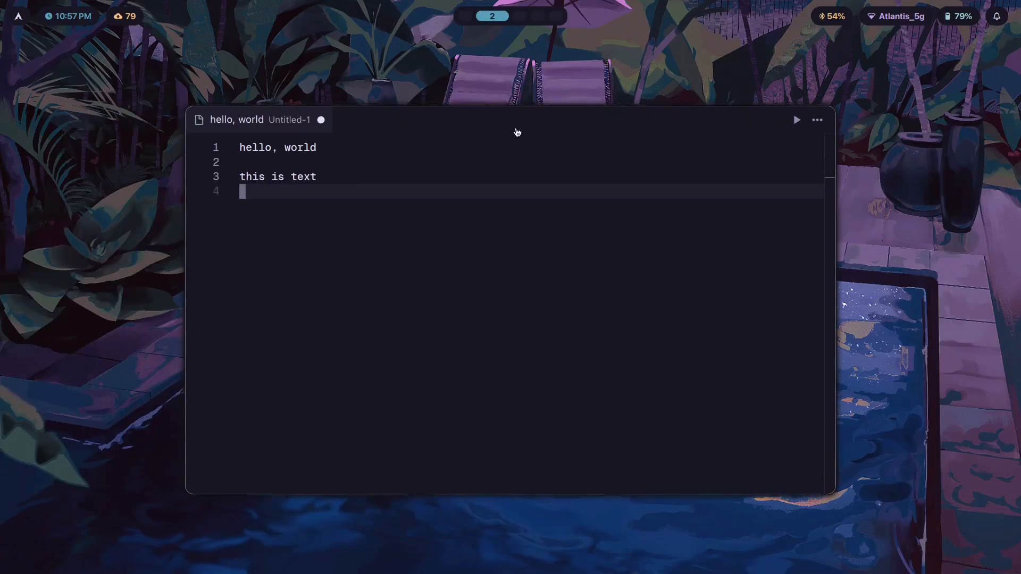
mouse_move(784, 184)
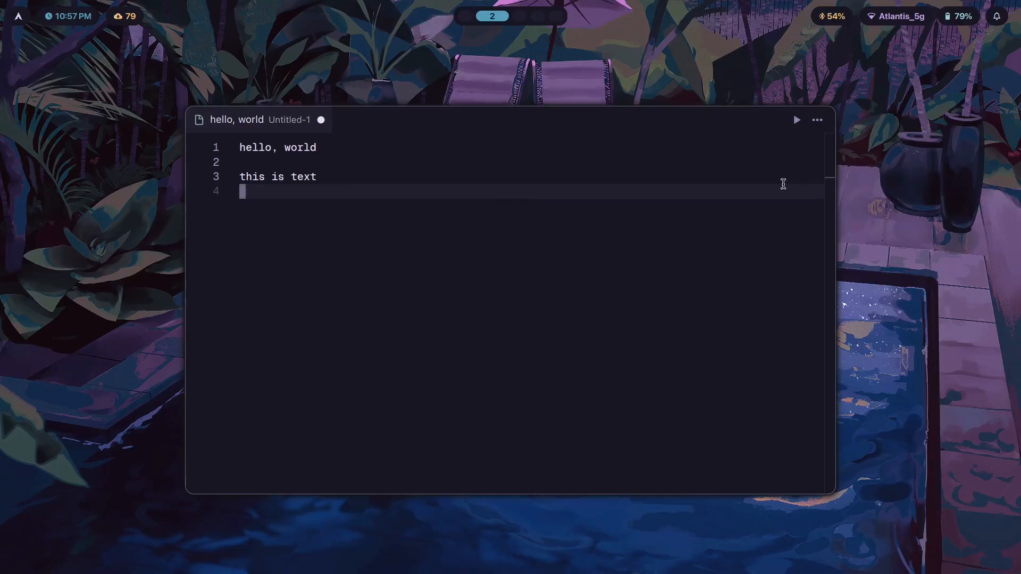
mouse_move(473, 129)
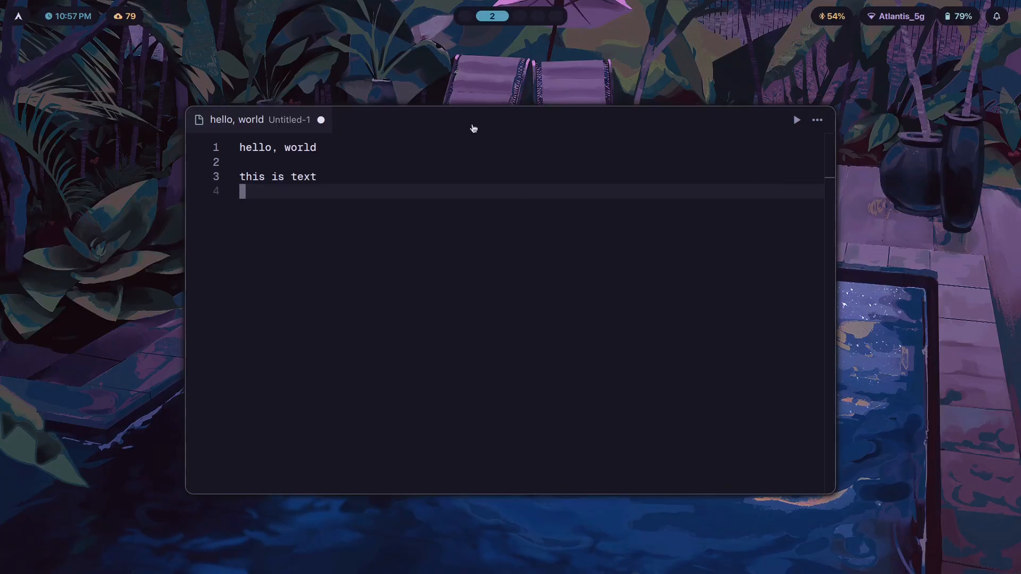
mouse_move(695, 290)
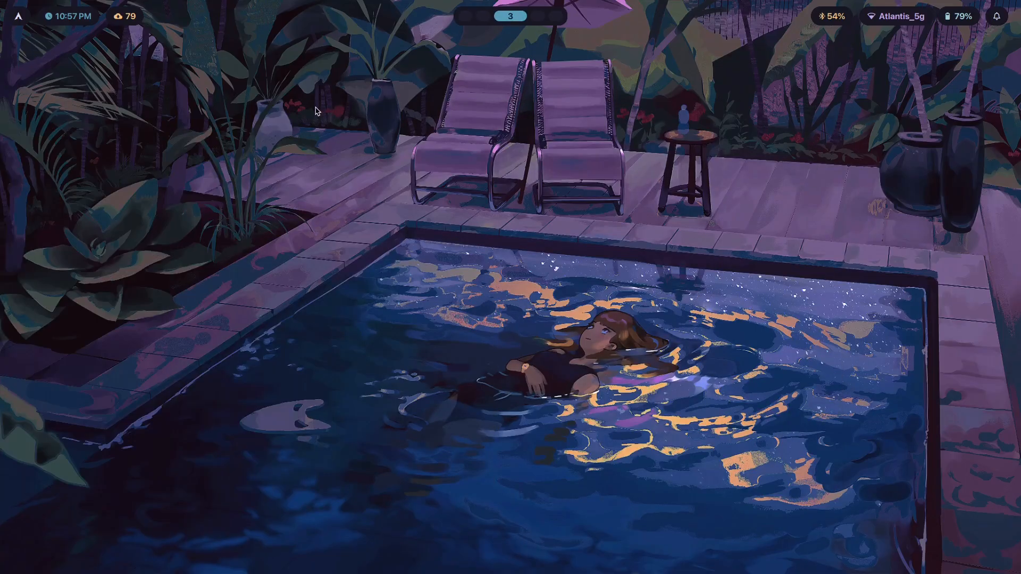
Step: Bring up the Zed Untitled-1 buffer with 'hello, world' and 'this is text'
click(492, 16)
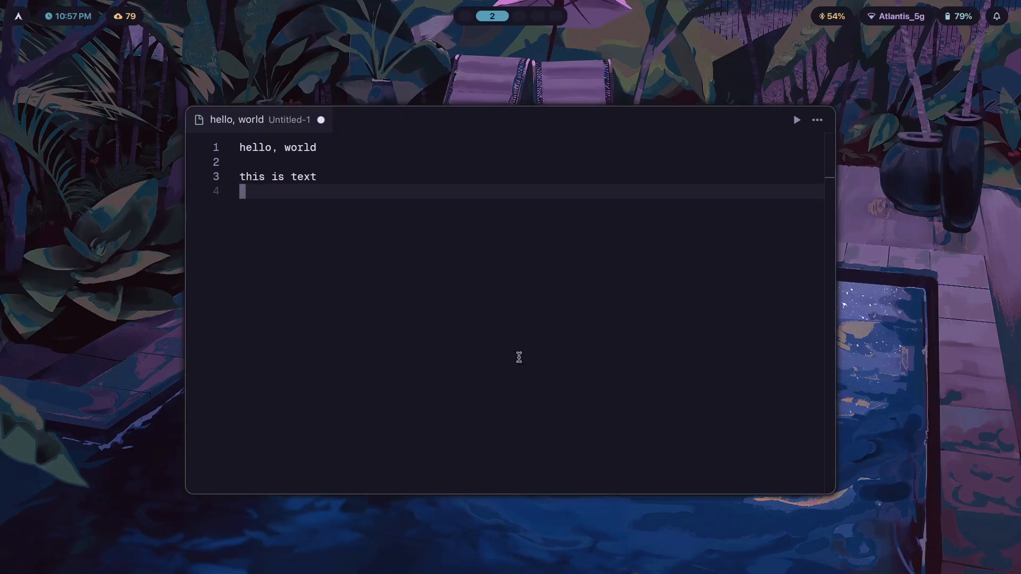
mouse_move(688, 328)
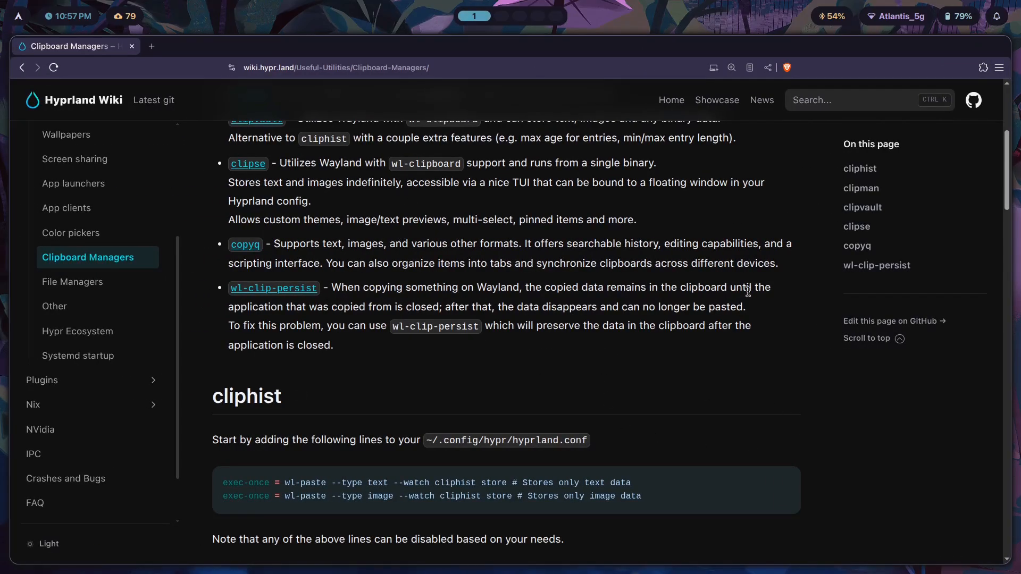
Step: Scroll the wiki page down to the wl-clip-persist entry
scroll(down, 3)
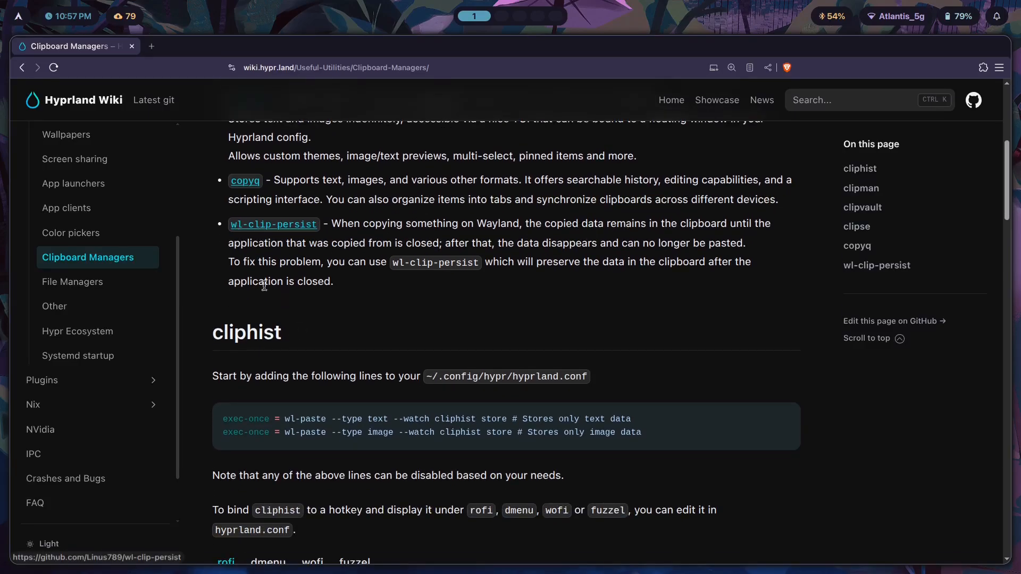
mouse_move(367, 216)
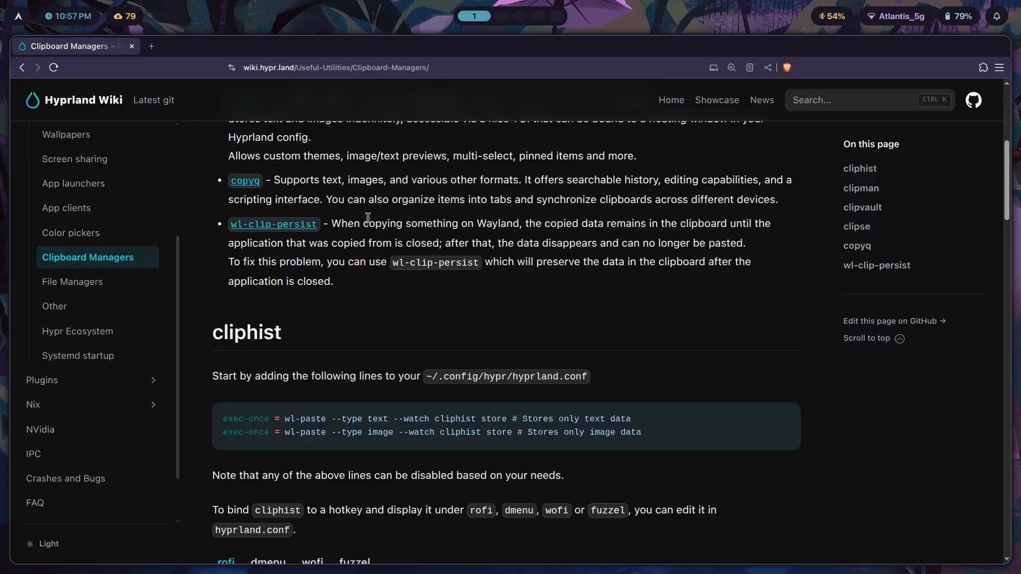
mouse_move(645, 234)
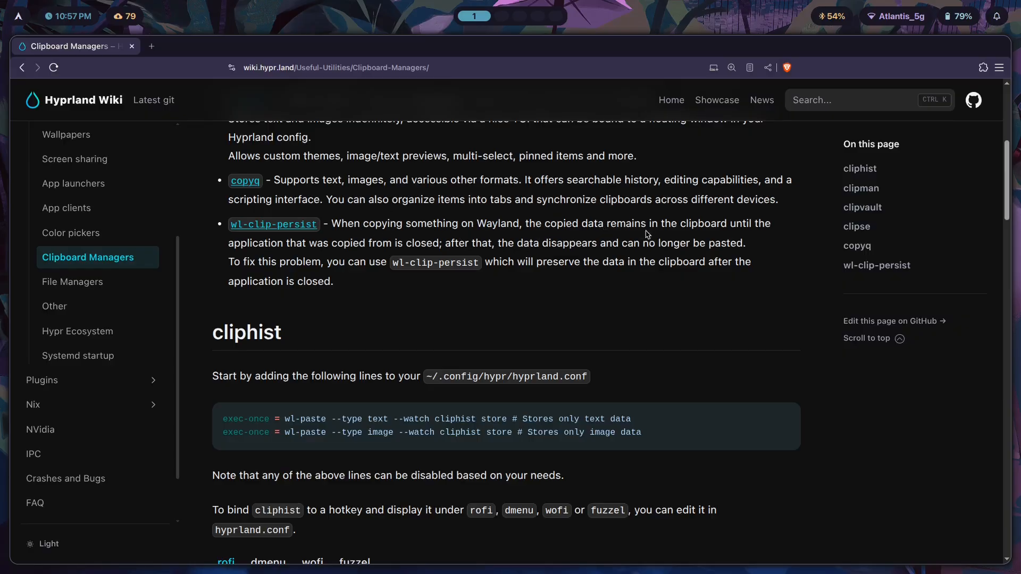
mouse_move(463, 261)
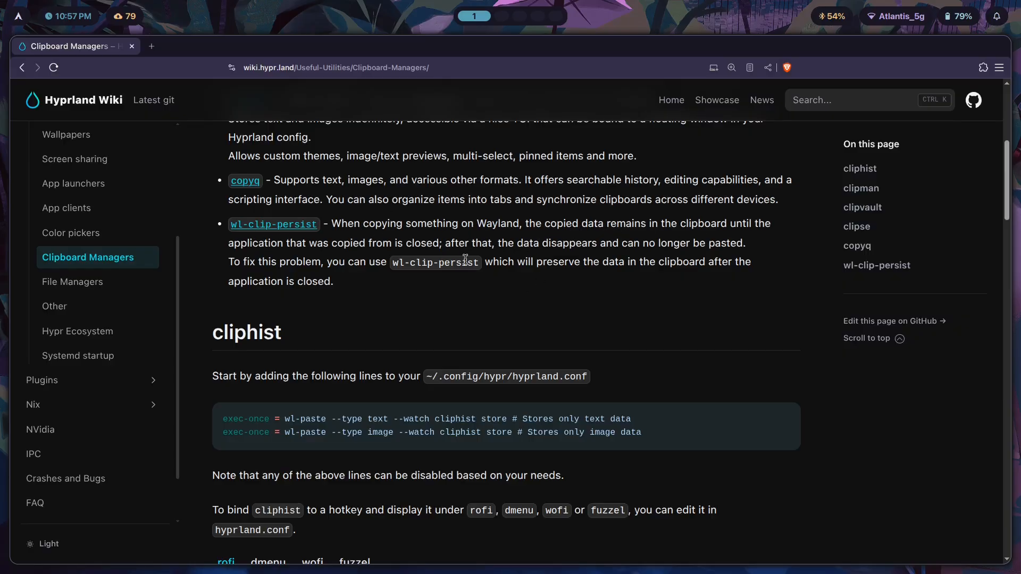
mouse_move(344, 285)
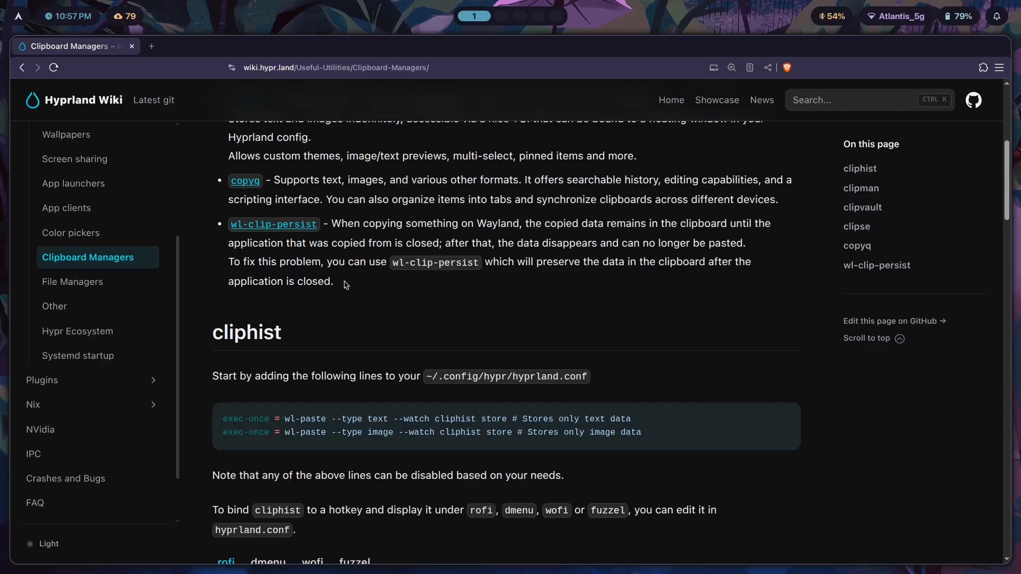
mouse_move(681, 222)
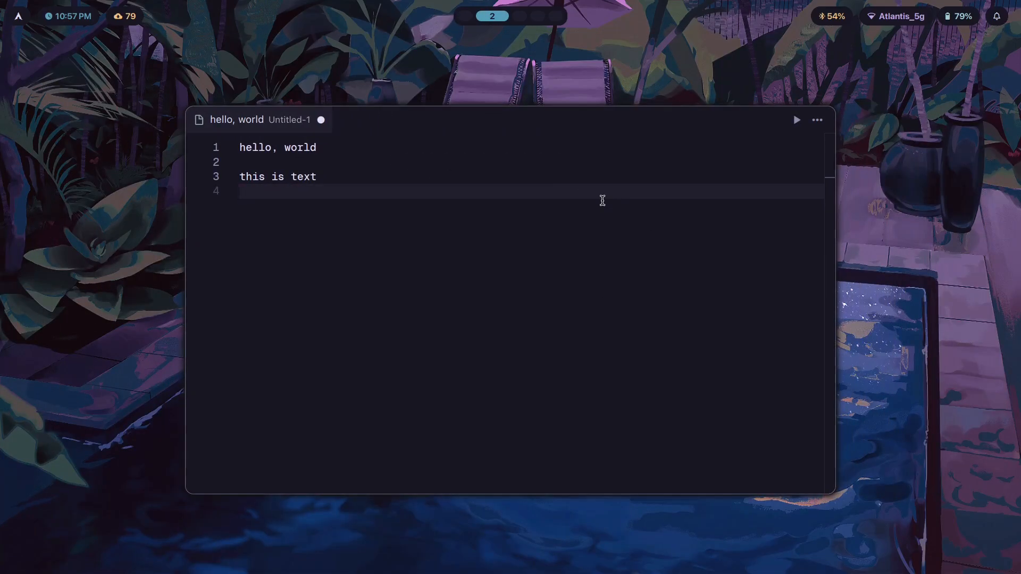
mouse_move(605, 215)
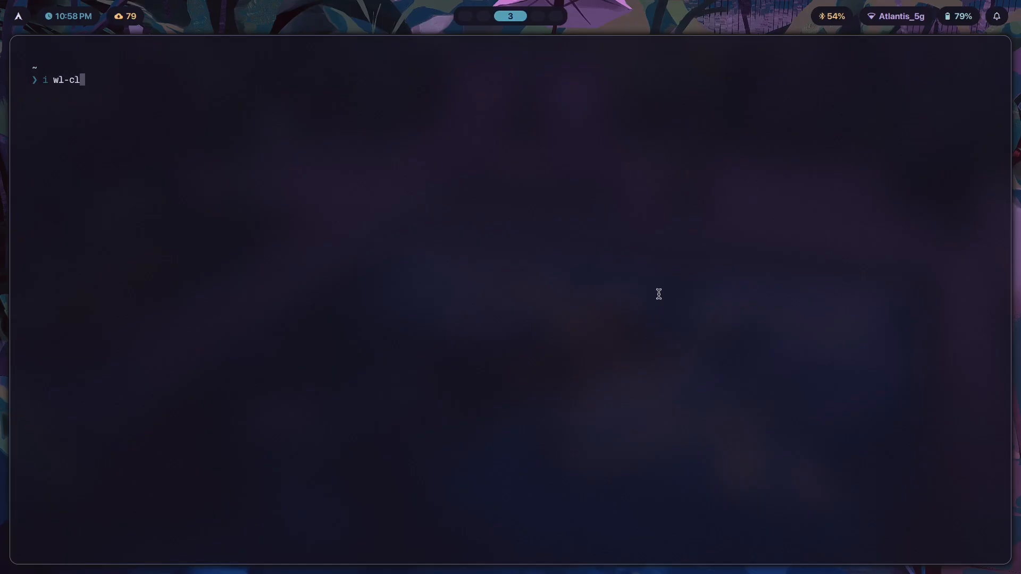
Step: Run the wl-clip-persist install and submit the sudo password prompts
key(Return)
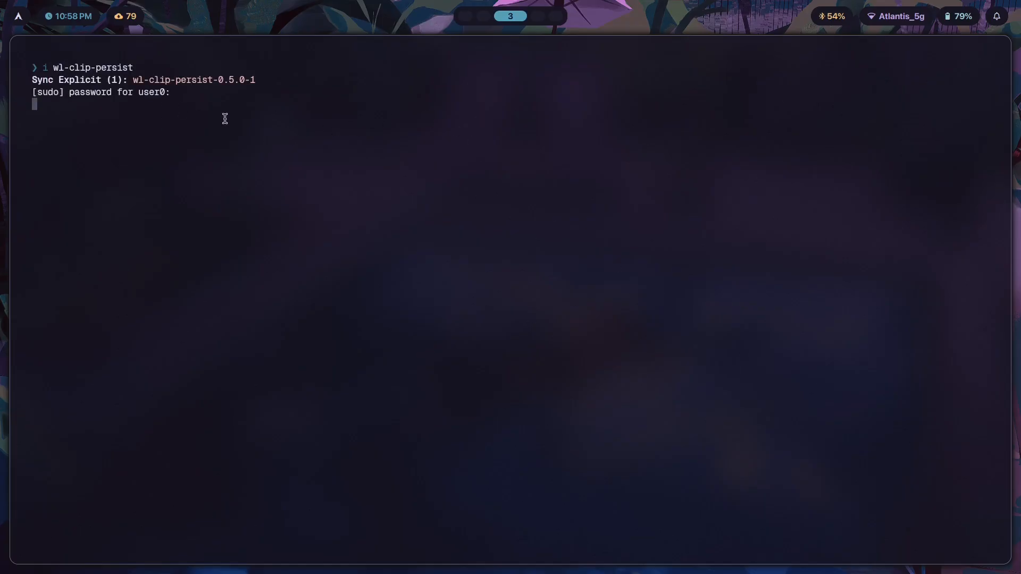
key(Return)
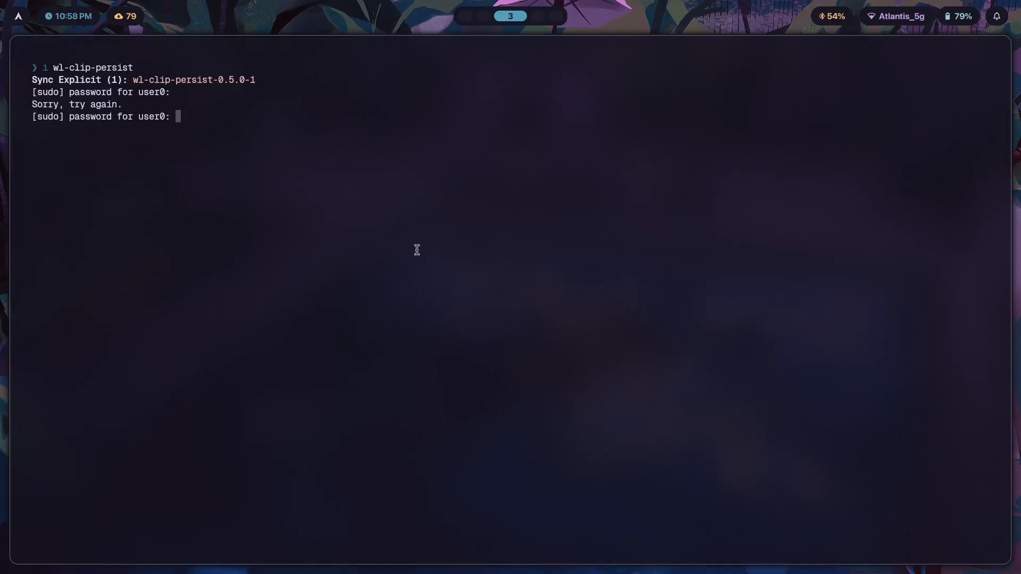
key(Return)
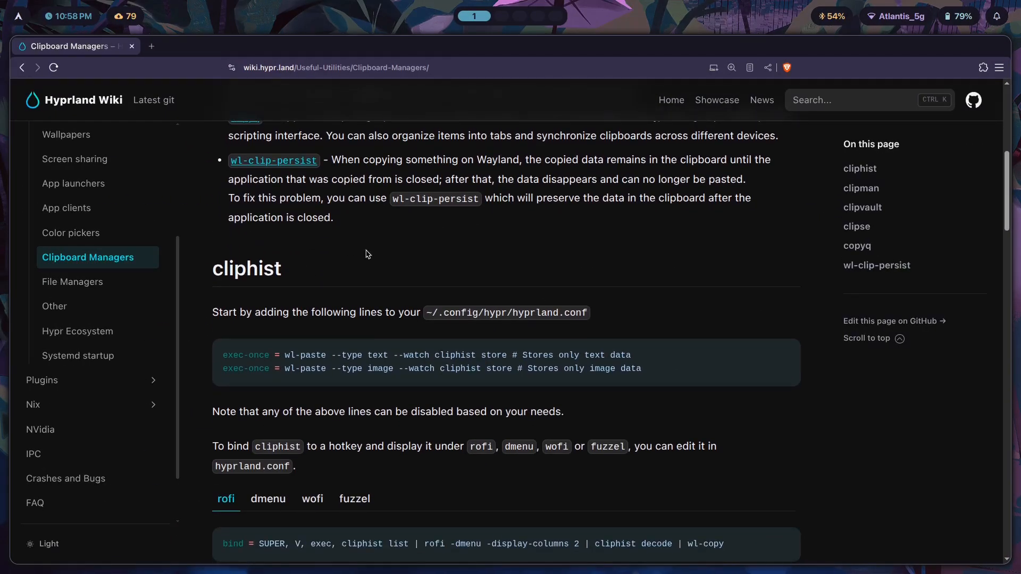
Step: Scroll the wiki down to cliphist's exec-once wl-paste lines and SUPER + V note
scroll(down, 3)
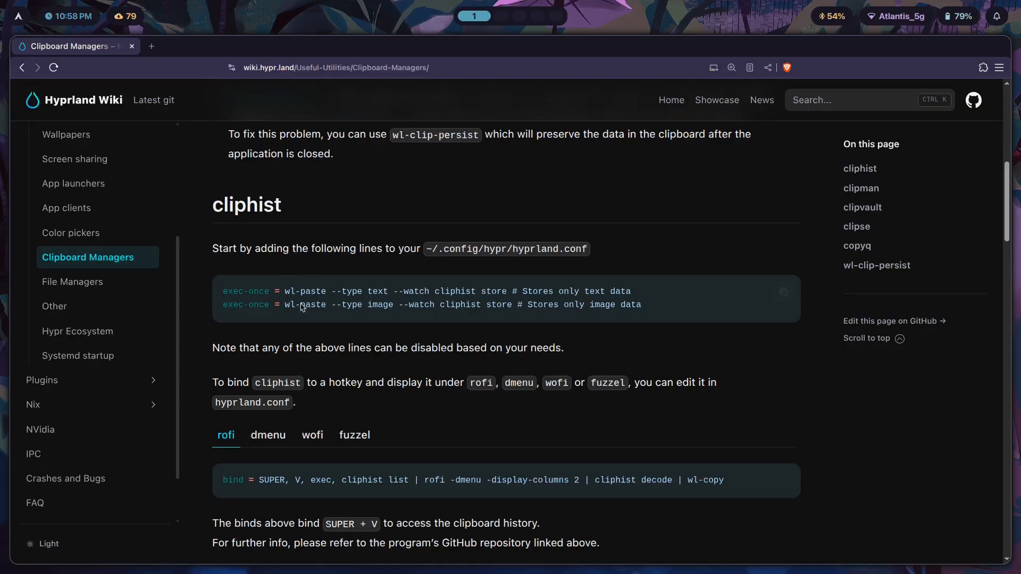
mouse_move(297, 295)
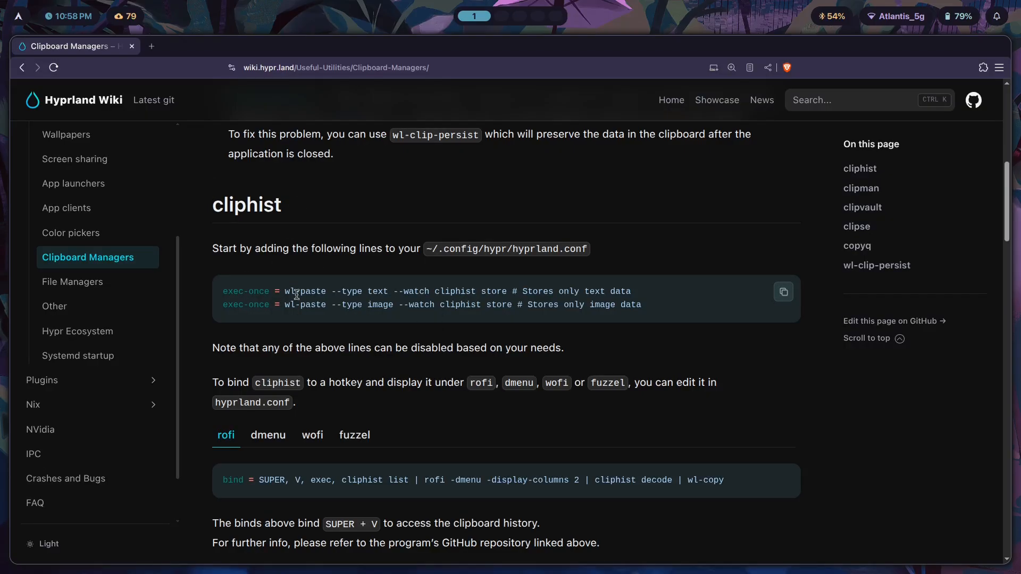
mouse_move(266, 286)
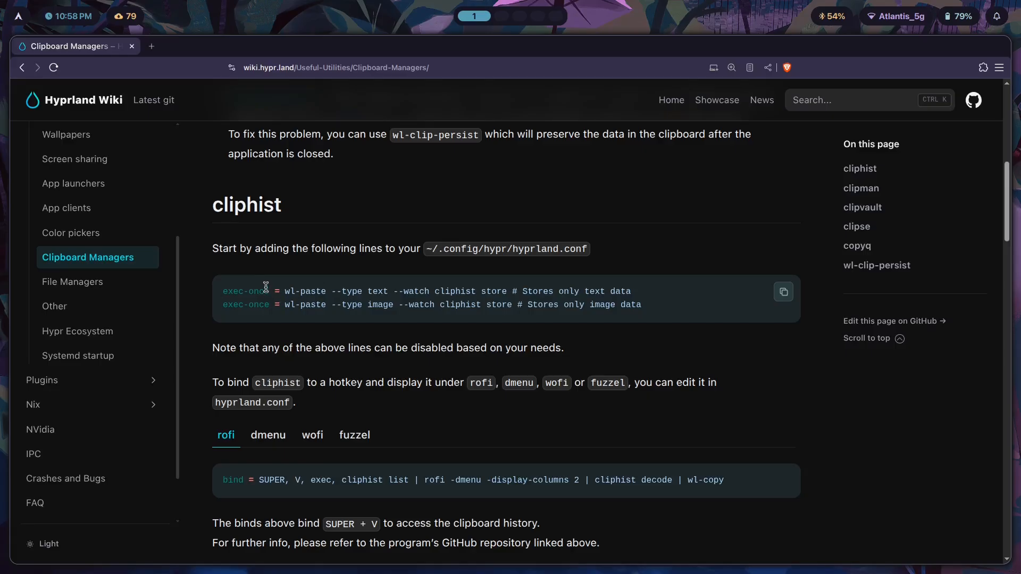
mouse_move(460, 260)
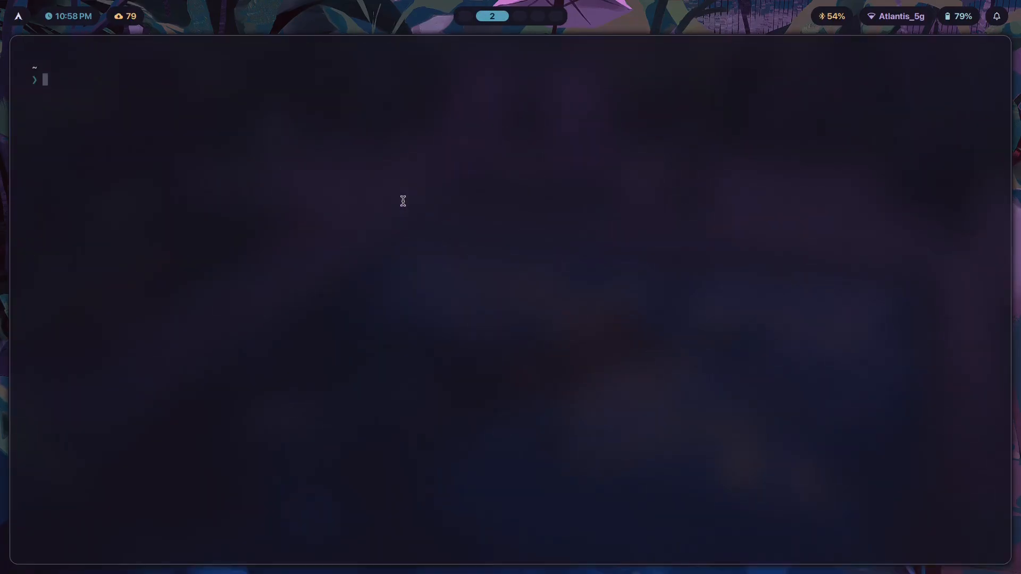
Step: Write 'nvim .config/hypr/modules/autostart.conf' at the Kitty prompt without running it
text(nvim .config)
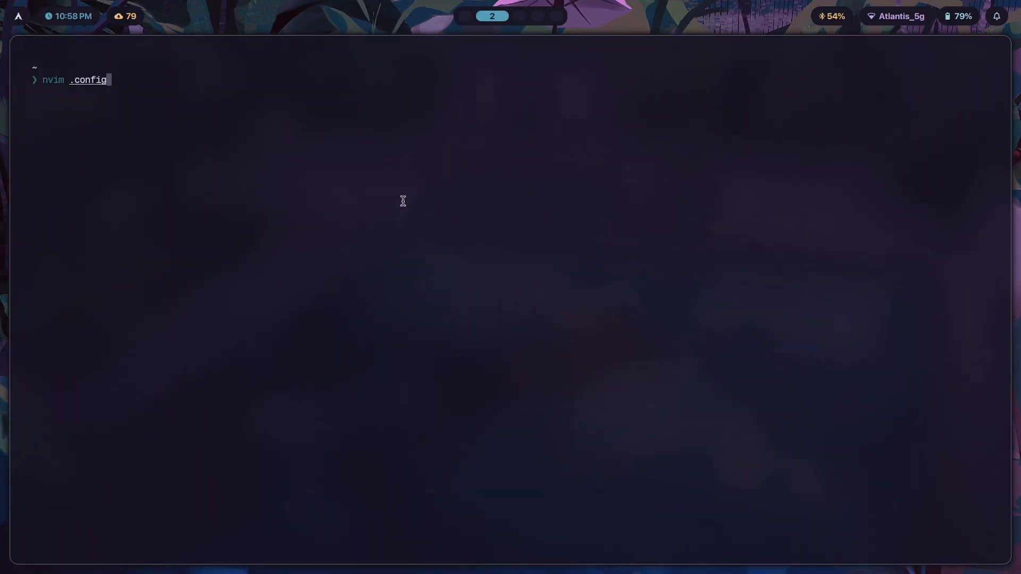
text(/hypr/modules/)
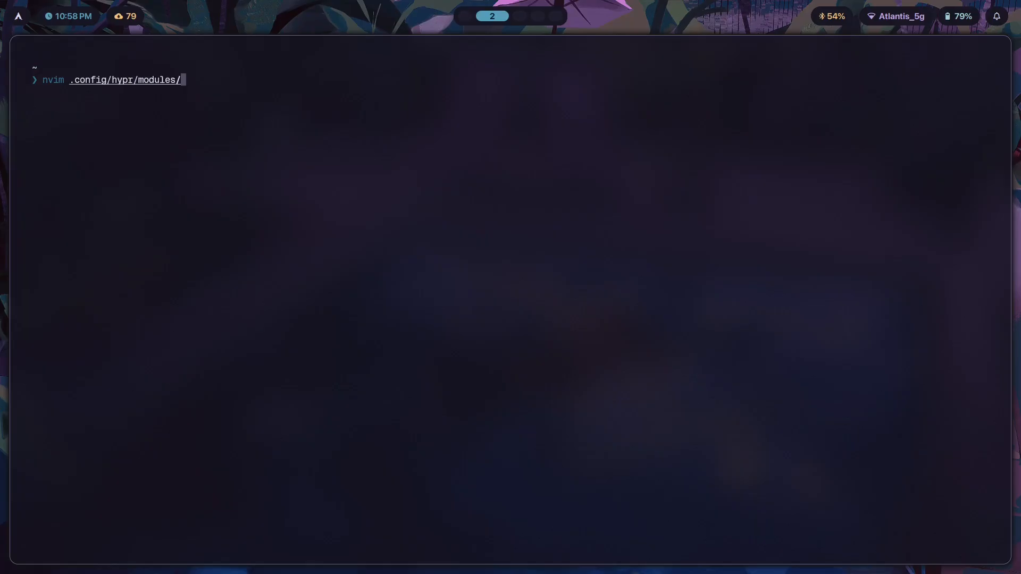
text(autostart.conf)
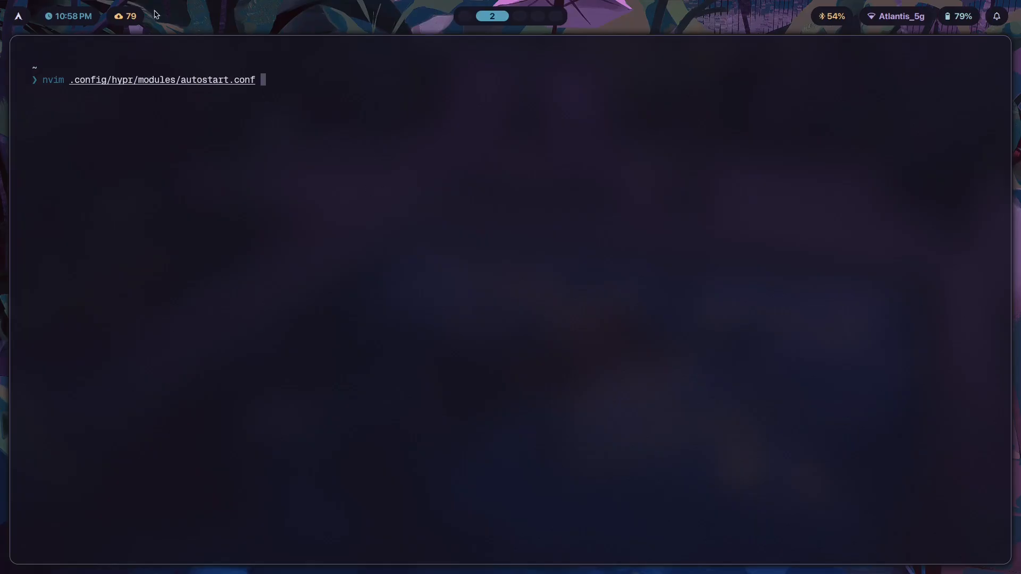
mouse_move(152, 85)
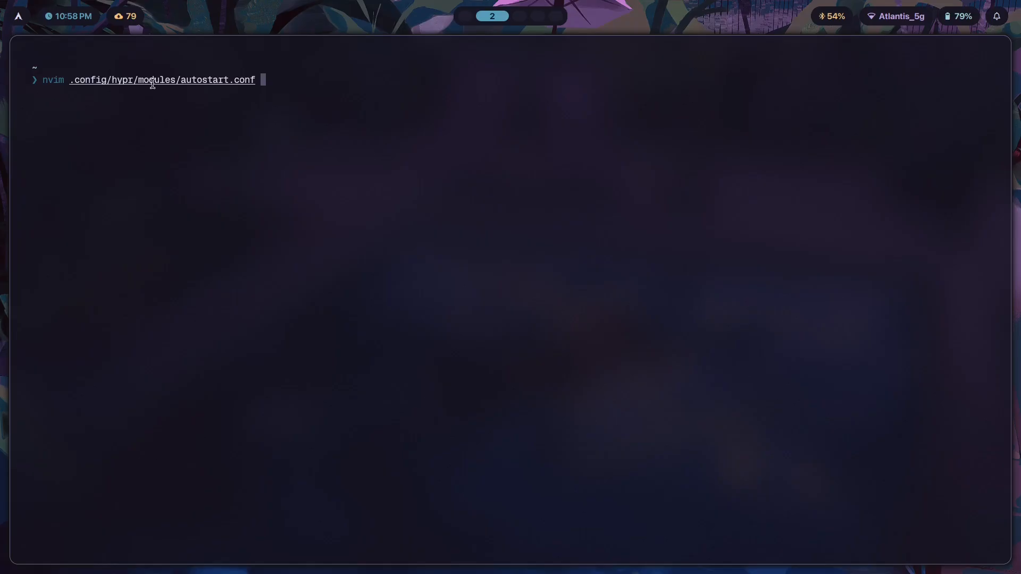
mouse_move(541, 74)
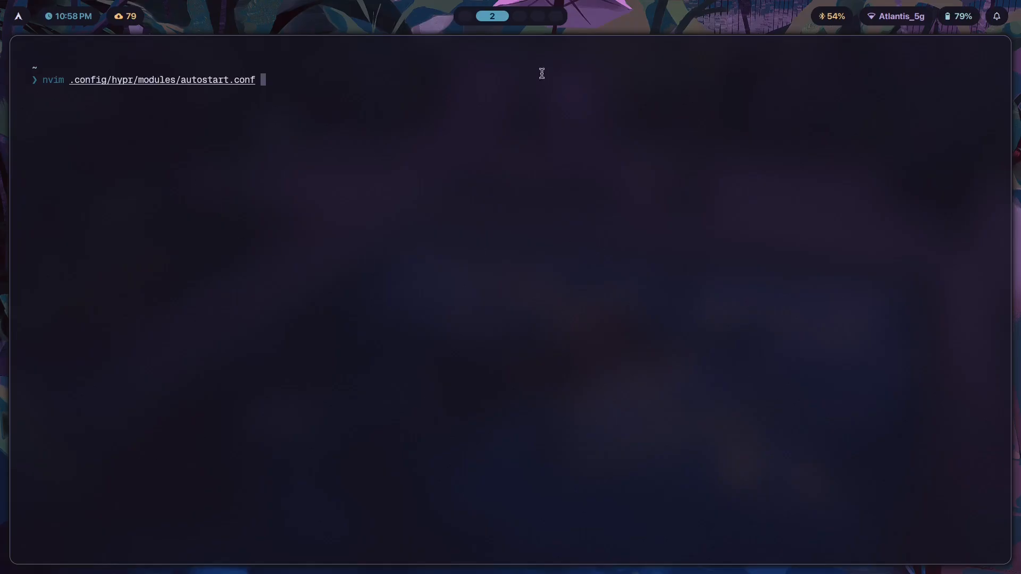
mouse_move(978, 198)
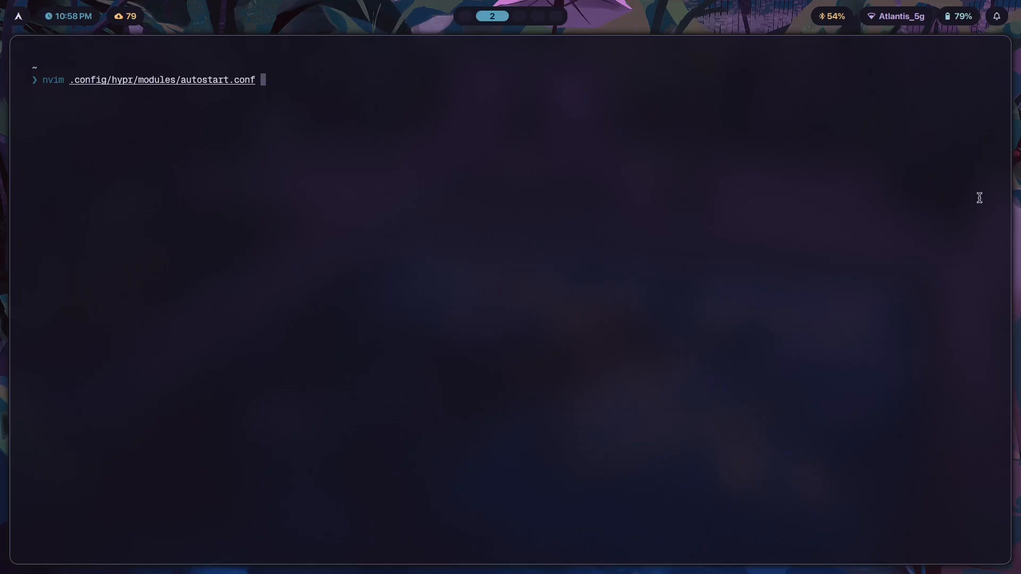
mouse_move(153, 92)
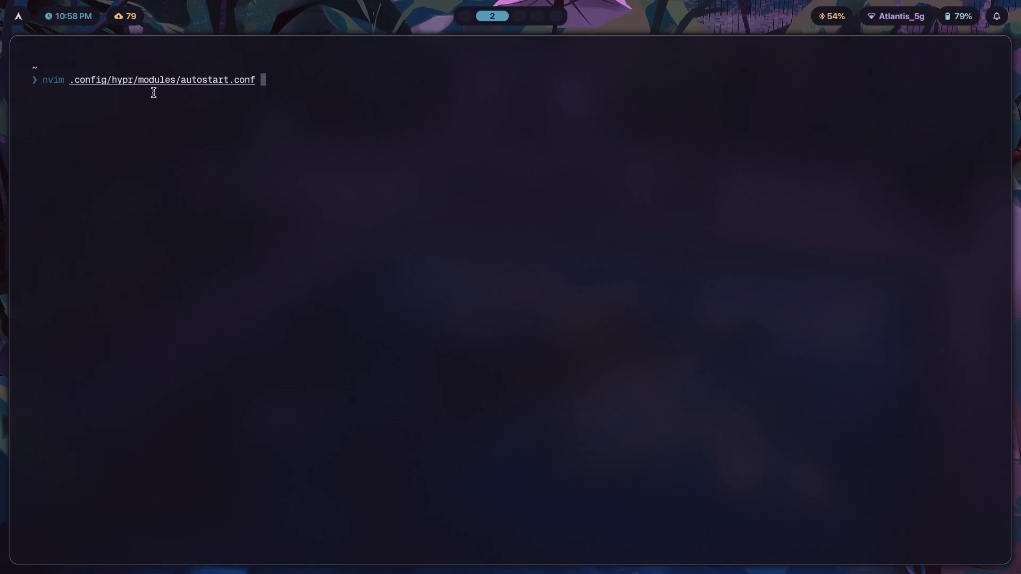
mouse_move(288, 327)
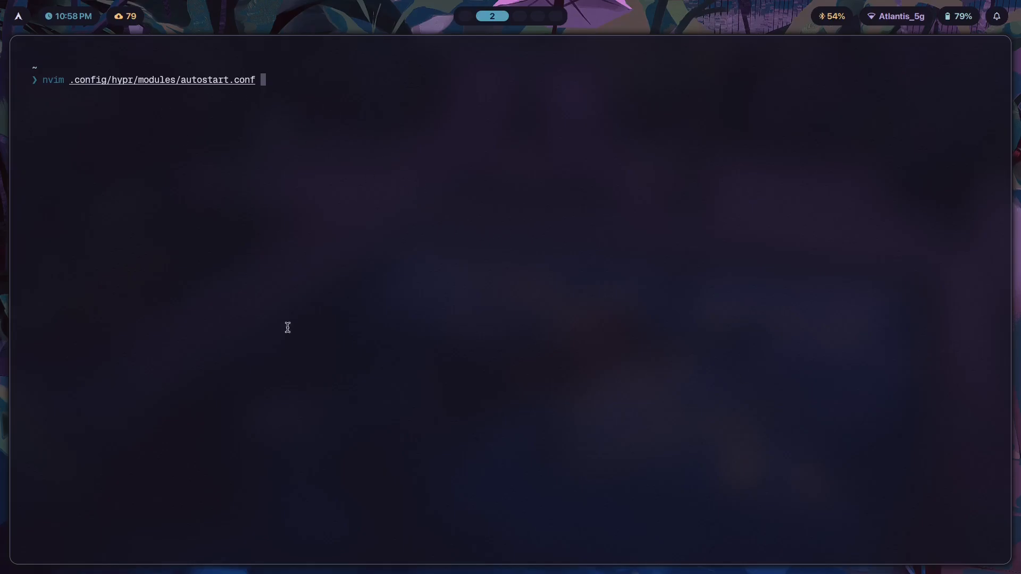
mouse_move(695, 362)
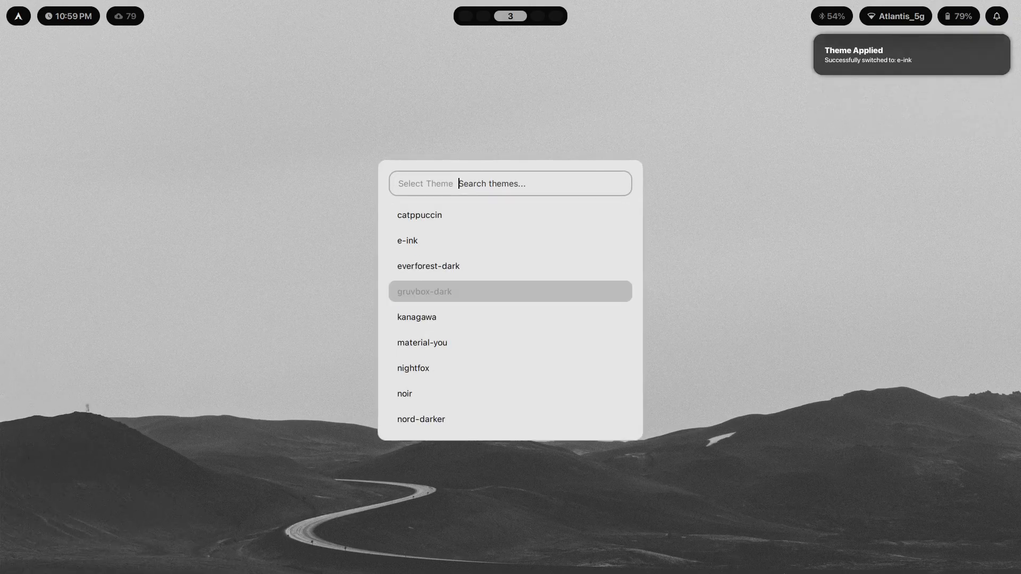
Step: Select the noir theme in the theme switcher, applying the grayscale wave wallpaper
click(510, 391)
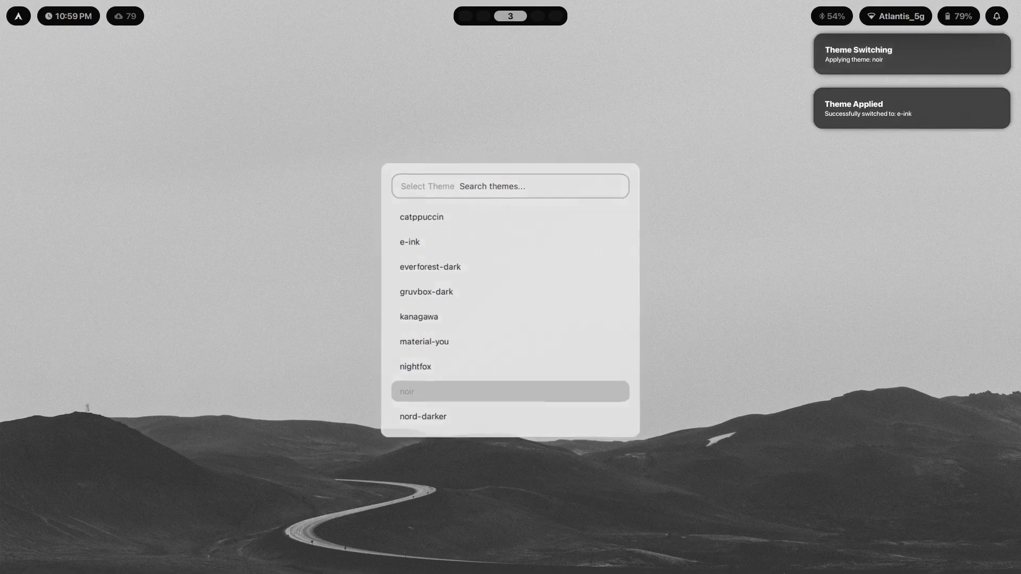
click(509, 391)
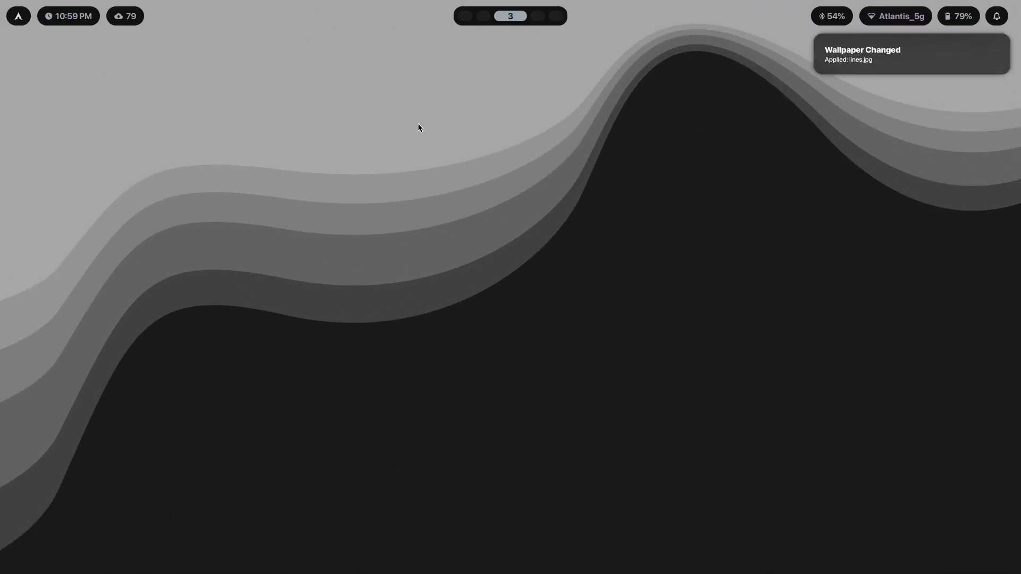
mouse_move(387, 130)
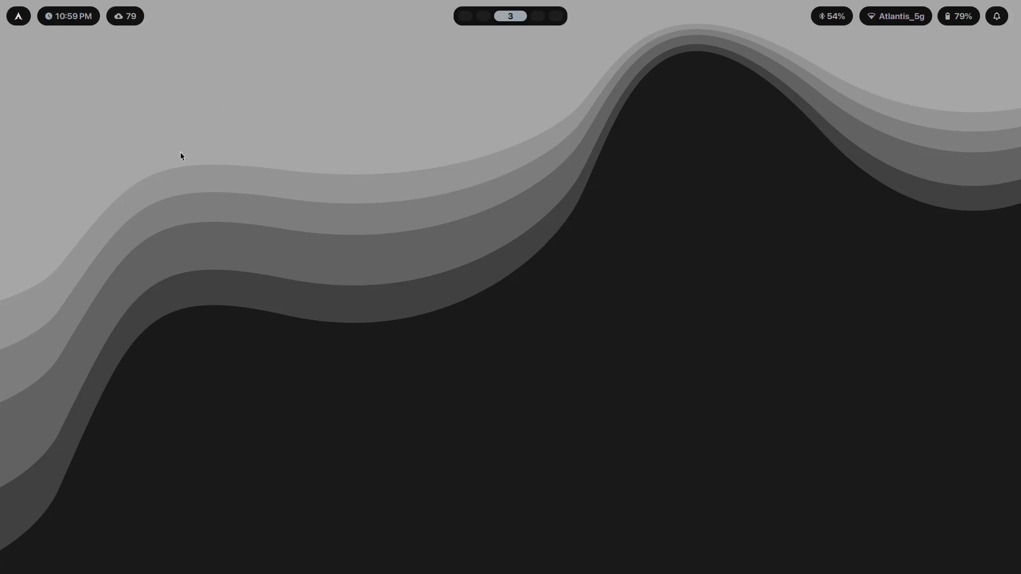
mouse_move(607, 229)
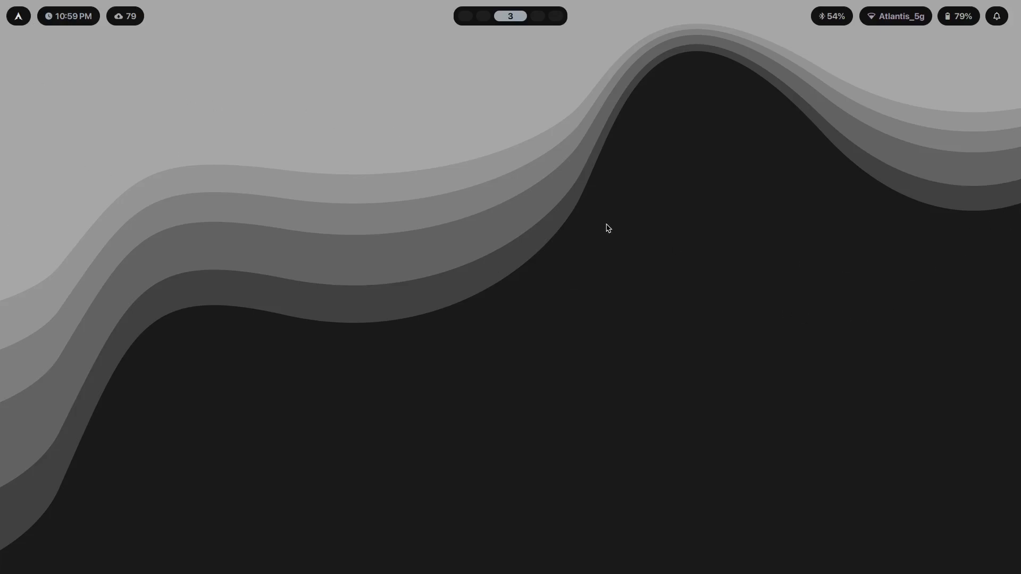
mouse_move(529, 196)
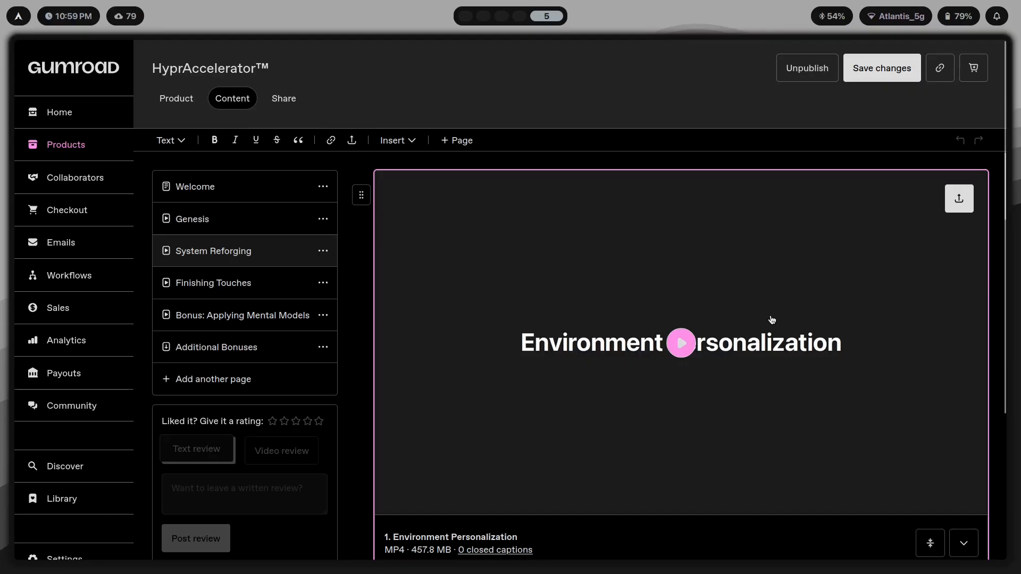
mouse_move(204, 262)
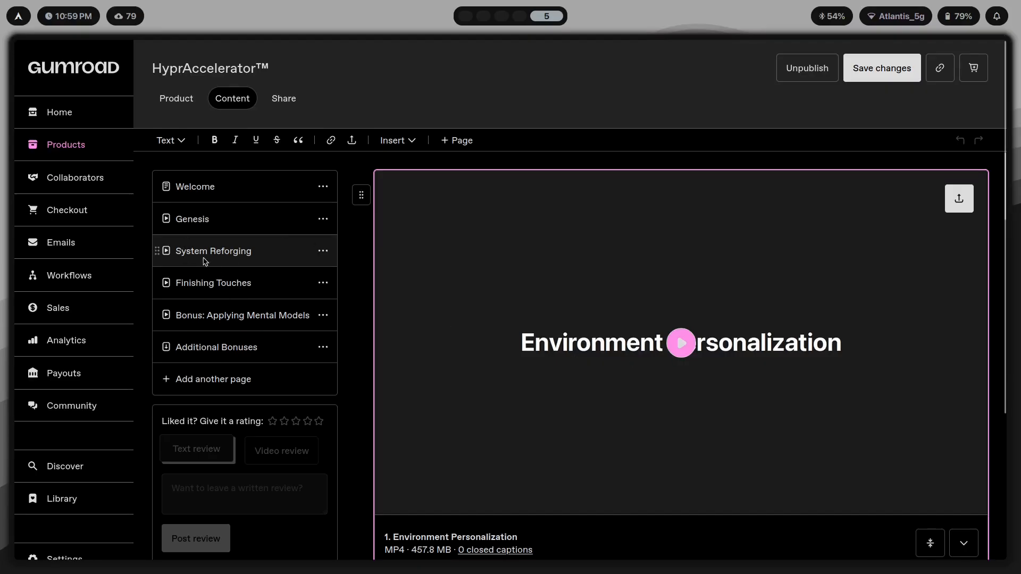
Step: Scroll the HyprAccelerator course content and play the Theme Switchers lesson video
scroll(down, 3)
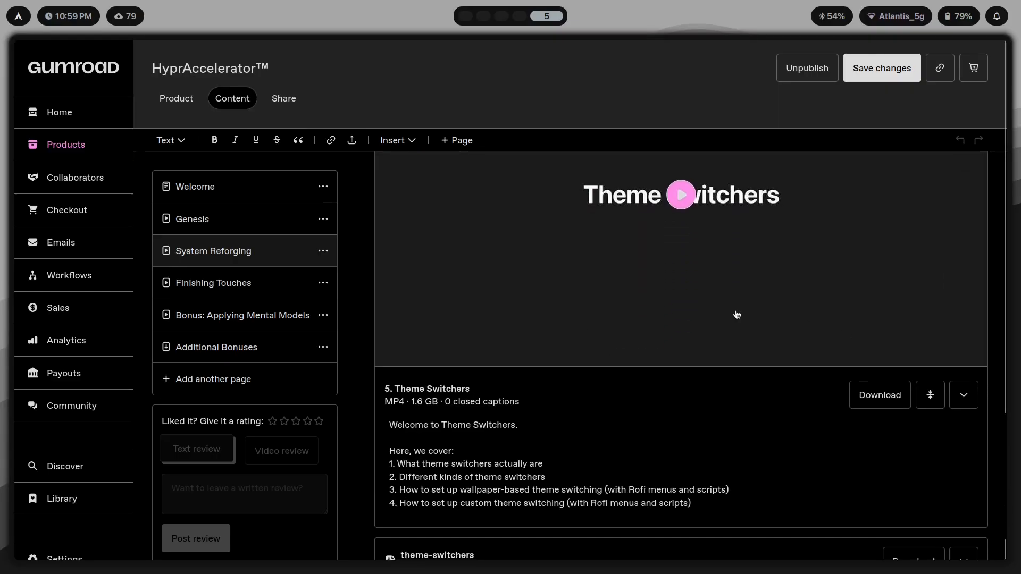
click(680, 195)
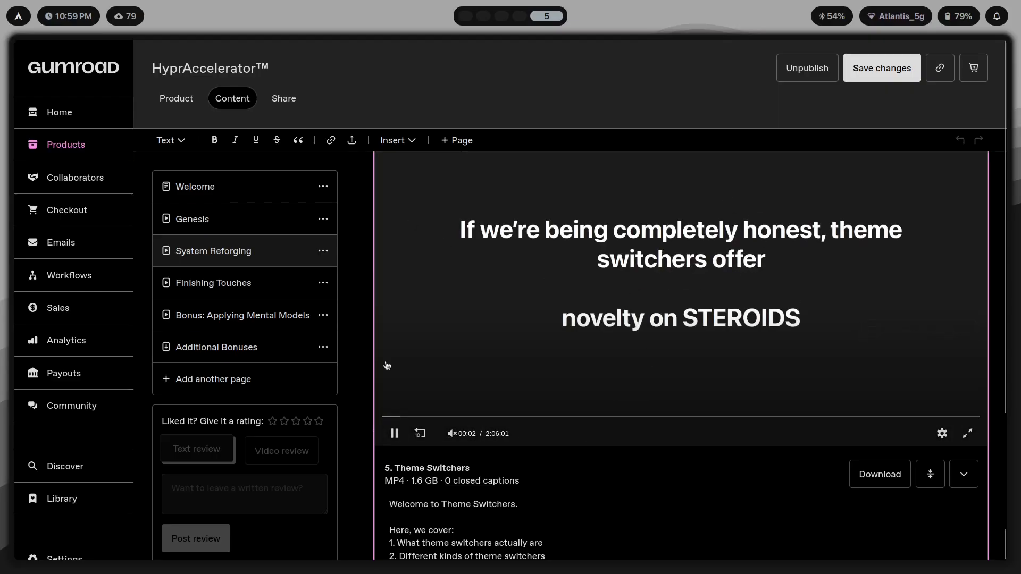
scroll(down, 3)
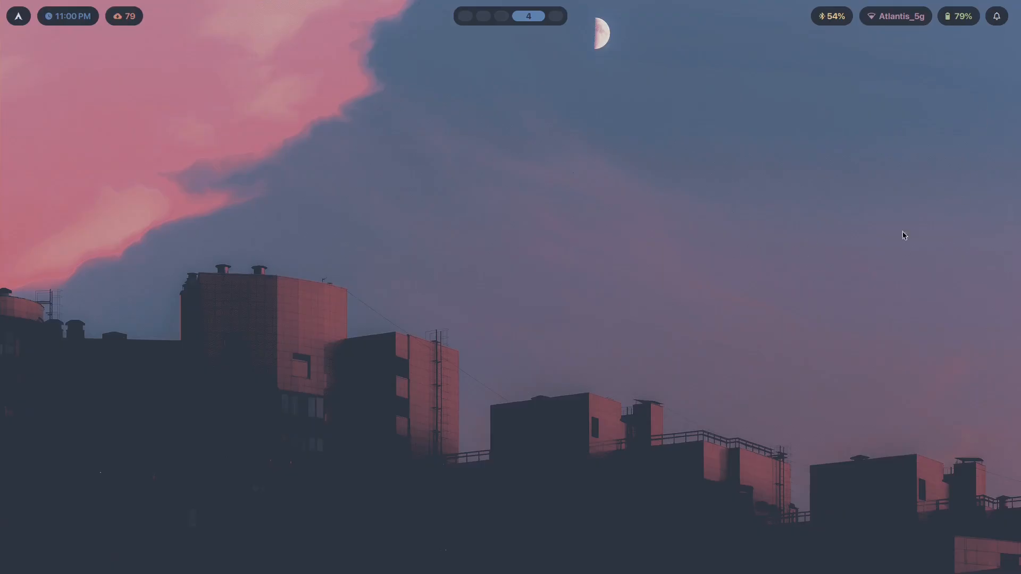
Step: Open swaync quick settings, dismiss the power menu, and switch to workspace 3 via Waybar
click(995, 16)
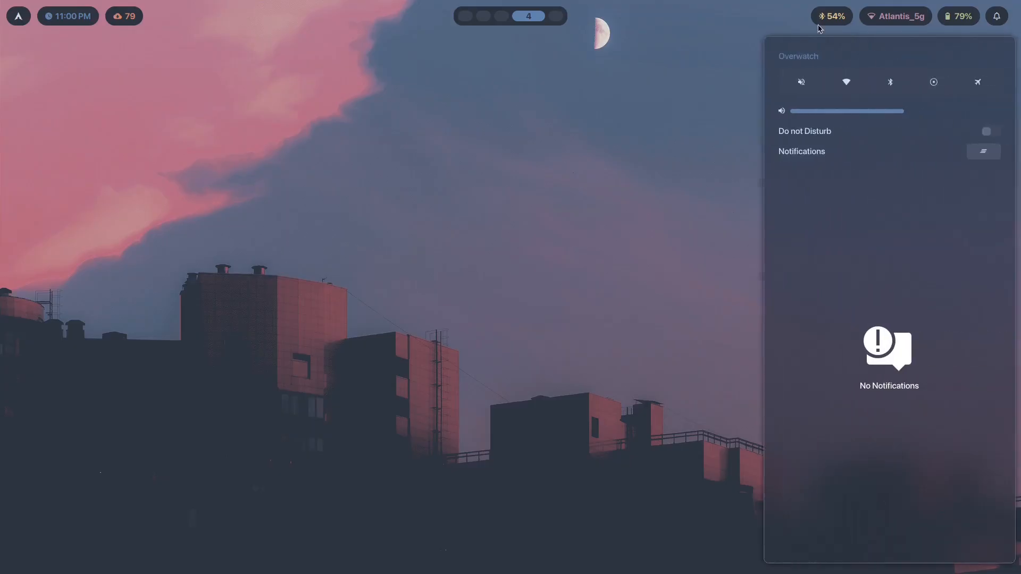
click(588, 239)
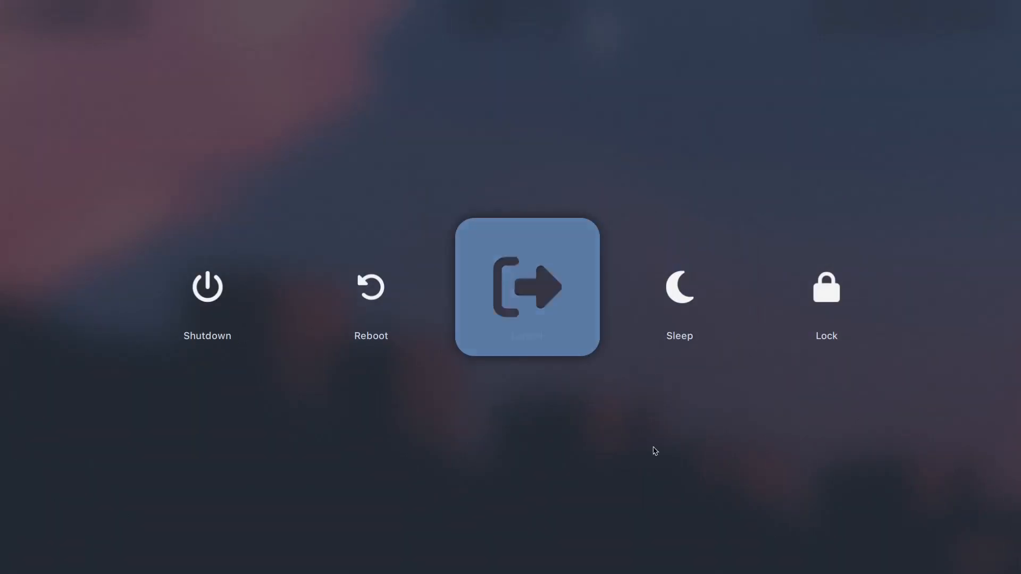
click(527, 287)
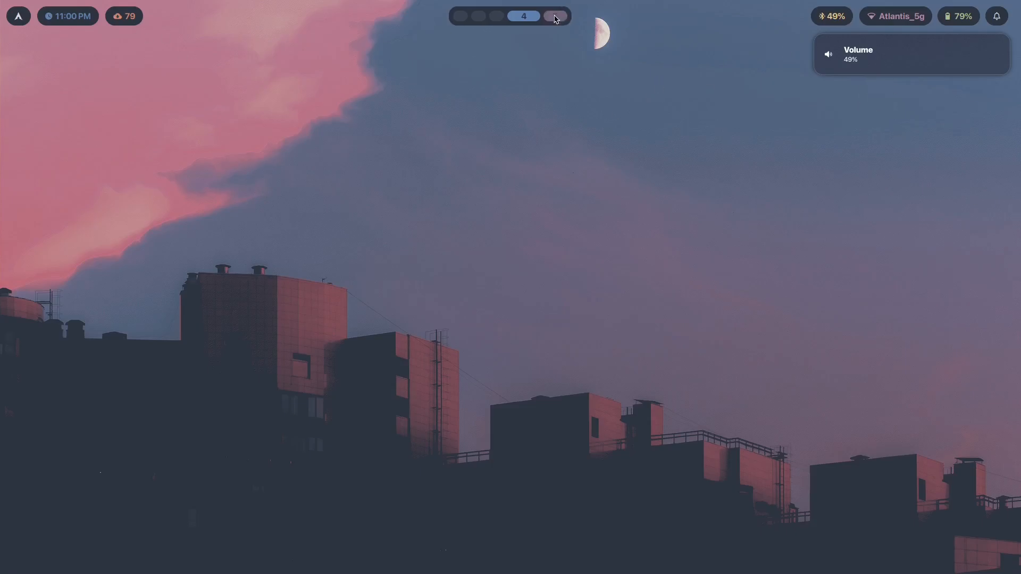
click(554, 16)
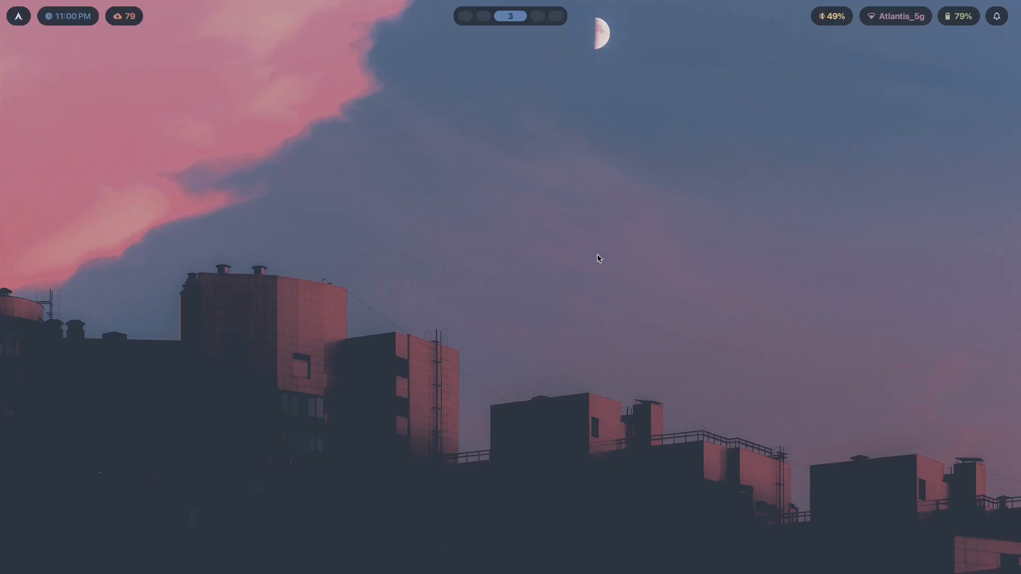
mouse_move(643, 276)
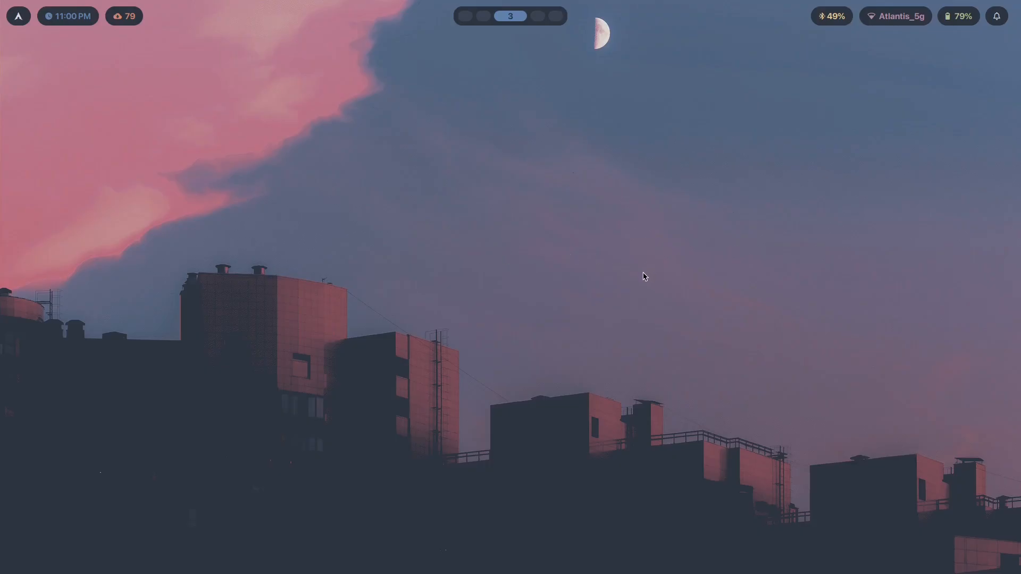
mouse_move(142, 101)
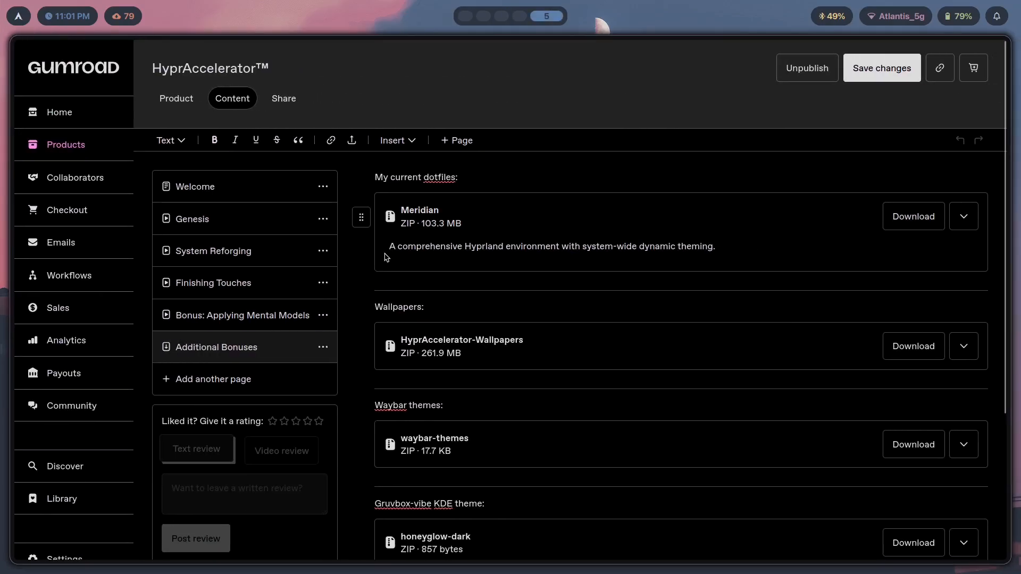
mouse_move(447, 197)
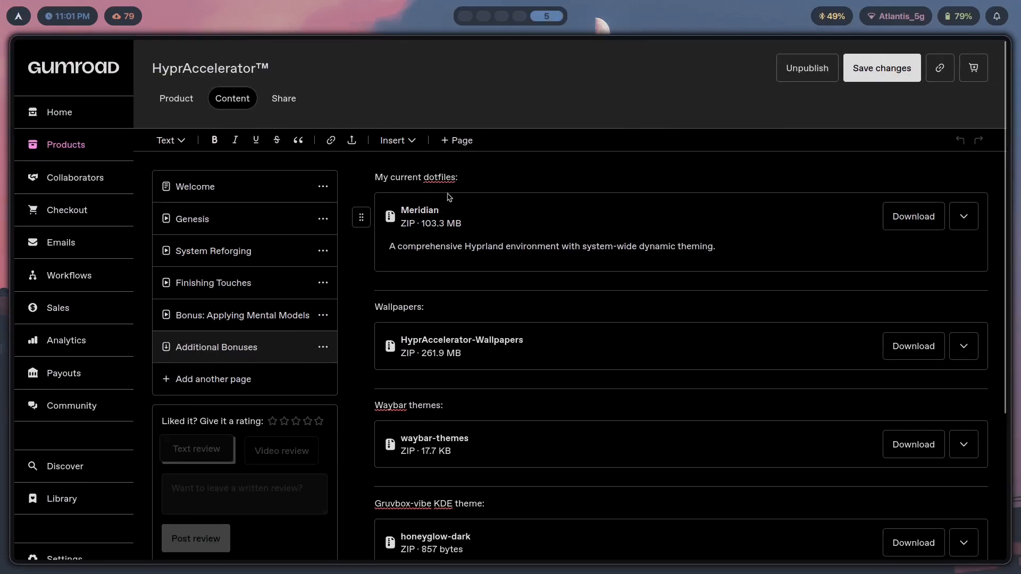
mouse_move(509, 245)
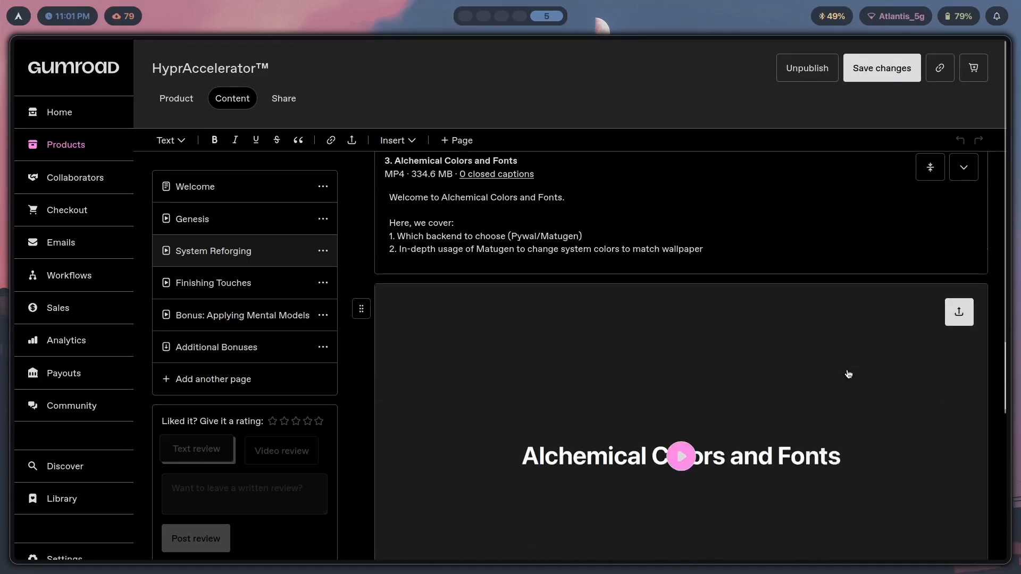
Step: Scroll the HyprAccelerator Content tab from the dotfiles downloads toward the Theme Switchers module
scroll(down, 3)
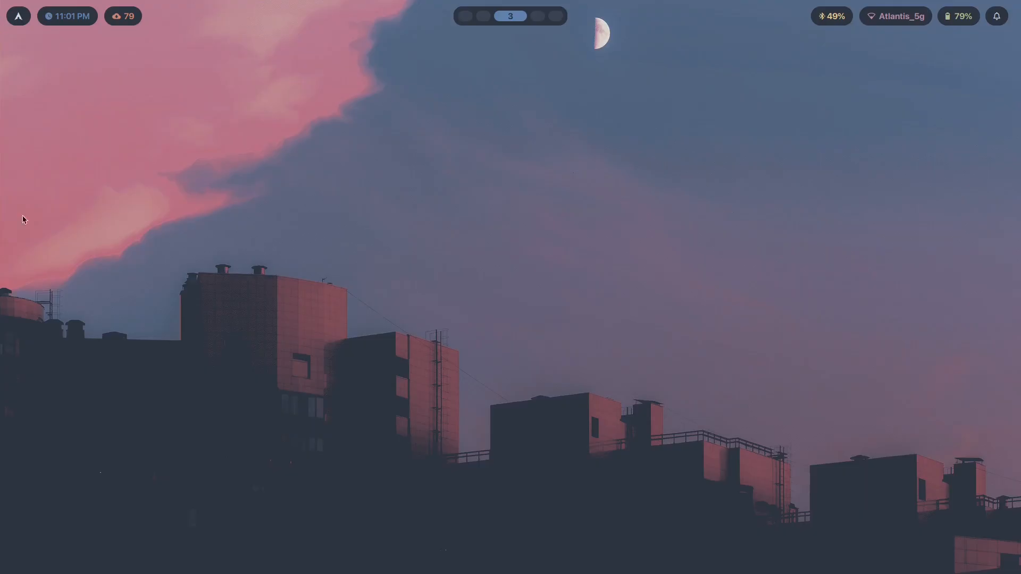
mouse_move(891, 273)
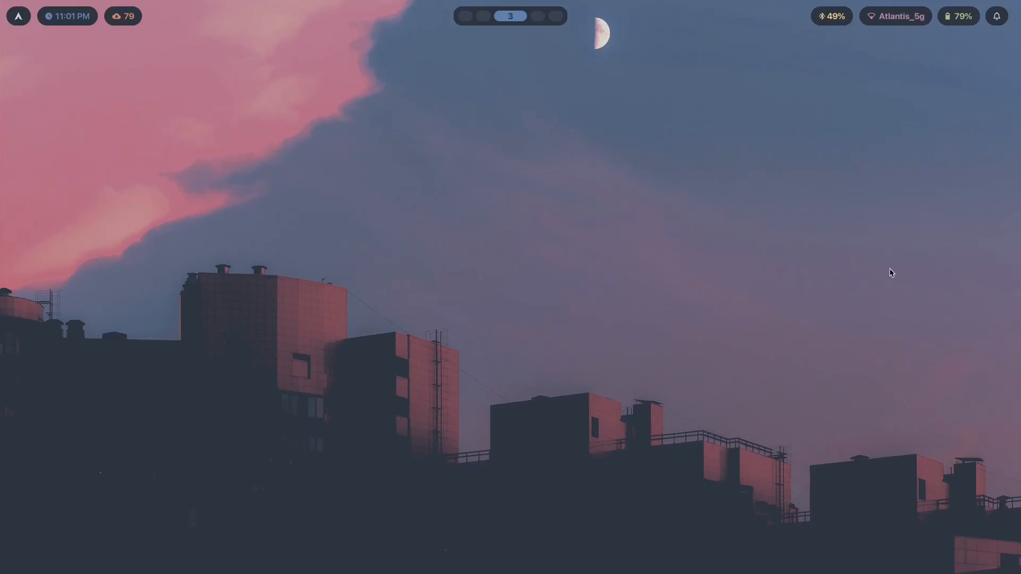
mouse_move(860, 338)
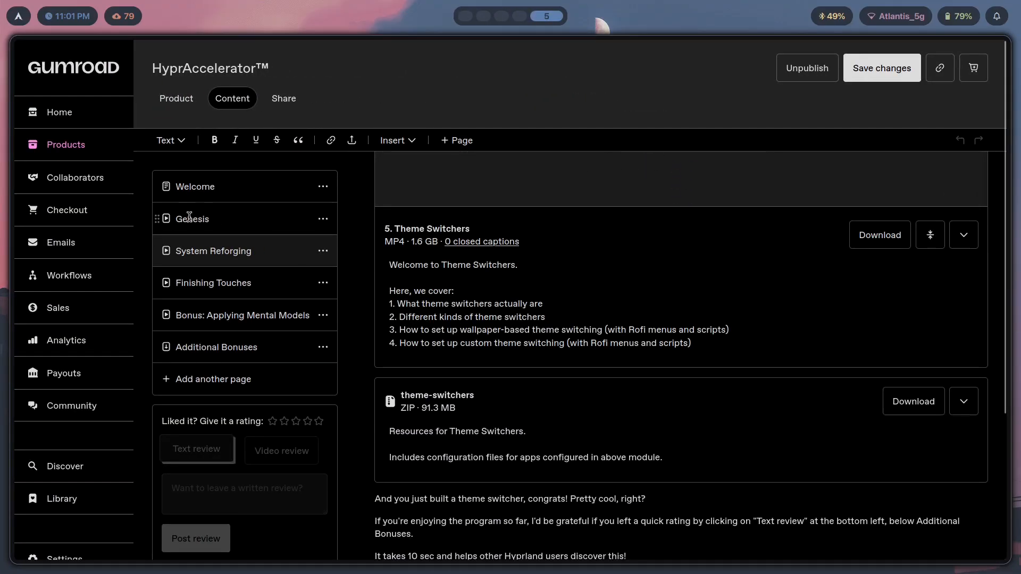
mouse_move(268, 191)
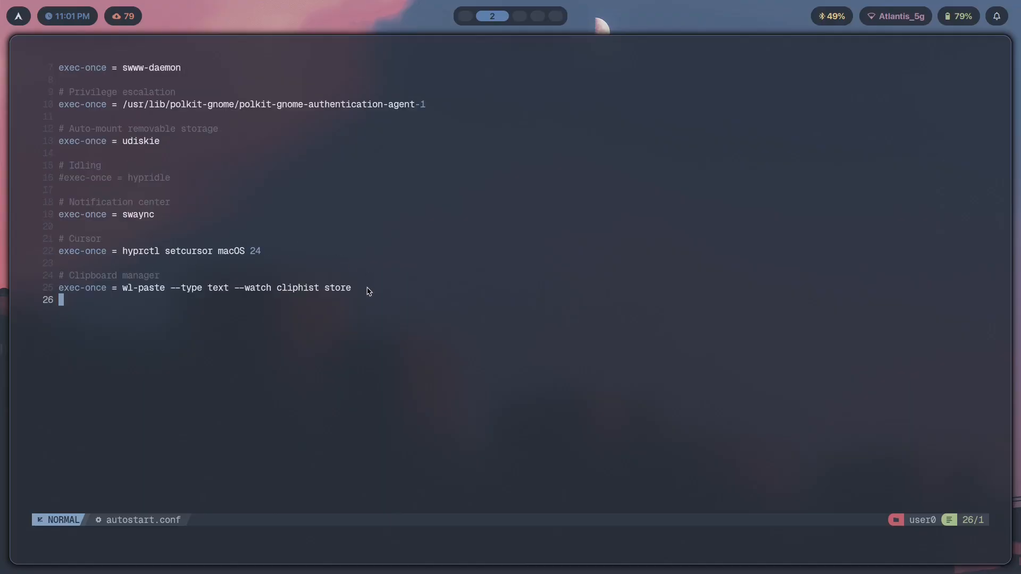
mouse_move(91, 289)
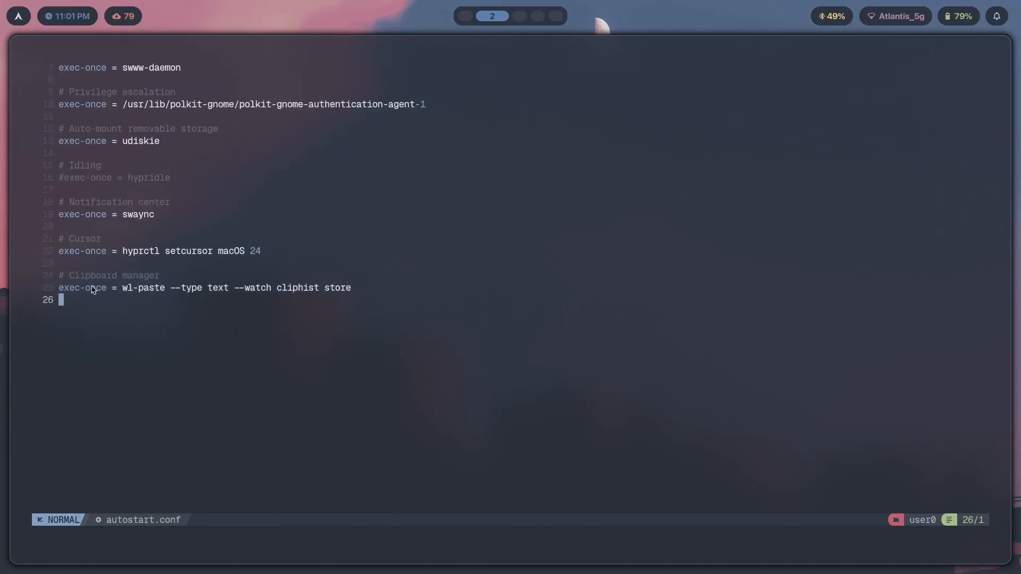
Step: Switch to the Clipboard Managers wiki to read the cliphist exec-once lines, then leave visual mode in Neovim
click(474, 16)
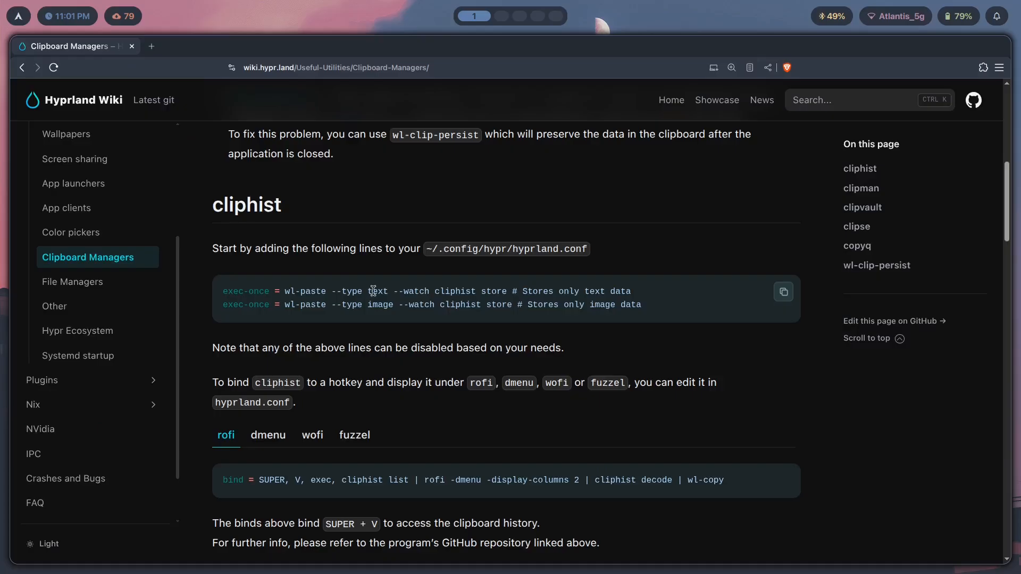
mouse_move(417, 288)
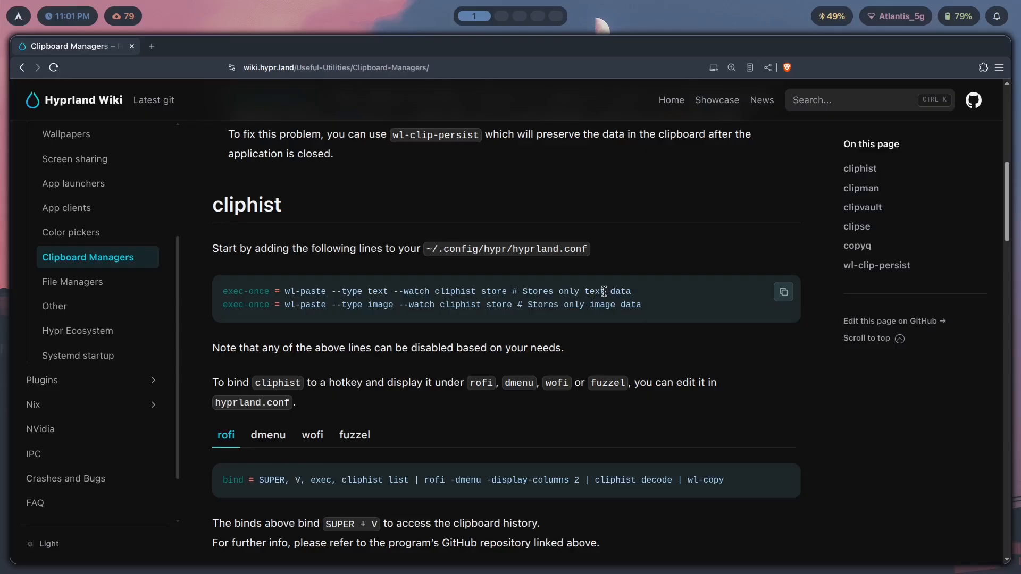
mouse_move(555, 307)
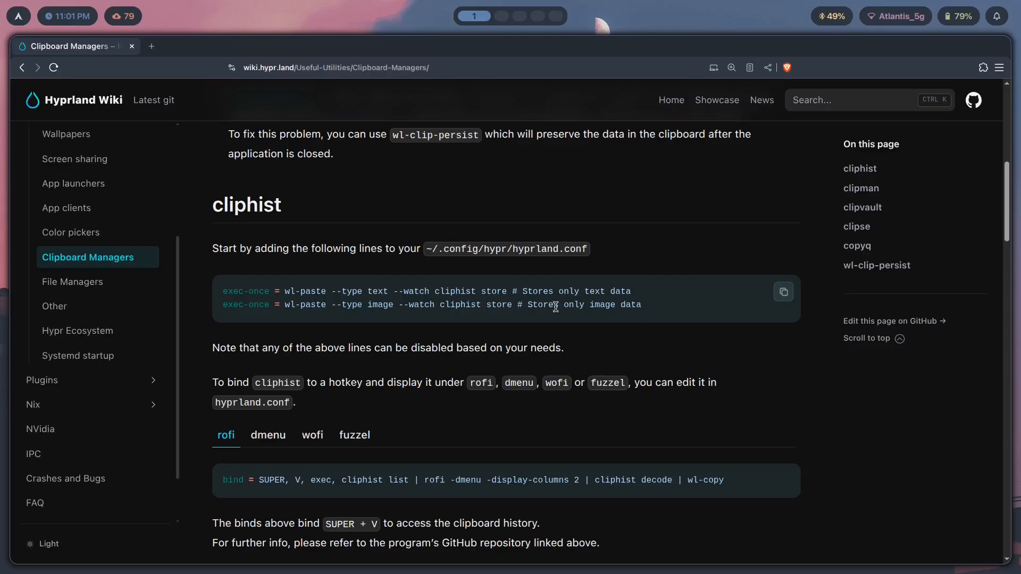
mouse_move(632, 303)
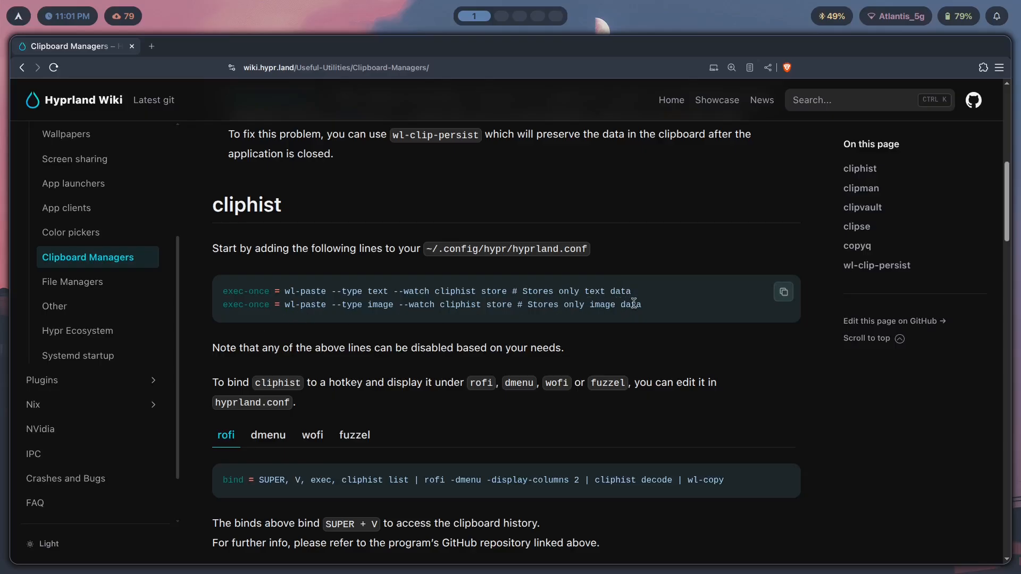
mouse_move(441, 206)
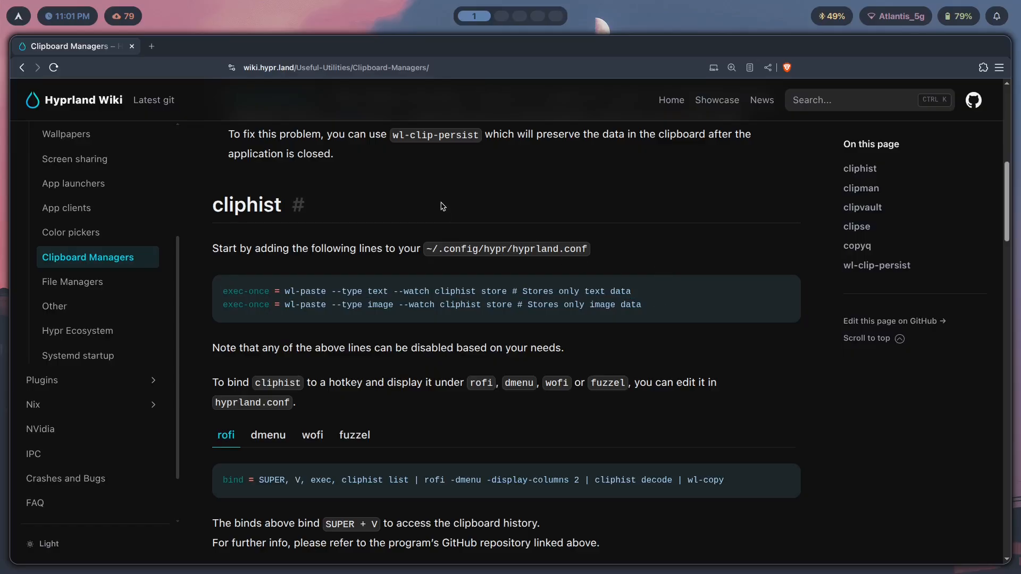
mouse_move(517, 294)
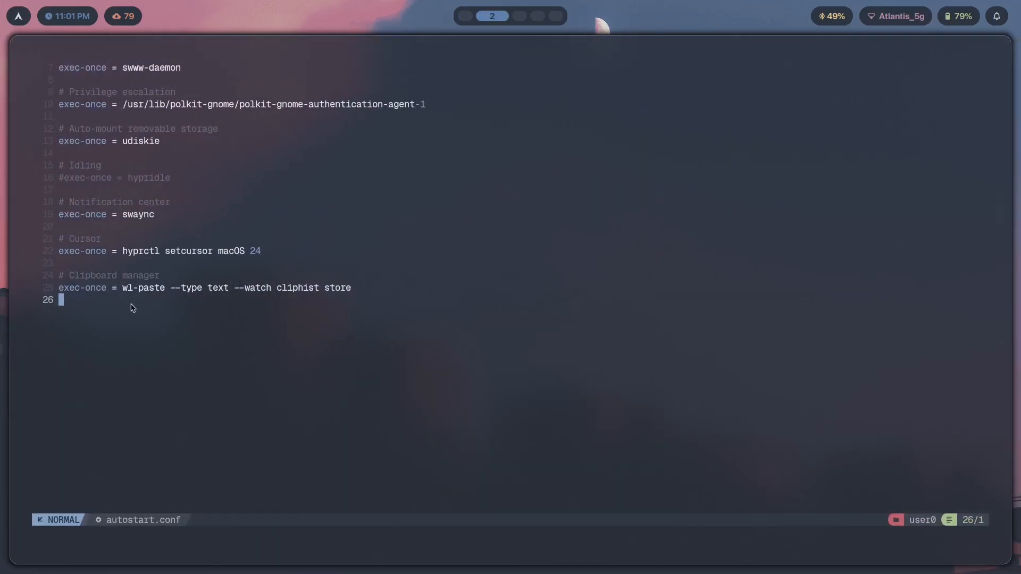
mouse_move(393, 264)
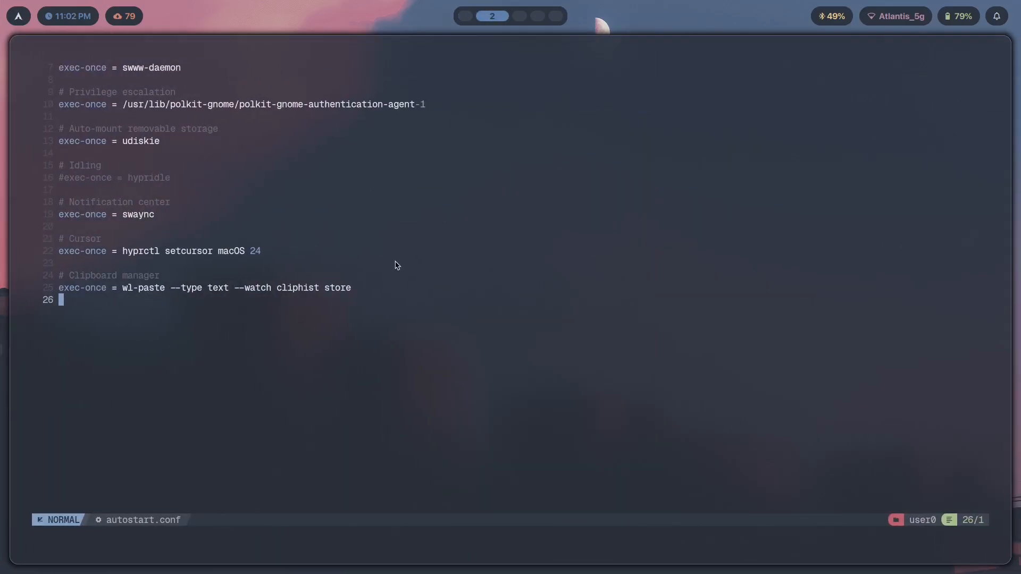
mouse_move(373, 273)
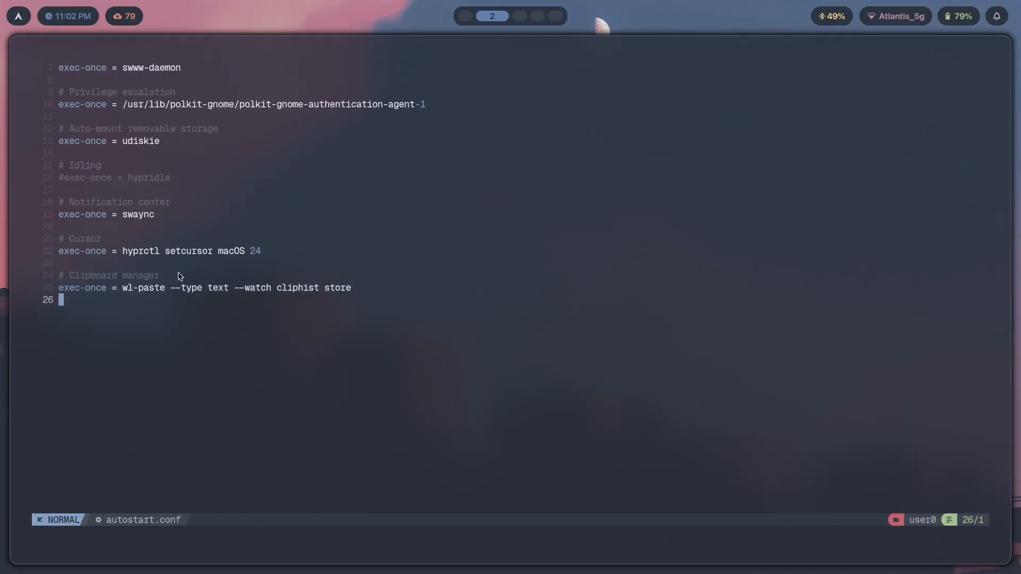
mouse_move(128, 358)
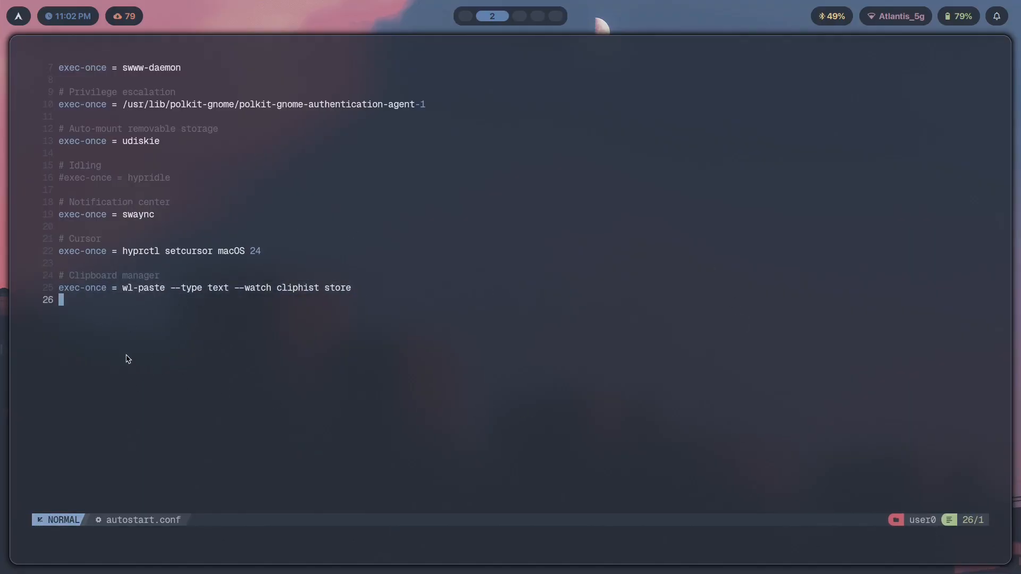
mouse_move(128, 300)
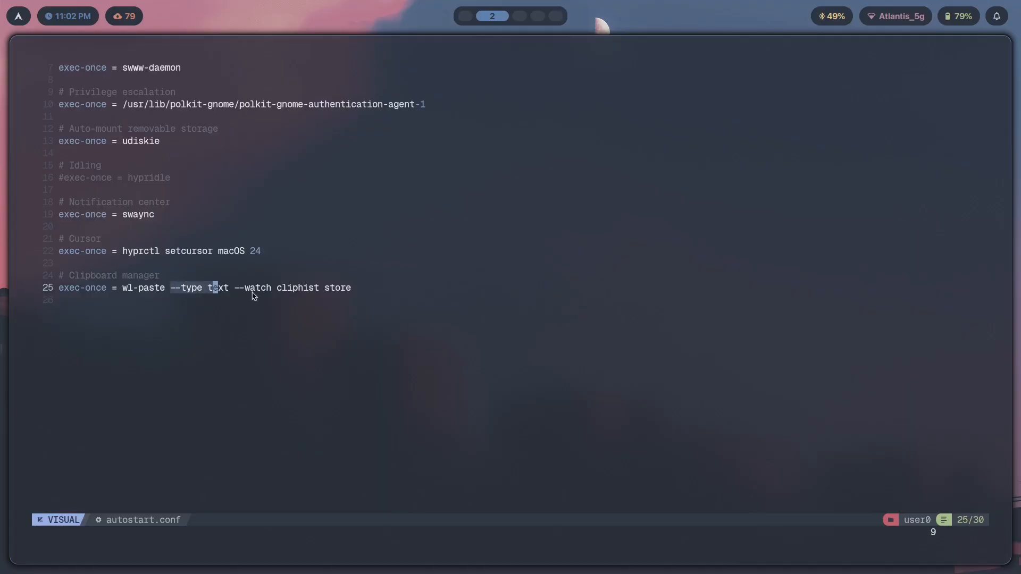
key(Escape)
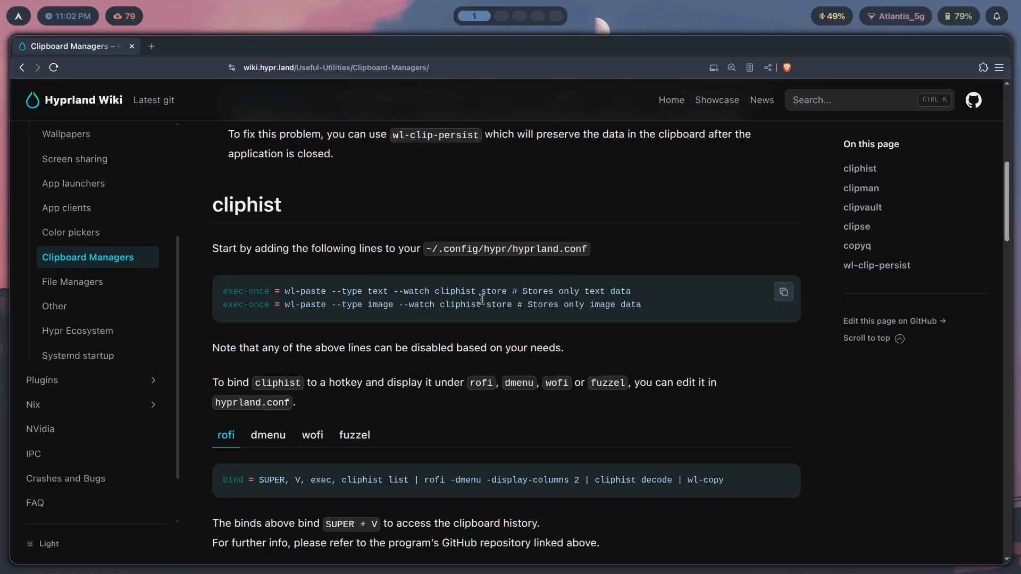
Step: Scroll the Clipboard Managers page to cliphist's rofi bind example and the clipman section
scroll(down, 3)
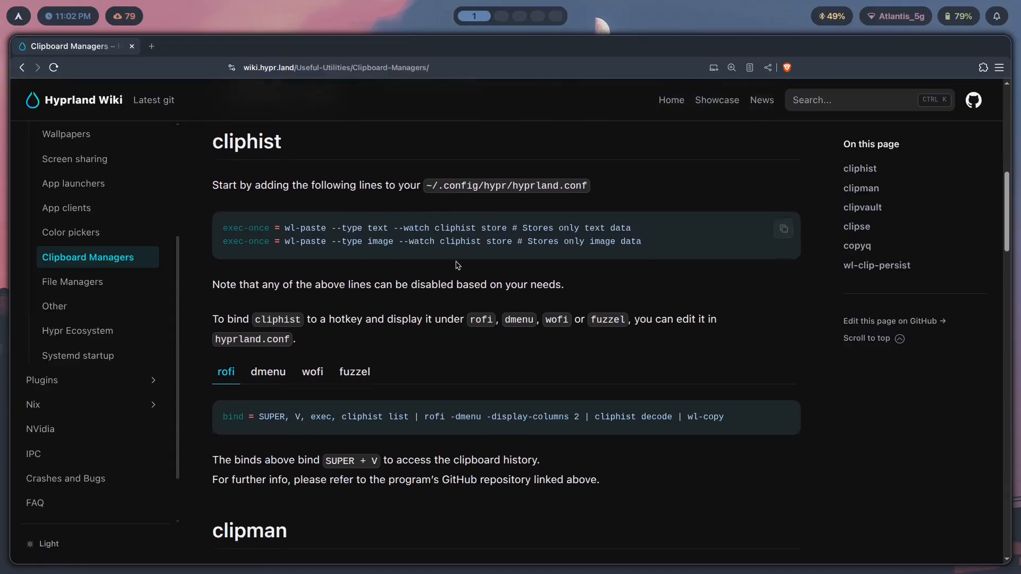
scroll(down, 3)
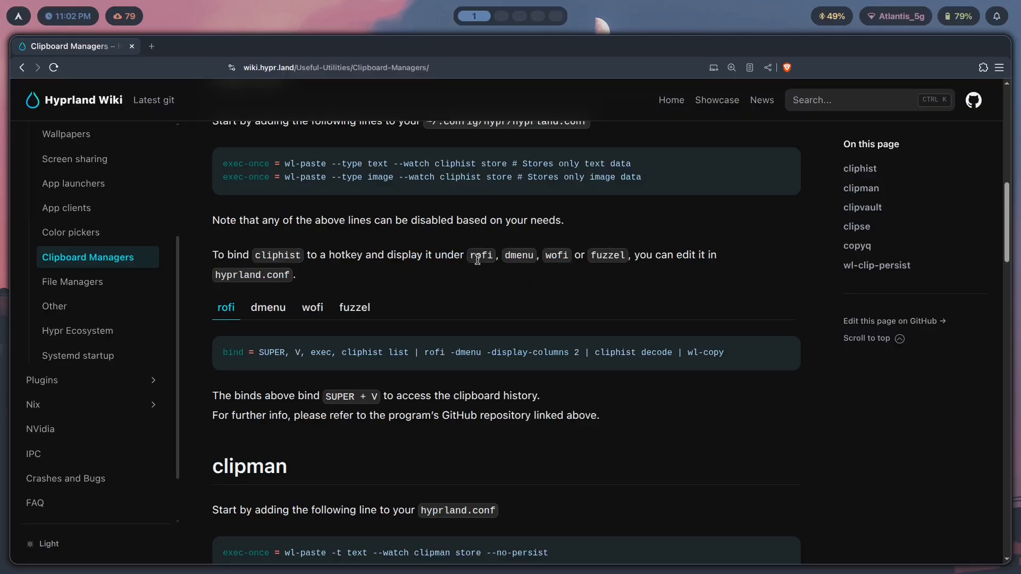
mouse_move(536, 266)
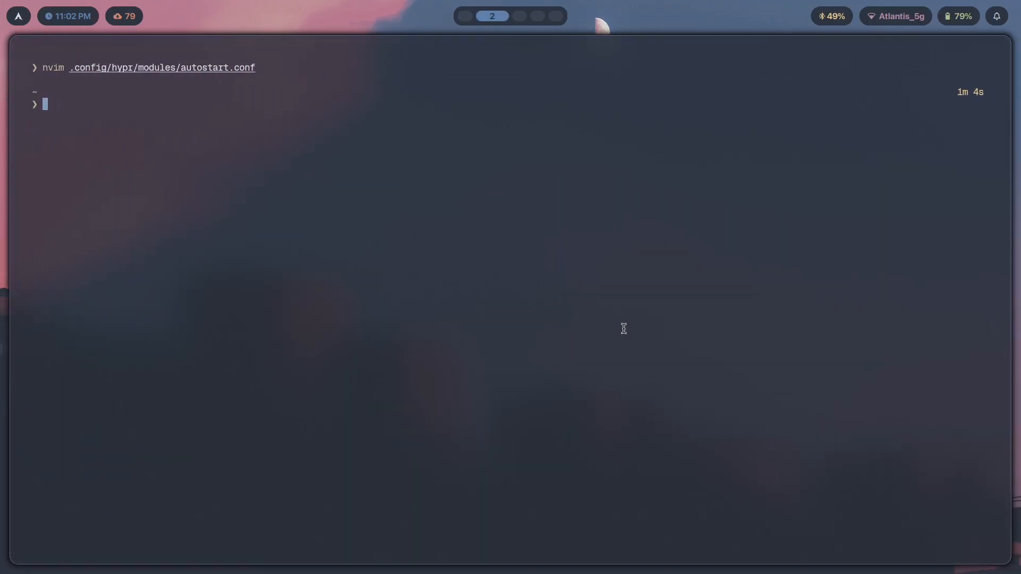
Step: Open .config/hypr/modules/binds.conf in Neovim and scroll to the Show clipboard history bind
text(nvim .config/)
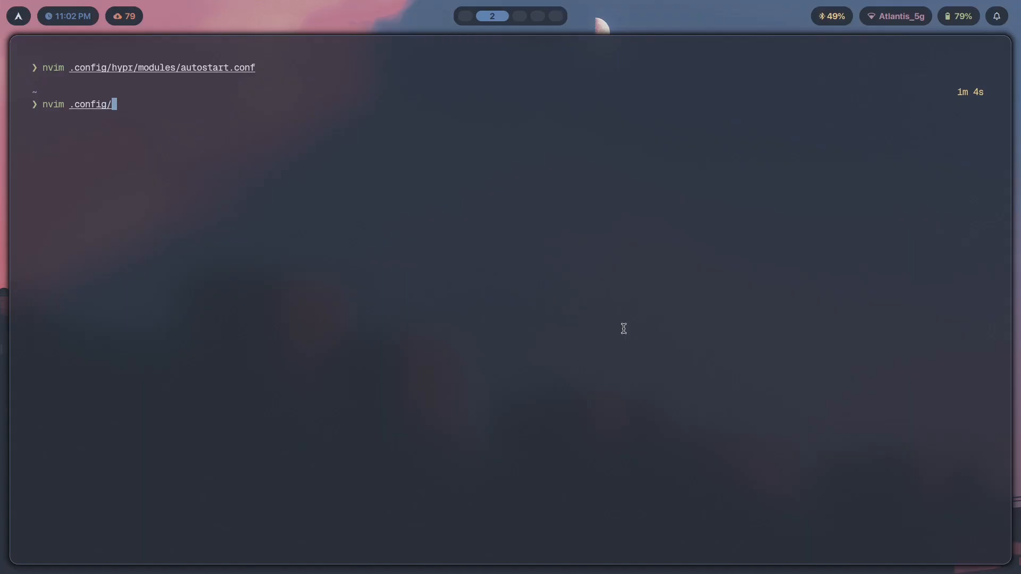
text(hypr/mod)
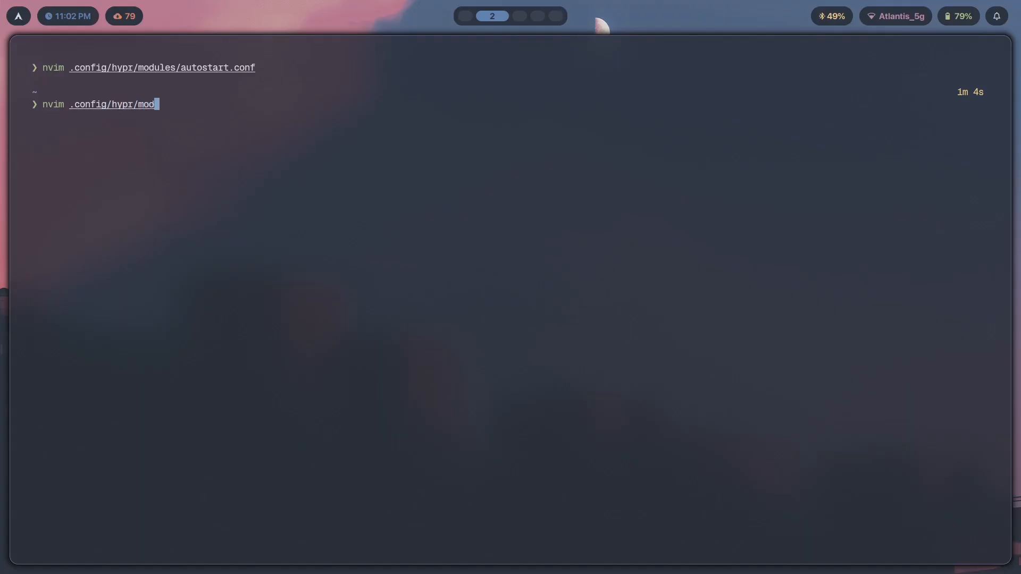
key(Return)
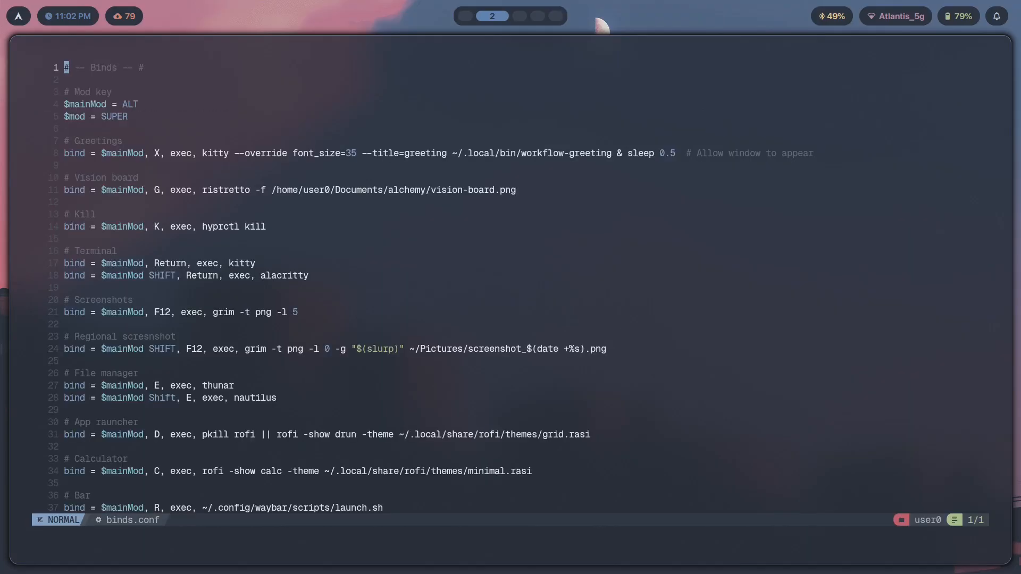
scroll(down, 3)
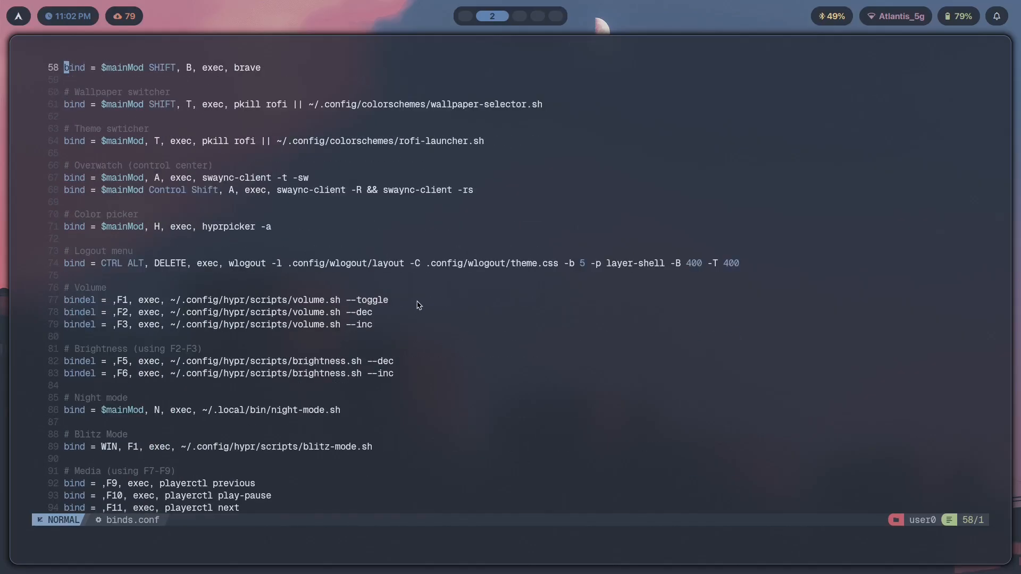
scroll(down, 3)
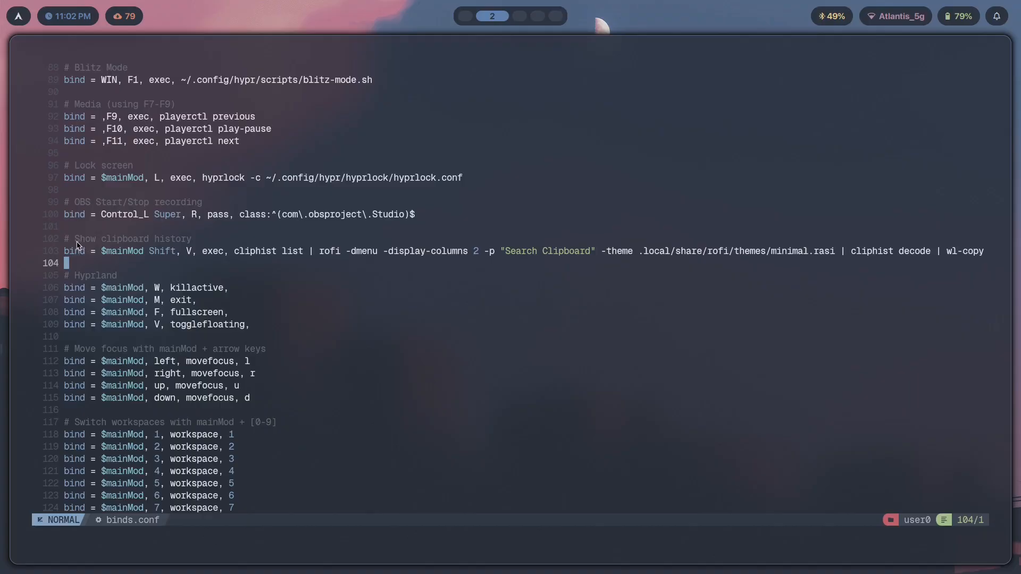
mouse_move(455, 269)
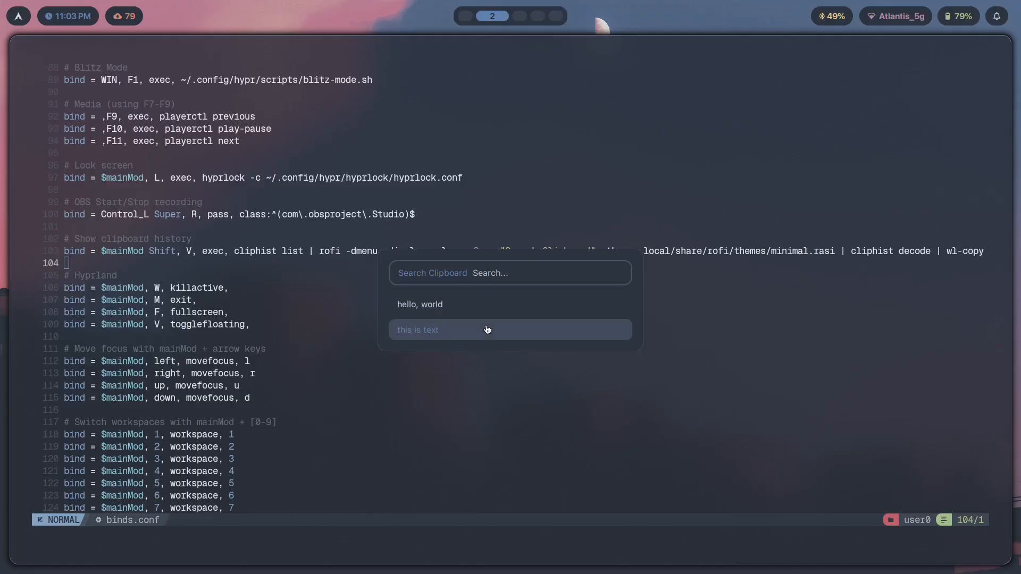
mouse_move(493, 341)
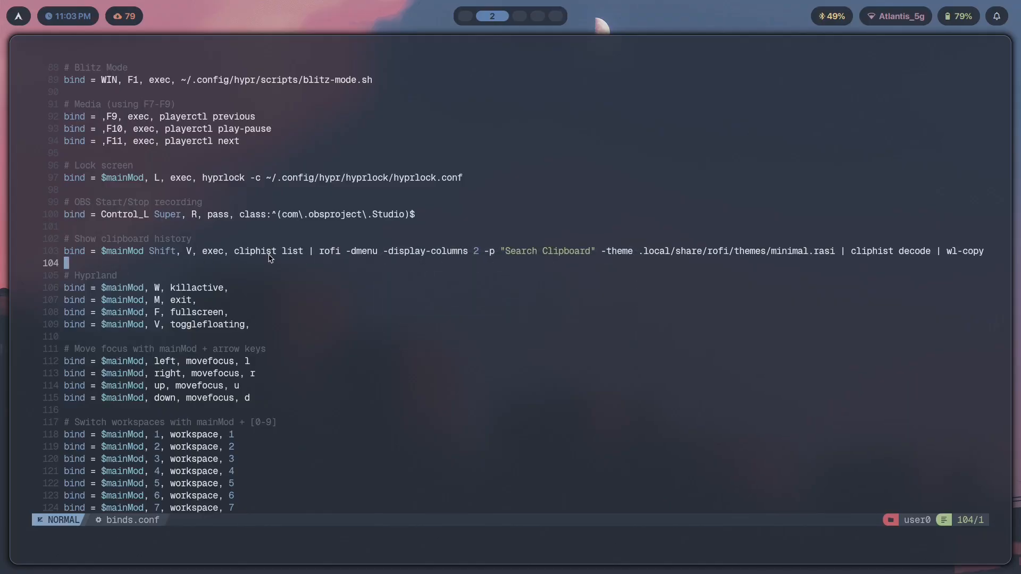
mouse_move(254, 260)
text(cliphist list)
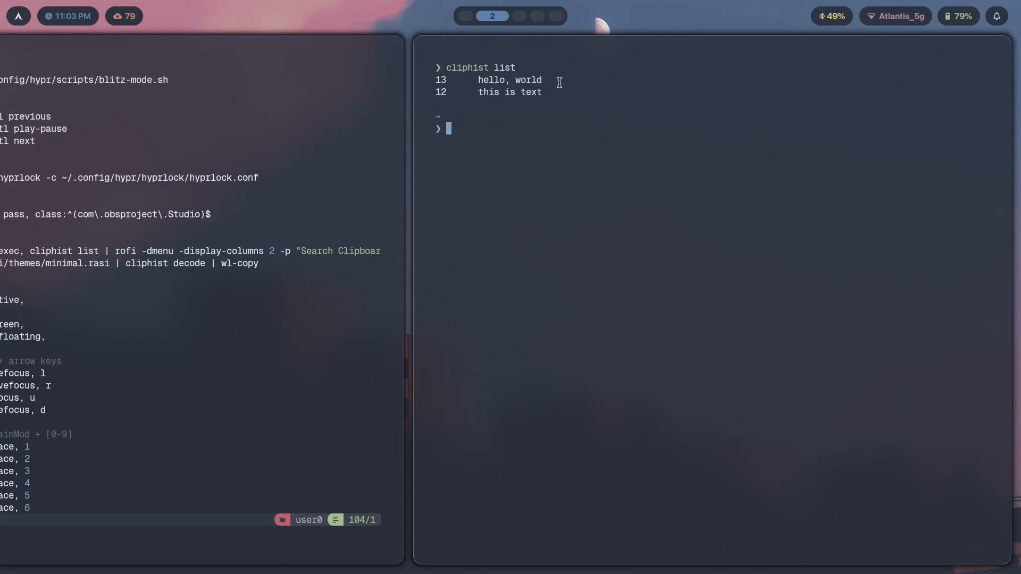
mouse_move(664, 162)
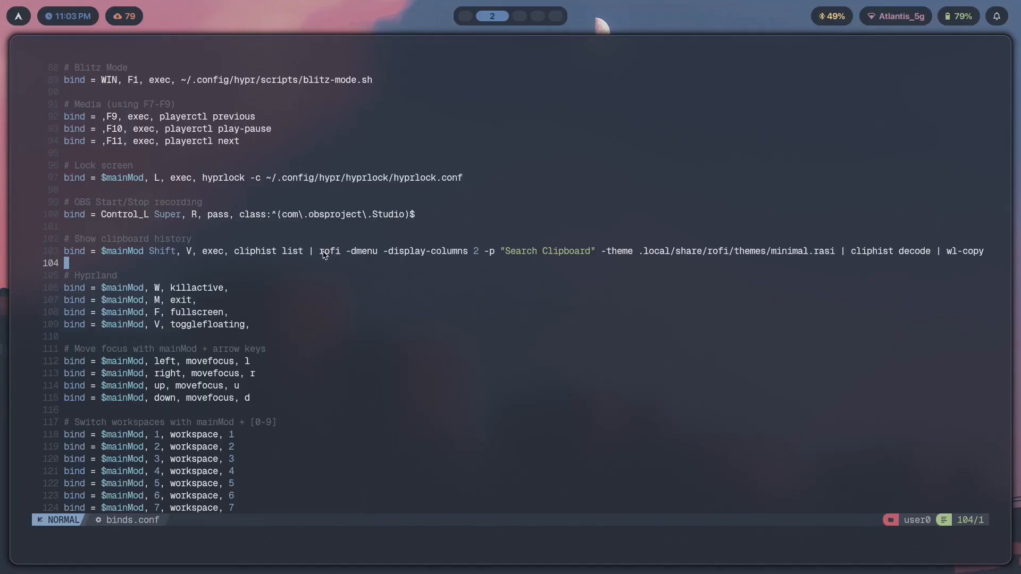
mouse_move(527, 262)
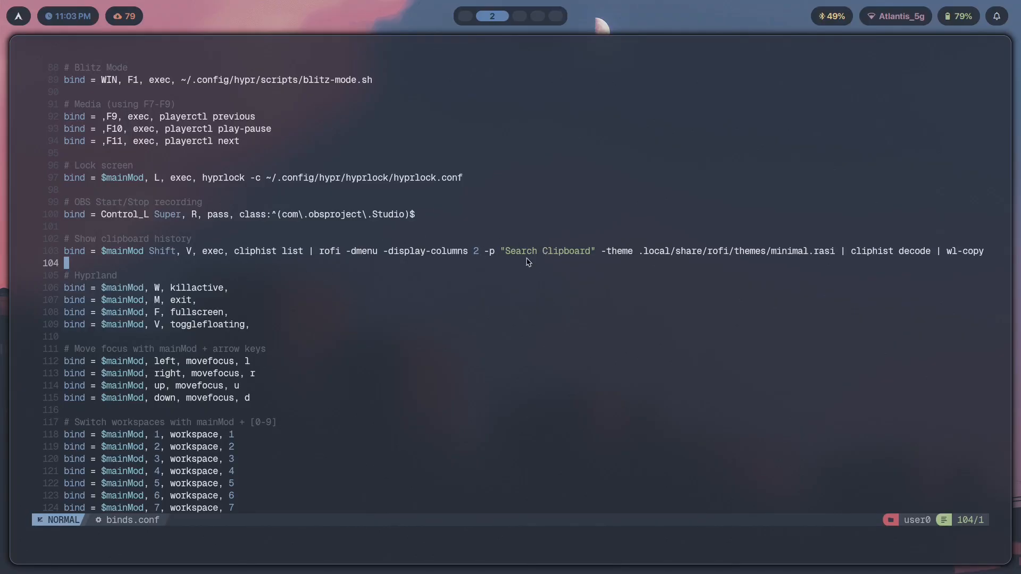
mouse_move(399, 259)
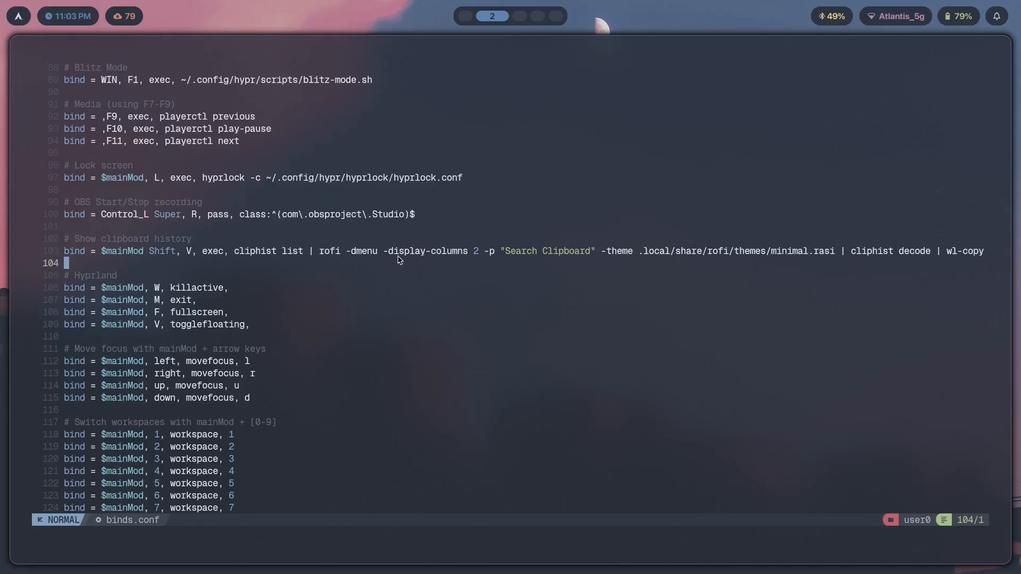
mouse_move(489, 262)
text(cliphist list)
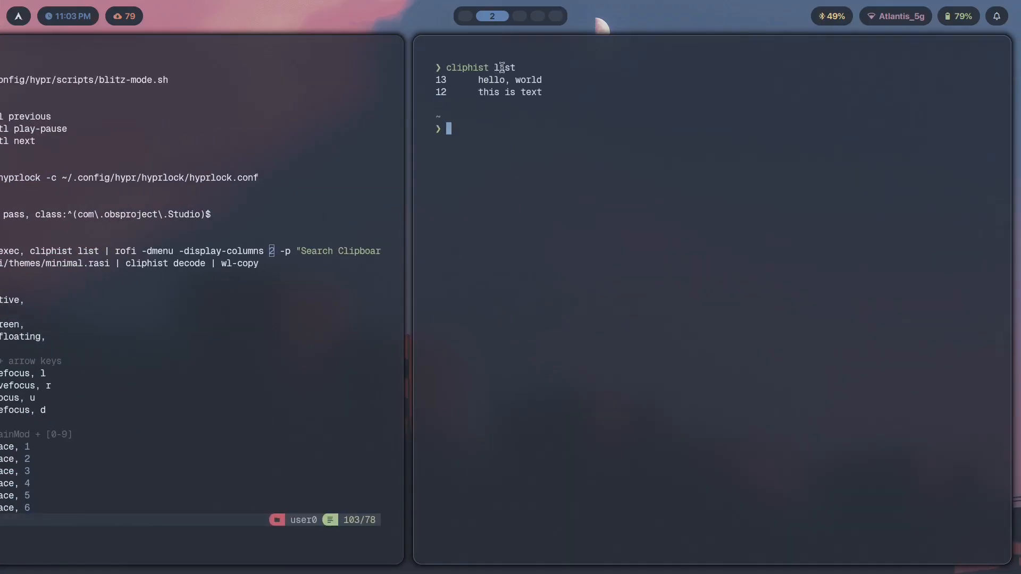
mouse_move(809, 169)
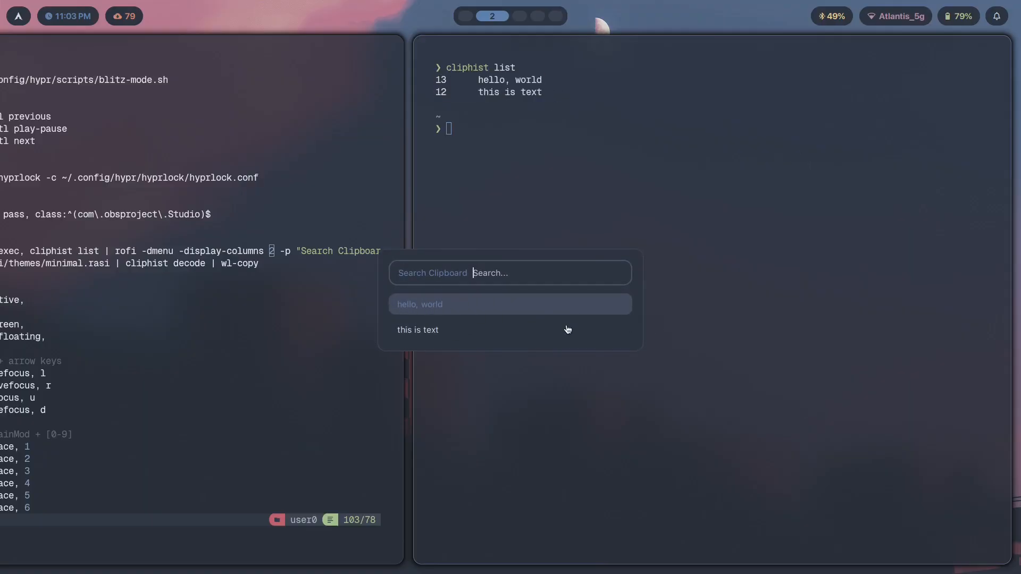
mouse_move(549, 332)
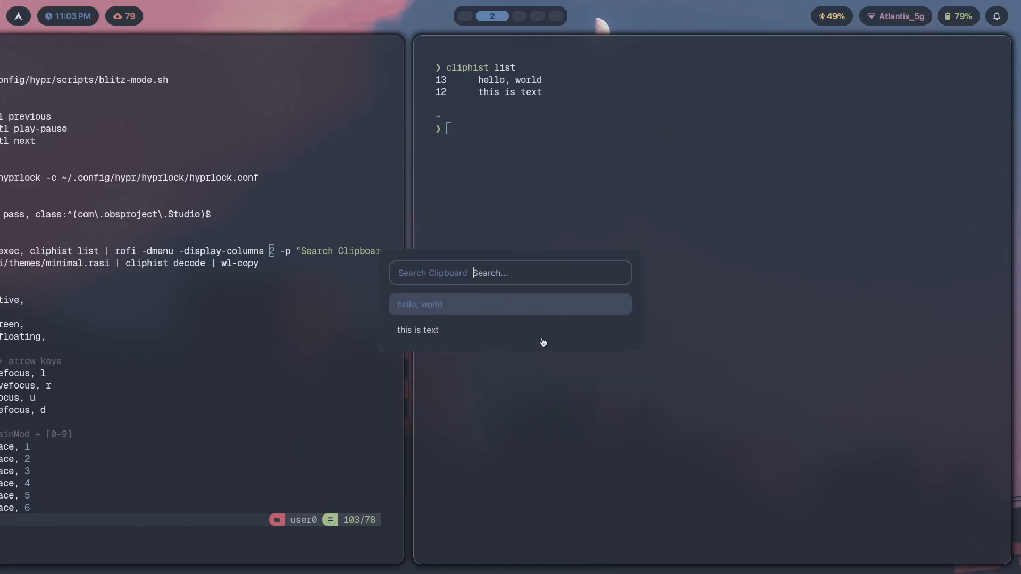
mouse_move(516, 333)
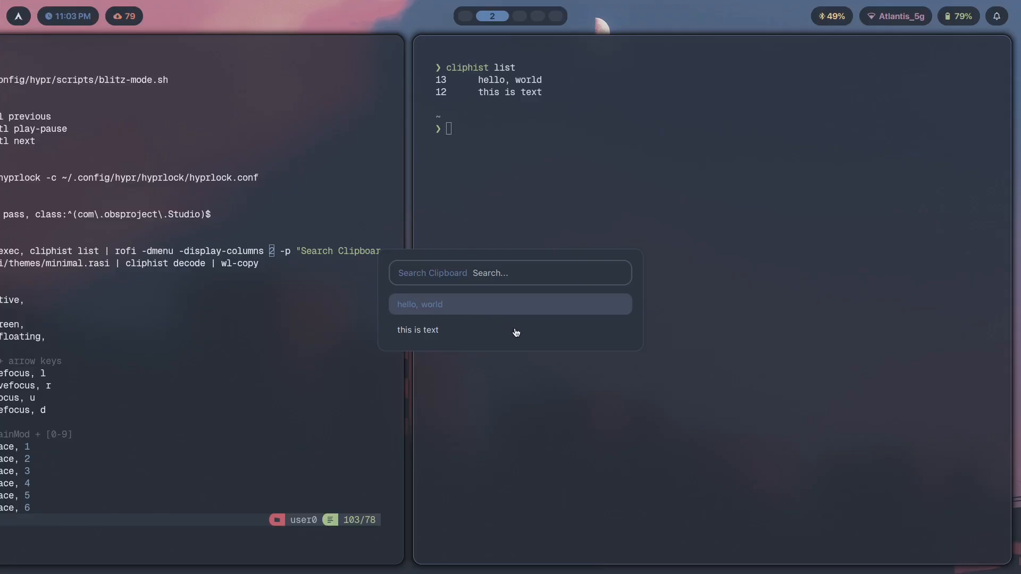
mouse_move(397, 340)
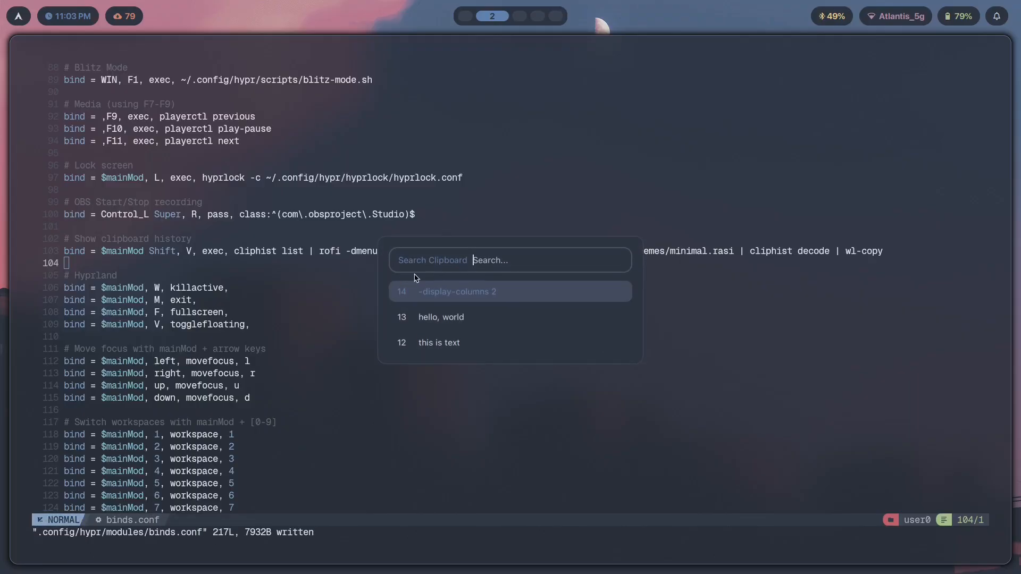
mouse_move(568, 326)
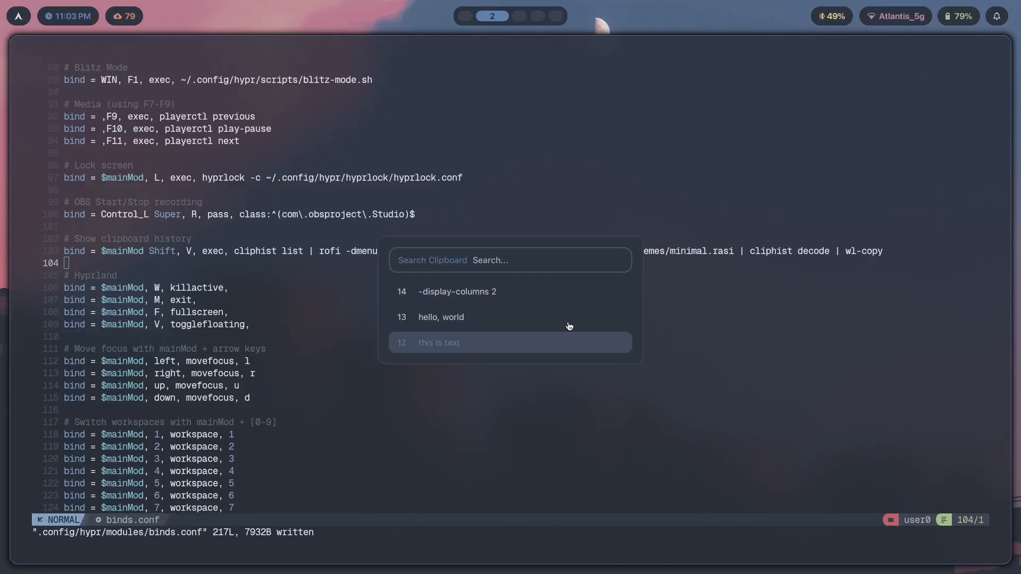
mouse_move(574, 328)
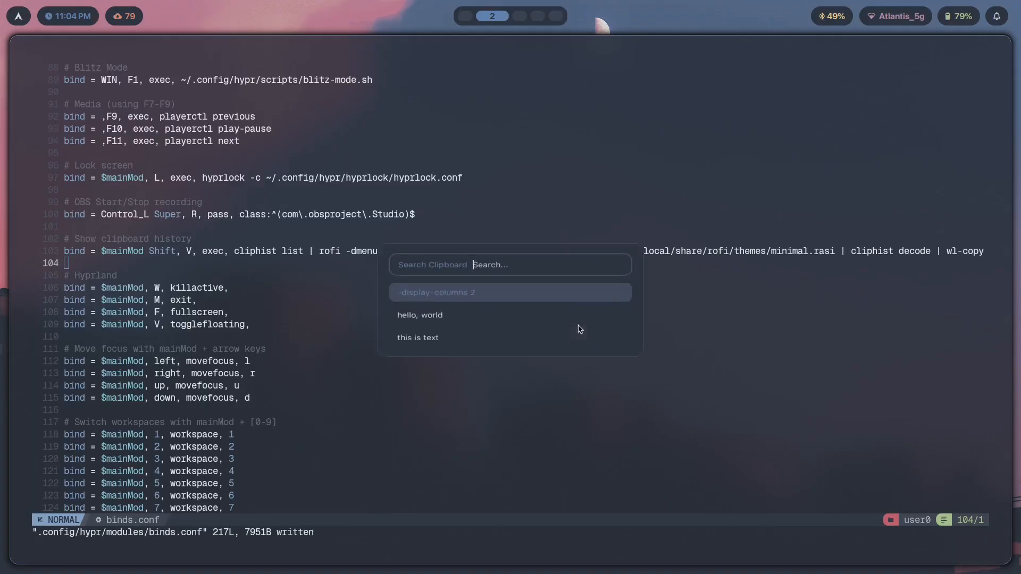
Step: Dismiss the rofi clipboard picker, then reopen it with super+shift+v to confirm the new entry and close it
key(Escape)
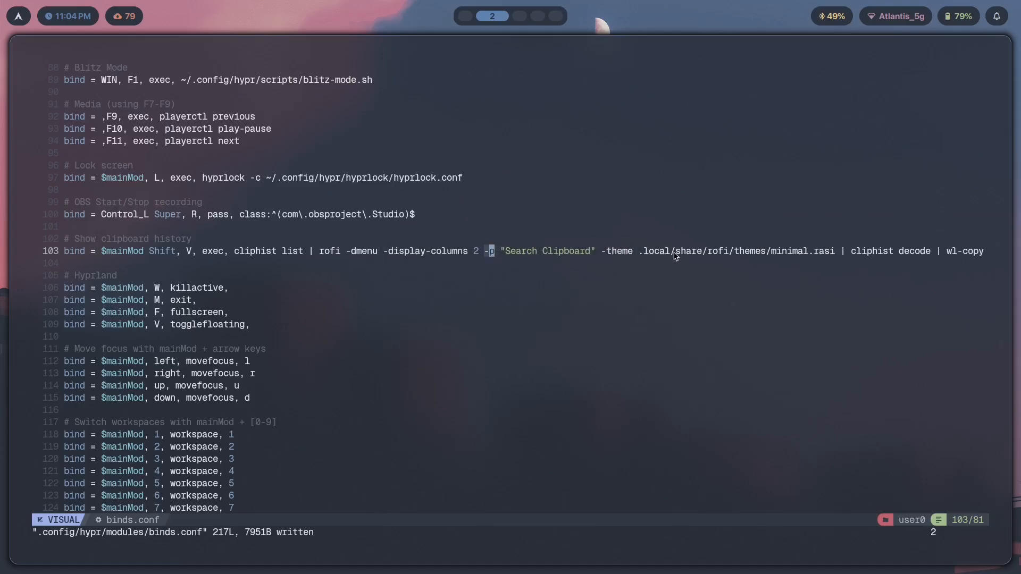
key(Escape)
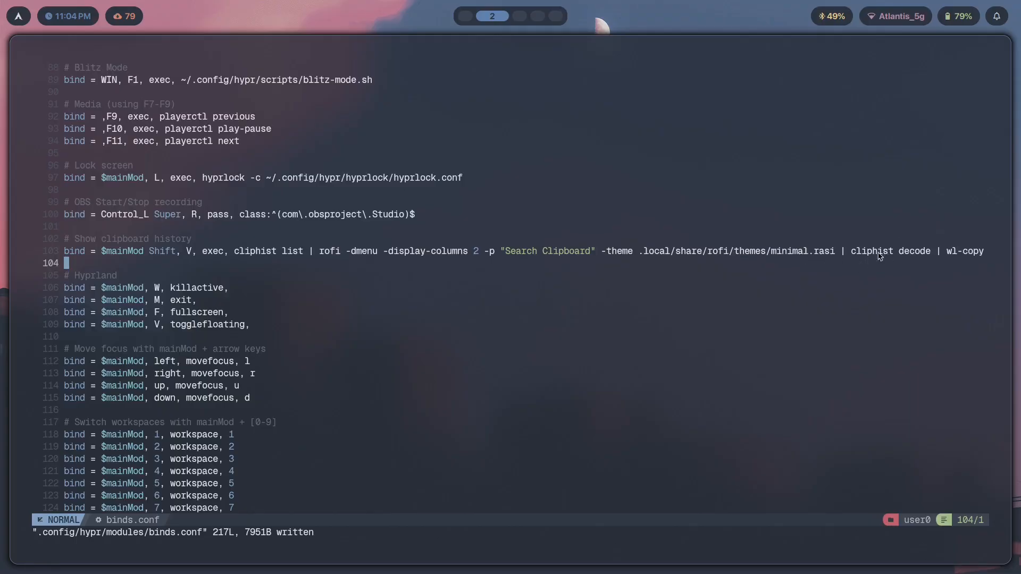
mouse_move(822, 248)
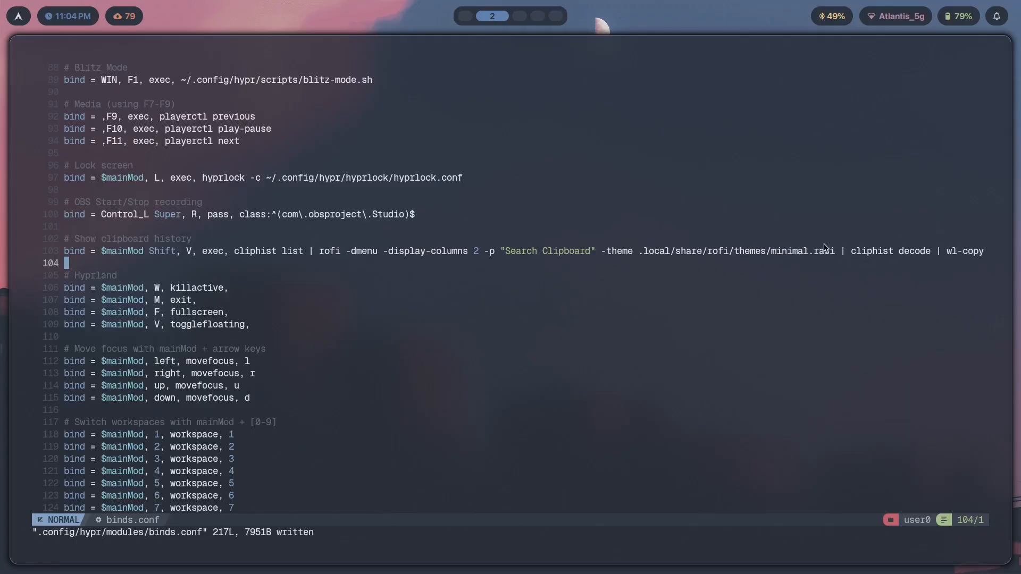
mouse_move(921, 262)
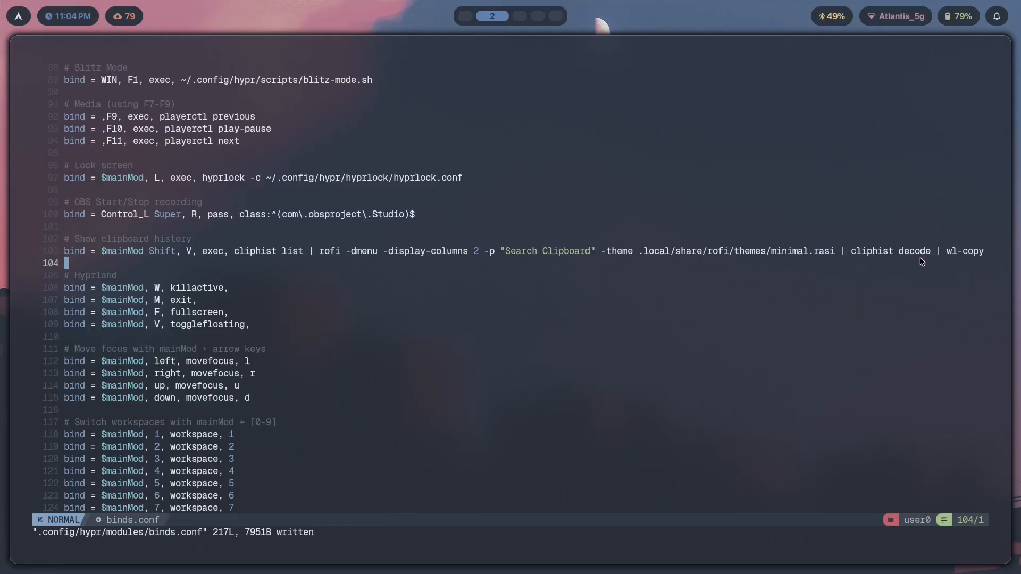
mouse_move(697, 201)
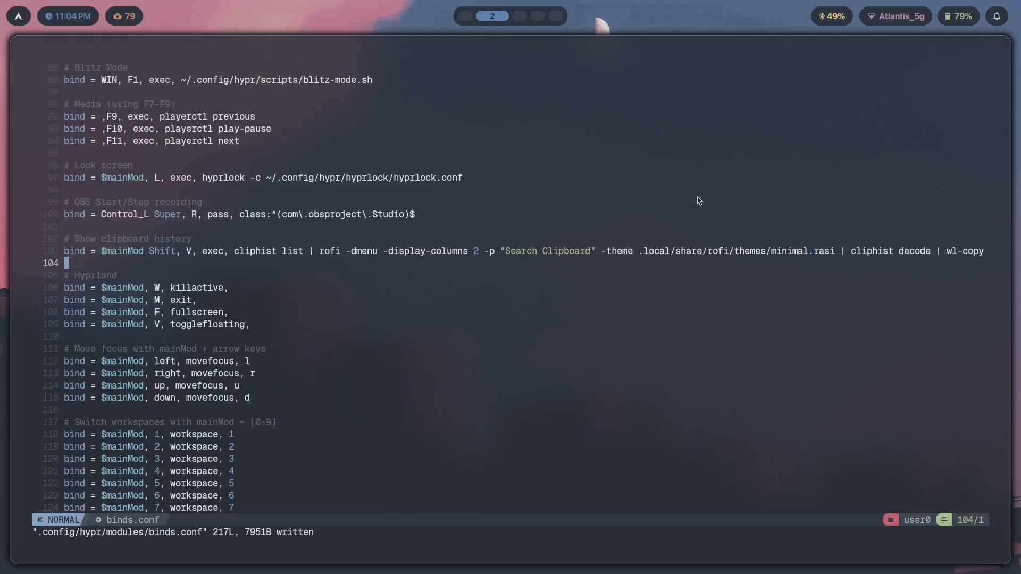
key(super+shift+v)
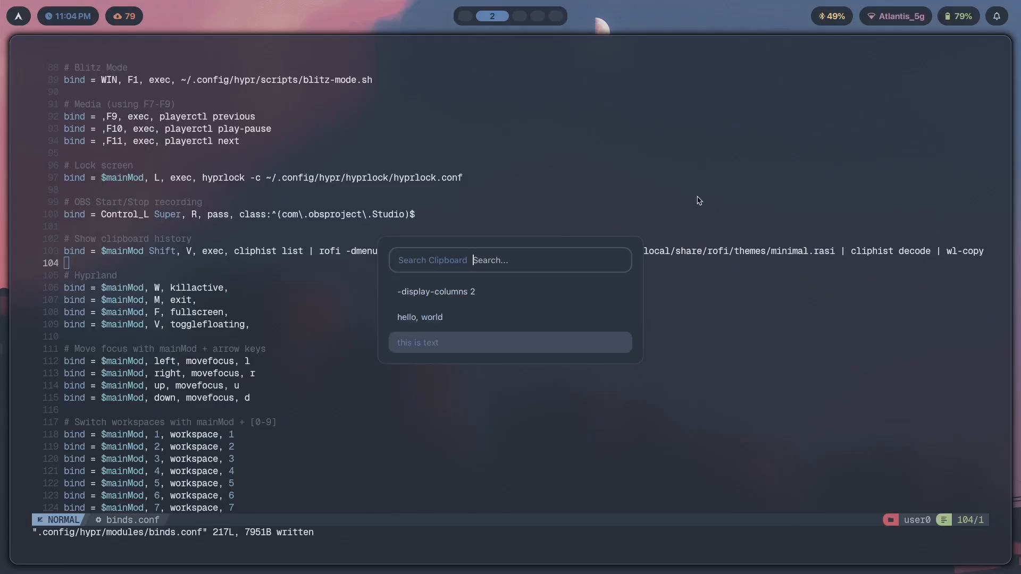
key(escape)
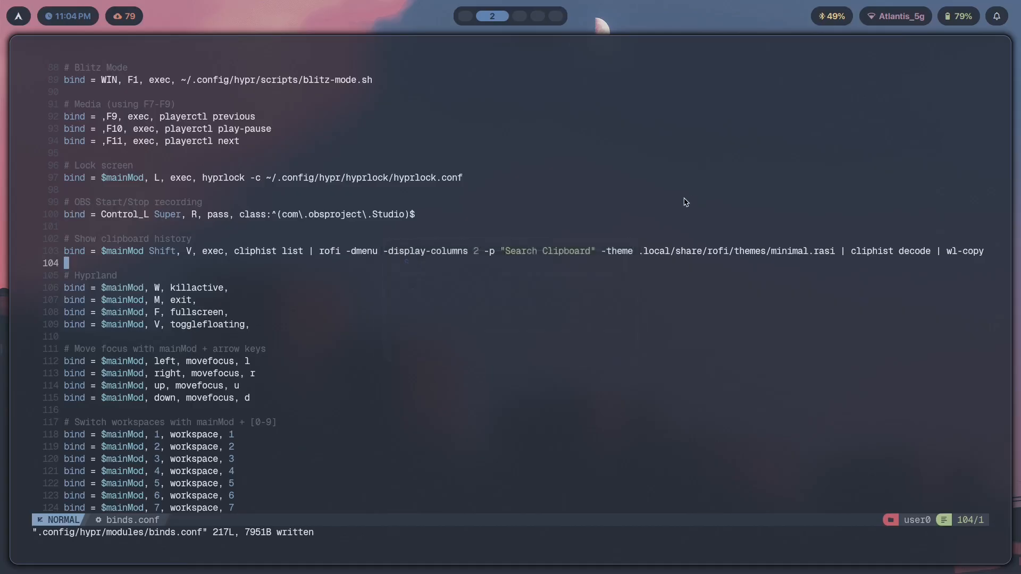
mouse_move(116, 256)
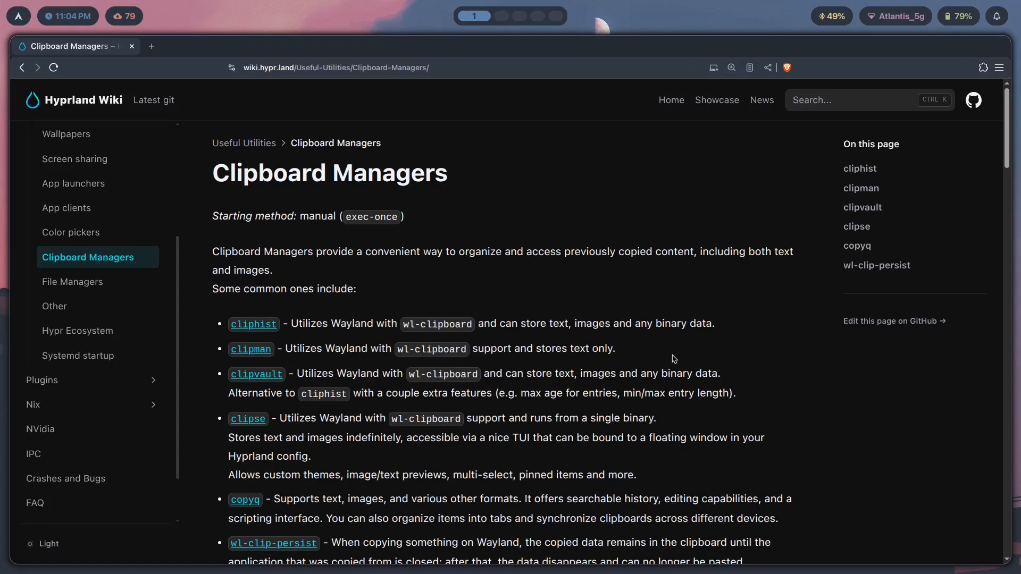
Step: Scroll the Clipboard Managers wiki page down to the cliphist section and its rofi keybind
scroll(down, 3)
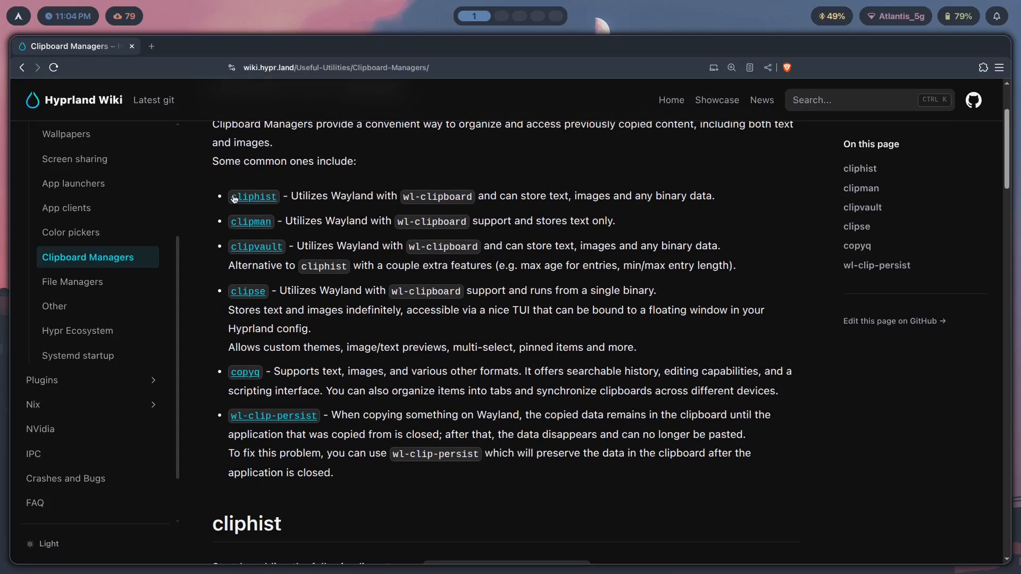
scroll(down, 3)
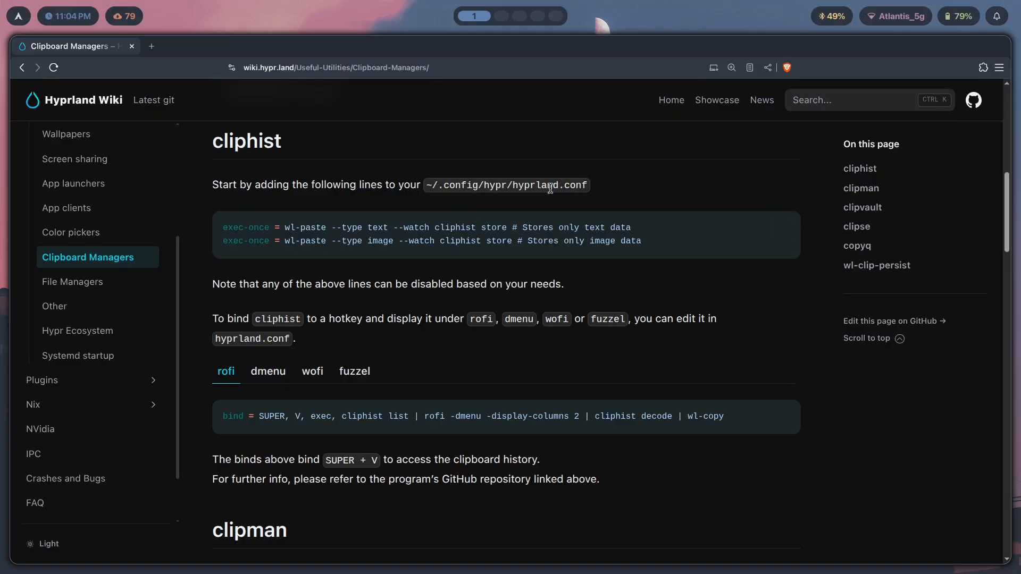
scroll(down, 3)
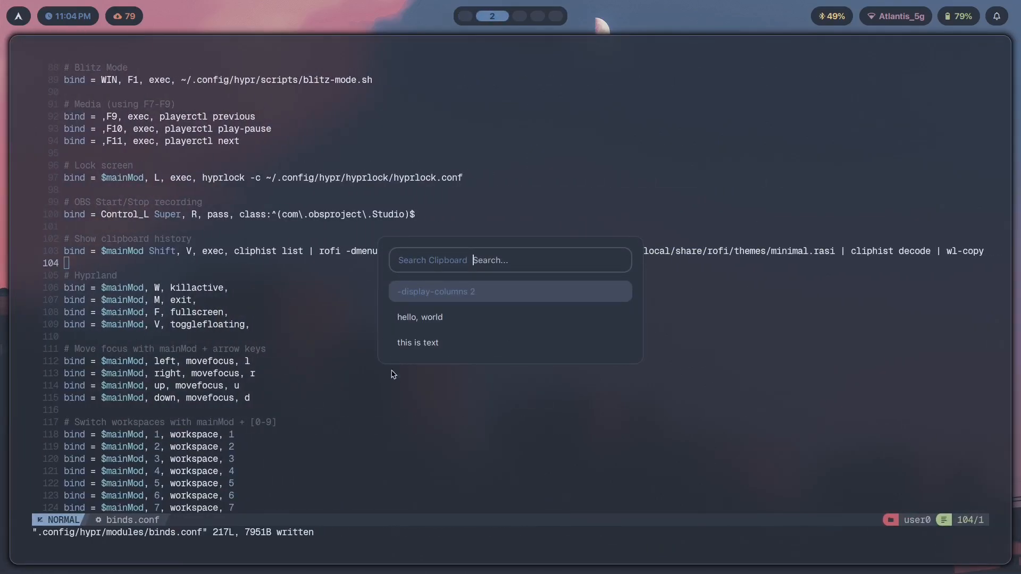
Step: Close the clipboard picker and start a yay -S nwg-clipman install in a terminal
key(Escape)
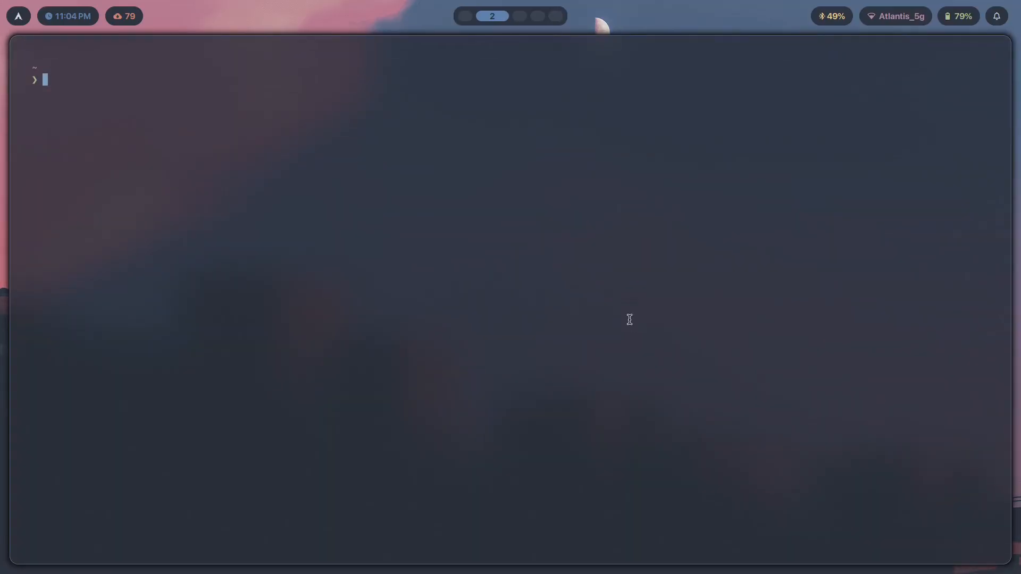
text(yay -S nwg)
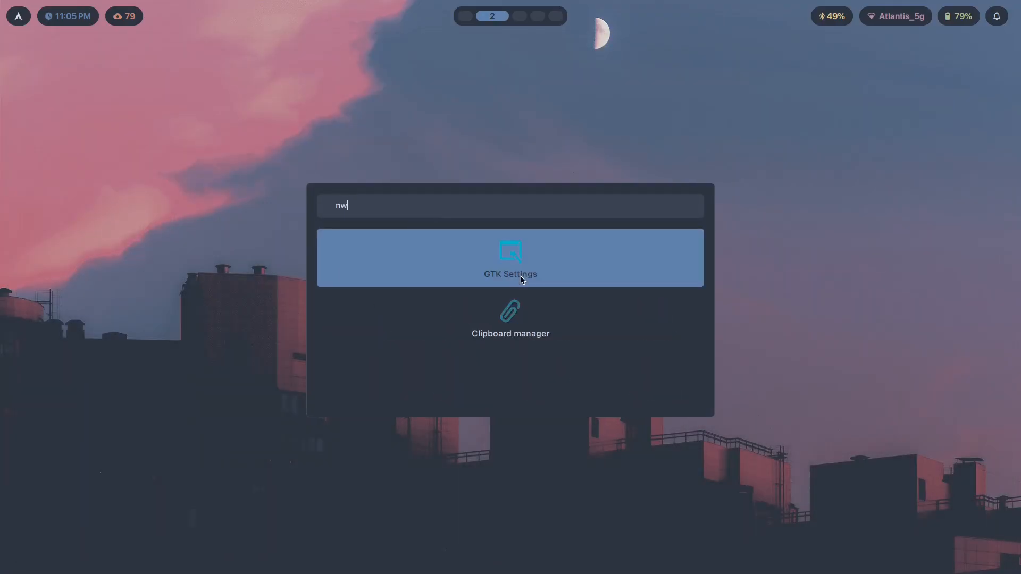
Step: Search nwg-clipman in the app launcher and launch the Clipboard manager result
text(g)
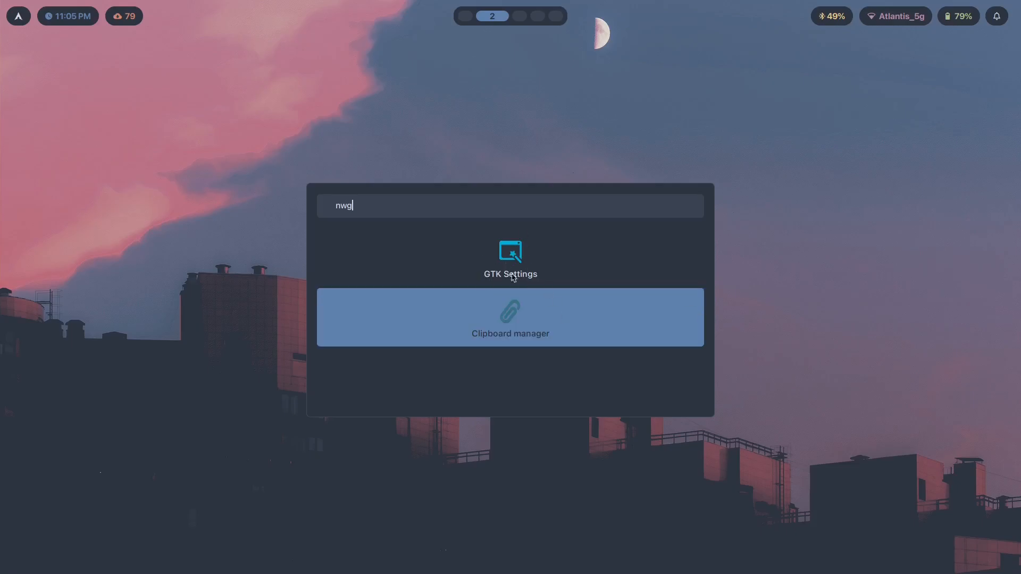
mouse_move(520, 319)
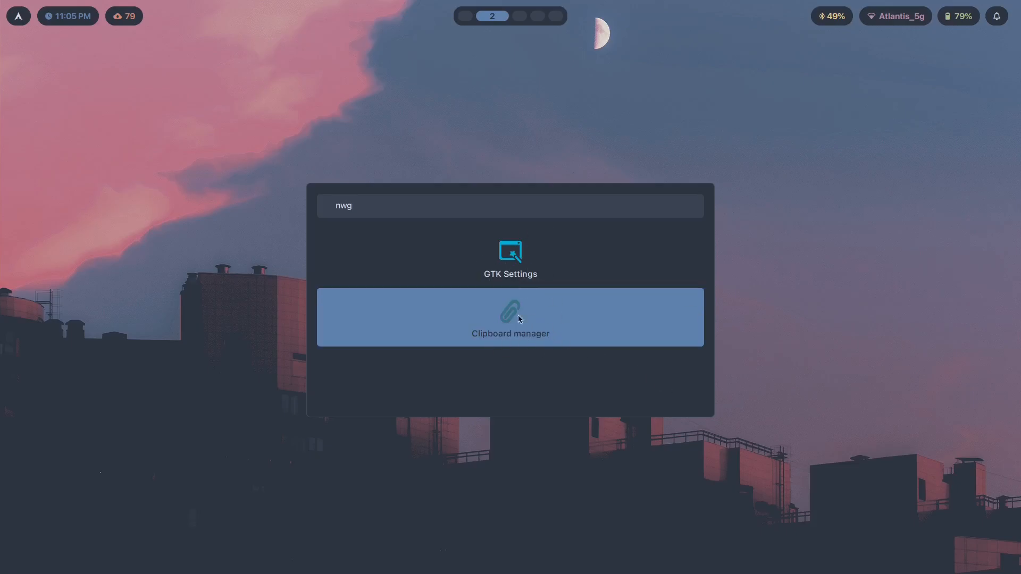
text(-)
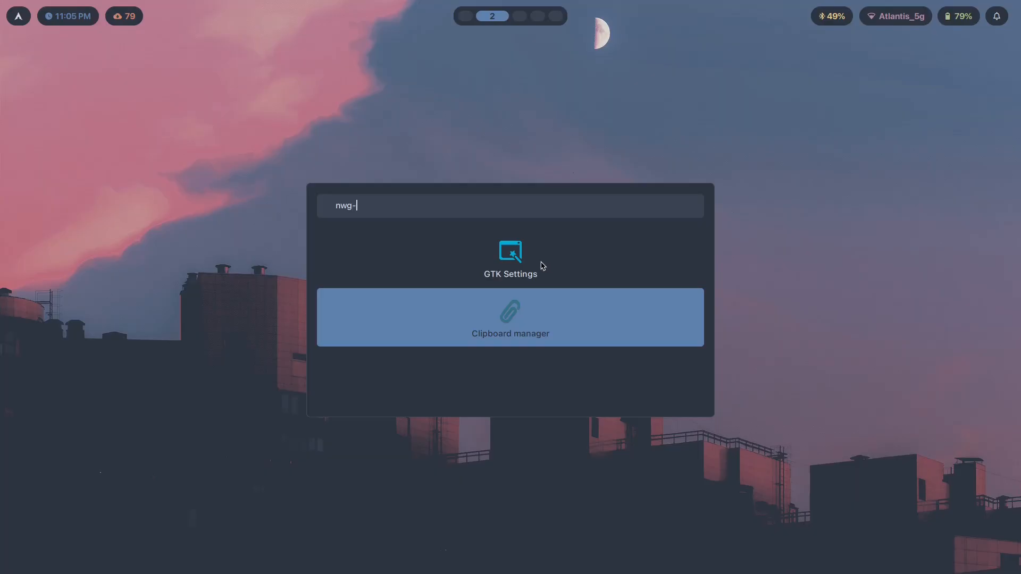
text(clipman)
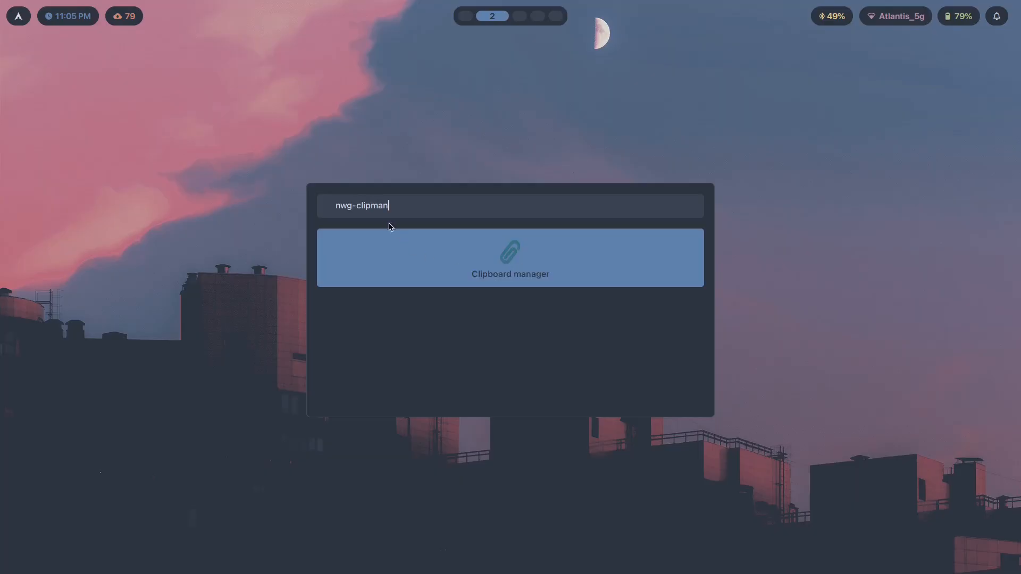
mouse_move(334, 216)
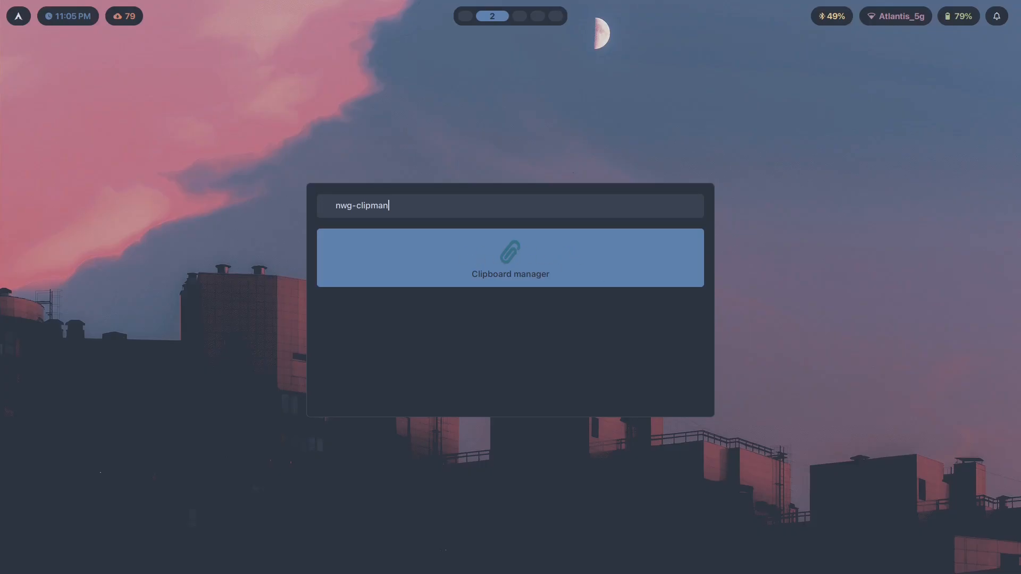
click(509, 258)
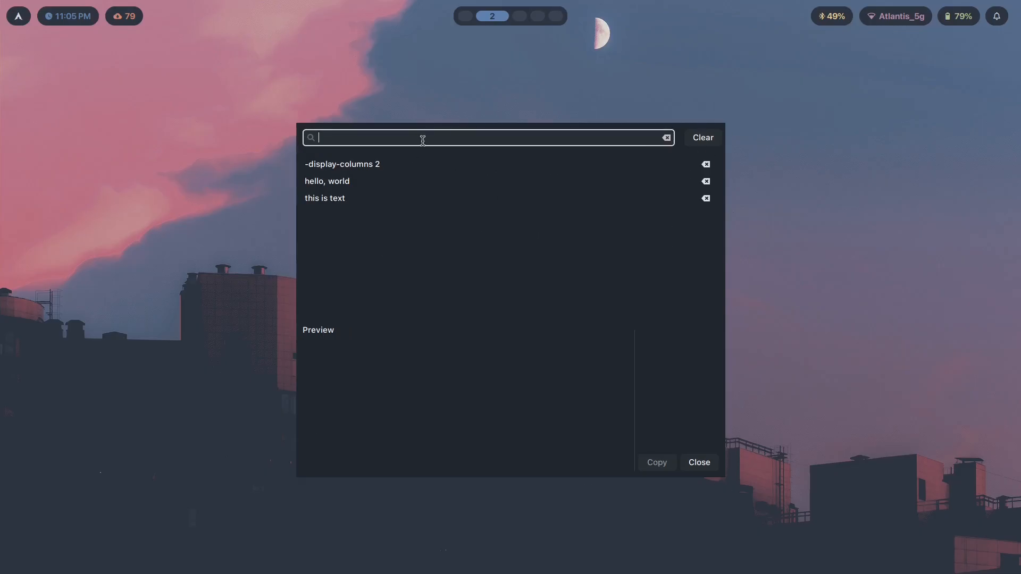
Step: Clear all saved clipboard history from nwg-clipman so the picker shows no entries
click(702, 137)
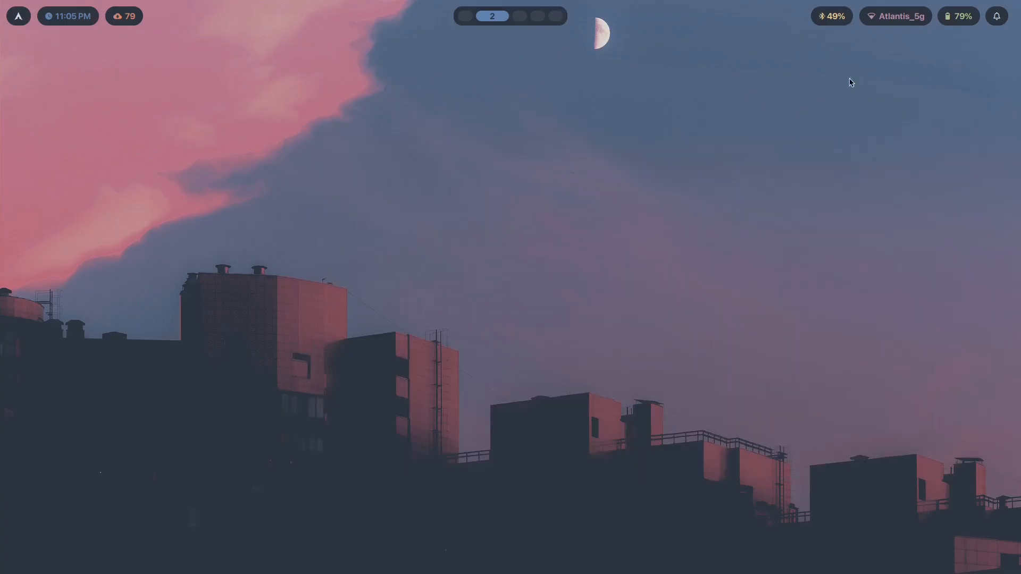
mouse_move(474, 213)
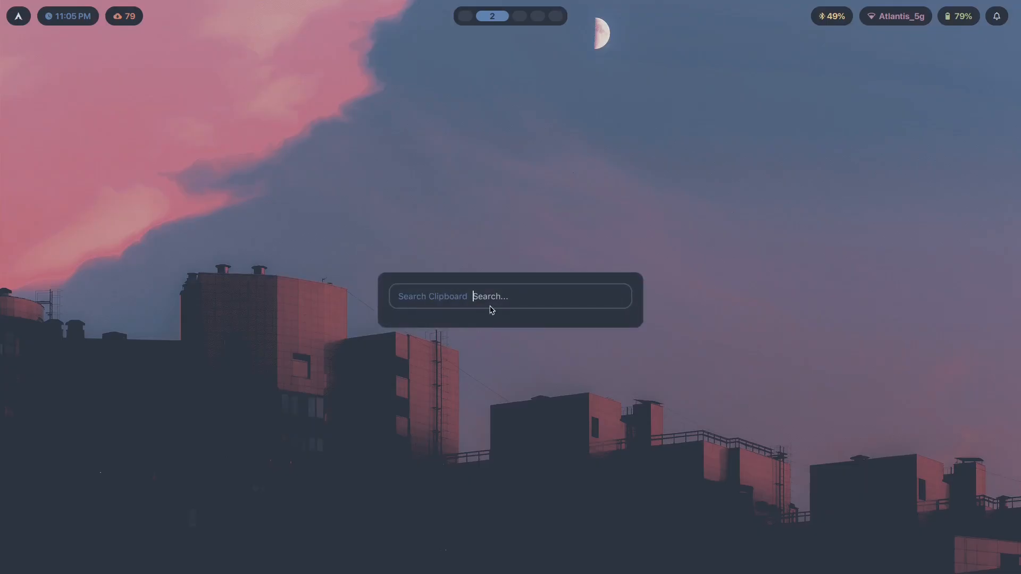
mouse_move(640, 330)
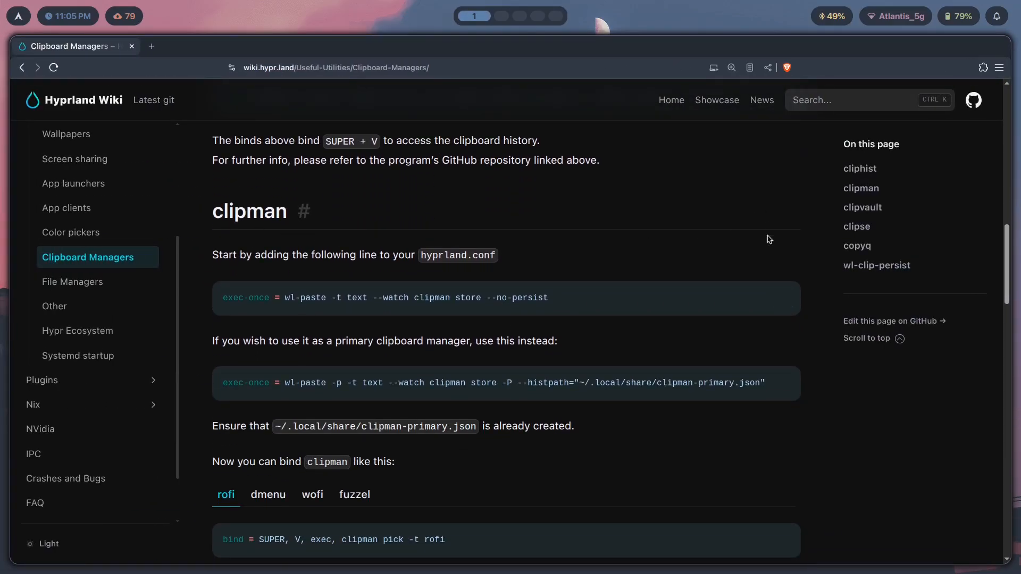
Step: Scroll the Clipboard Managers wiki page through the clipman, clipvault and clipse sections
scroll(down, 3)
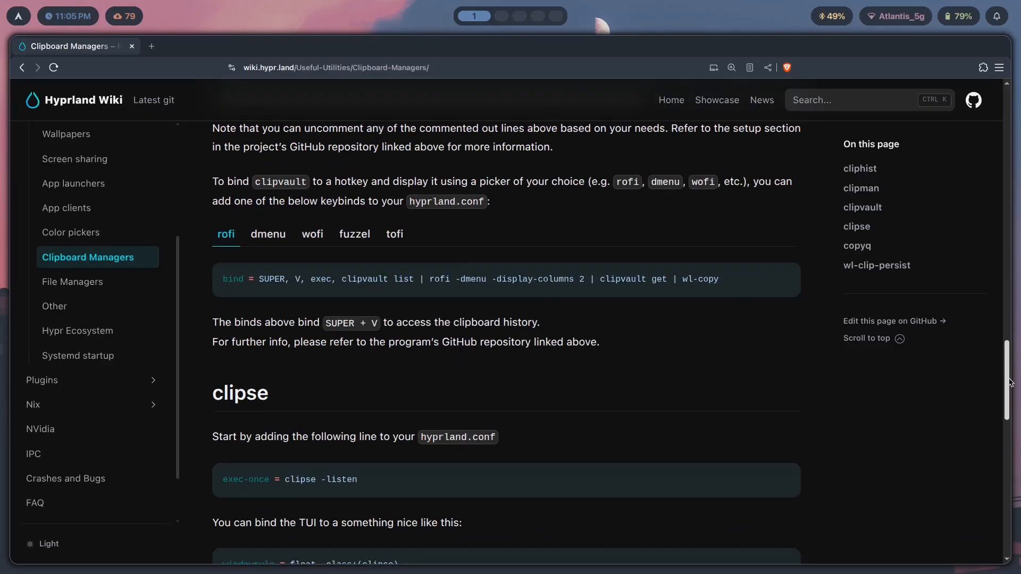
scroll(up, 3)
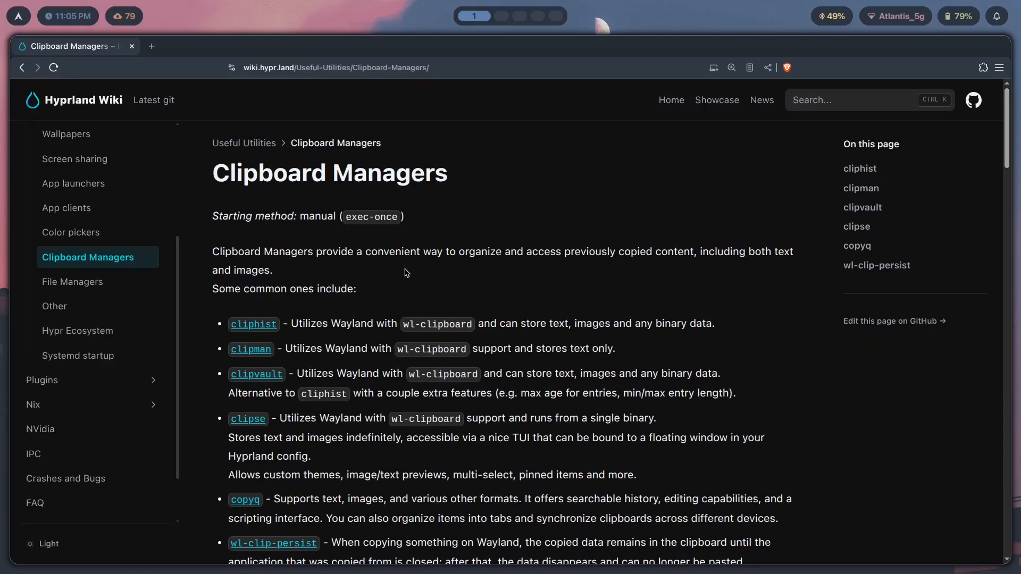
scroll(down, 3)
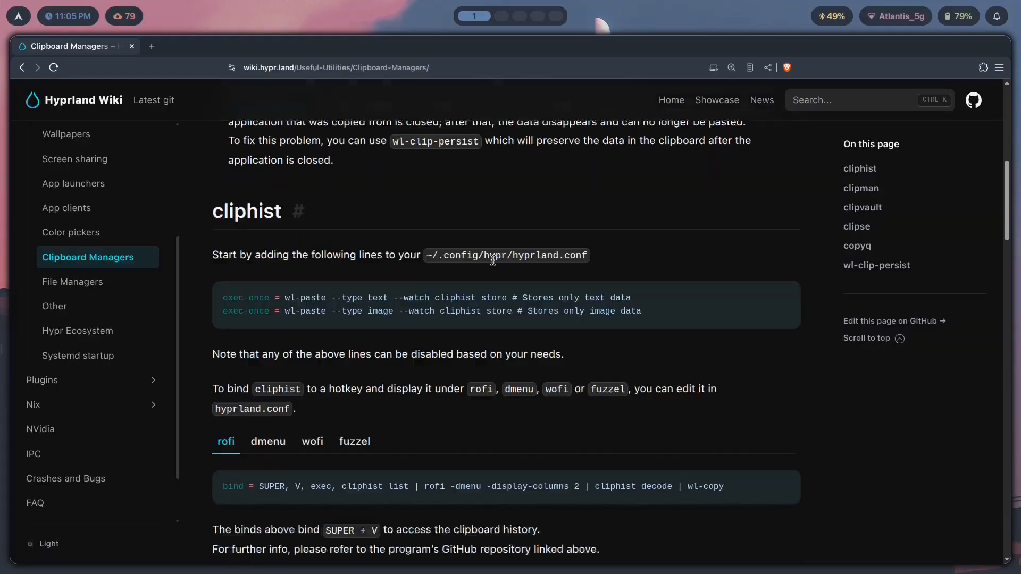
scroll(down, 3)
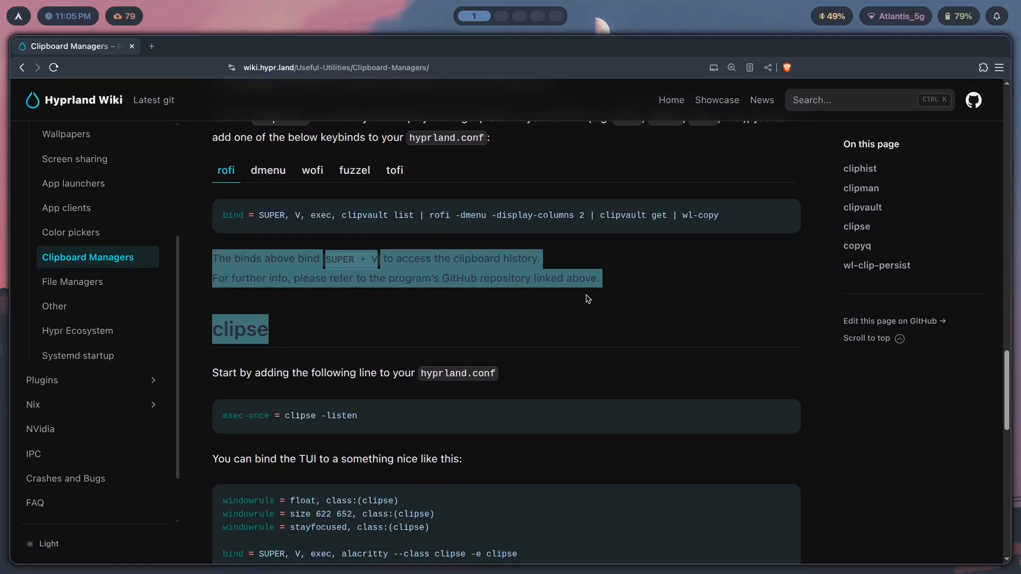
scroll(up, 3)
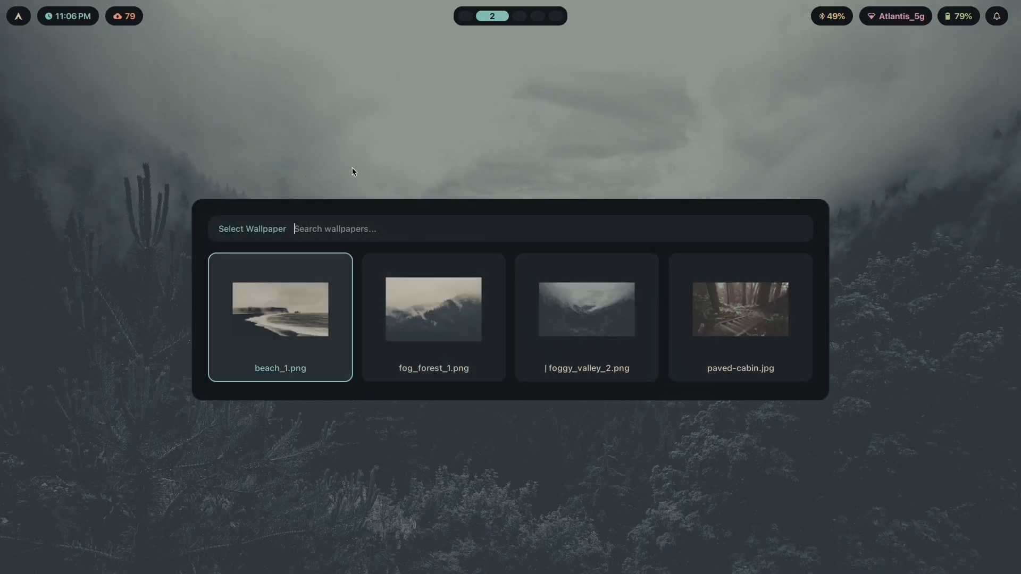
Step: Apply beach_1.png as the wallpaper and skim the Gumroad Theme Switchers lesson content
click(280, 316)
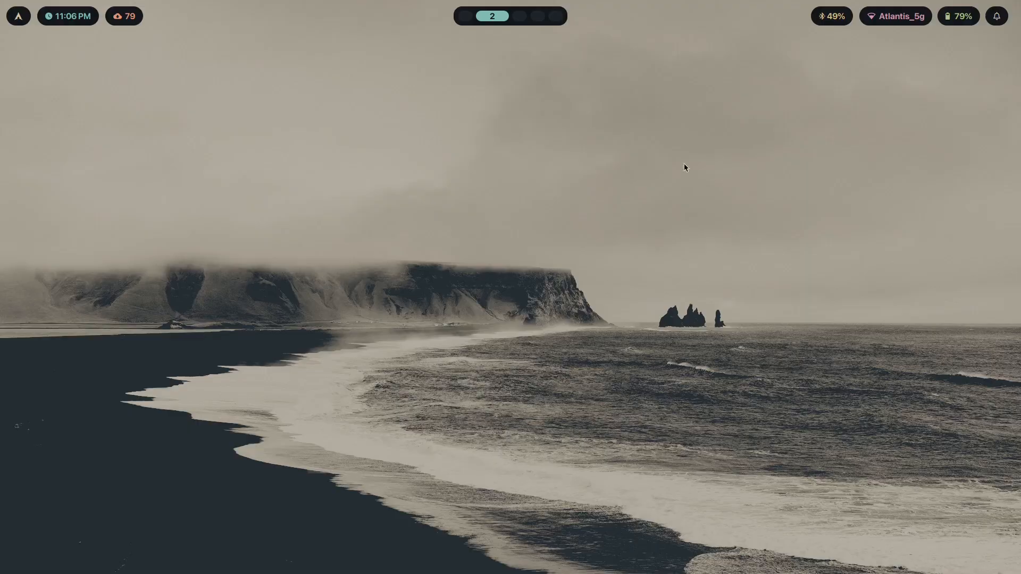
mouse_move(478, 153)
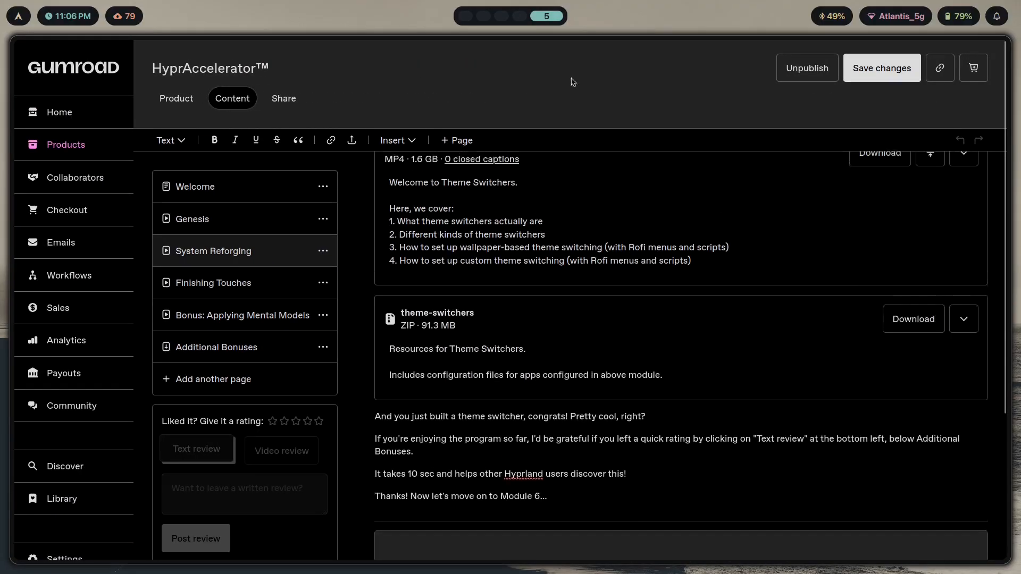
scroll(down, 3)
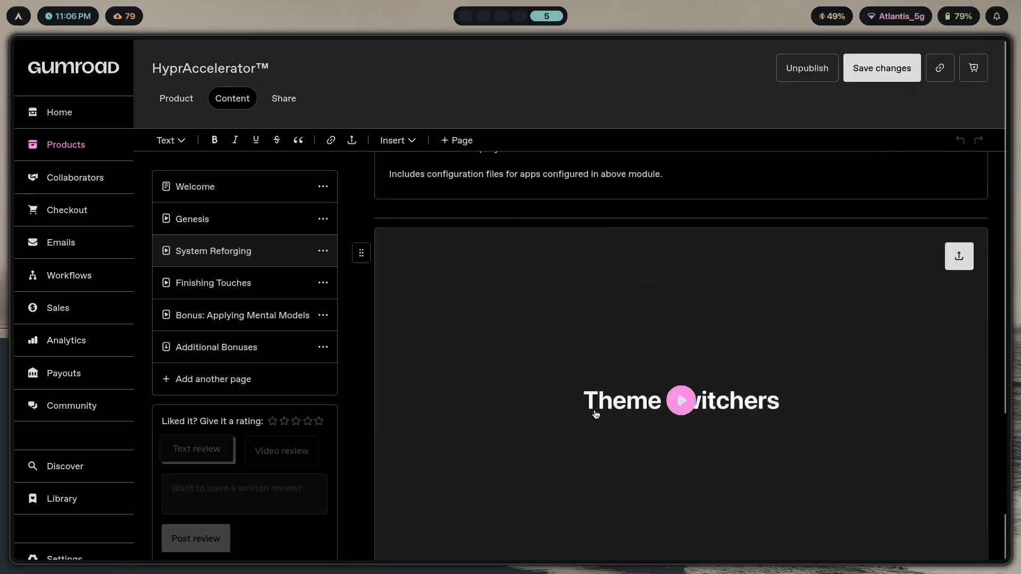
scroll(up, 3)
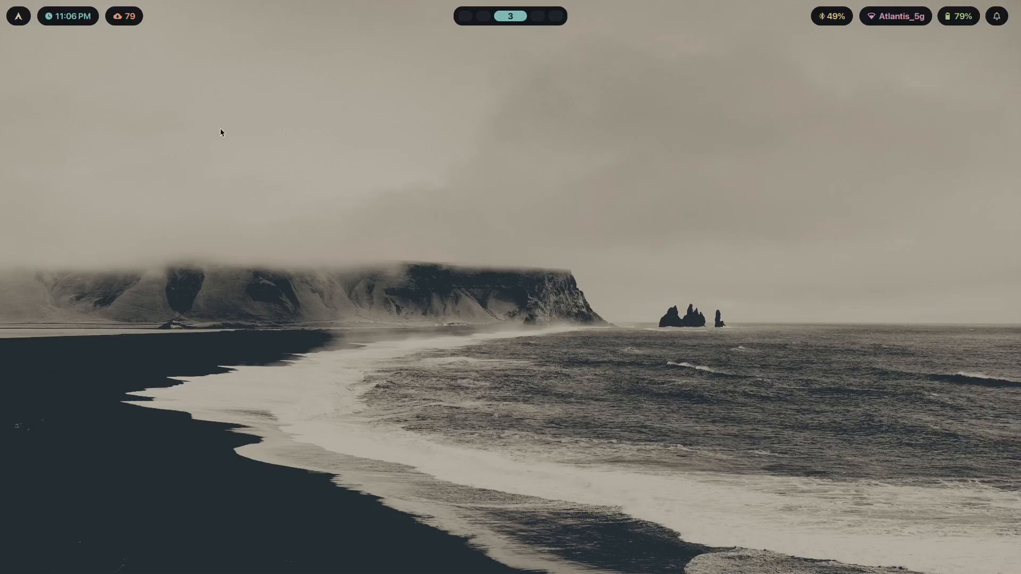
mouse_move(704, 393)
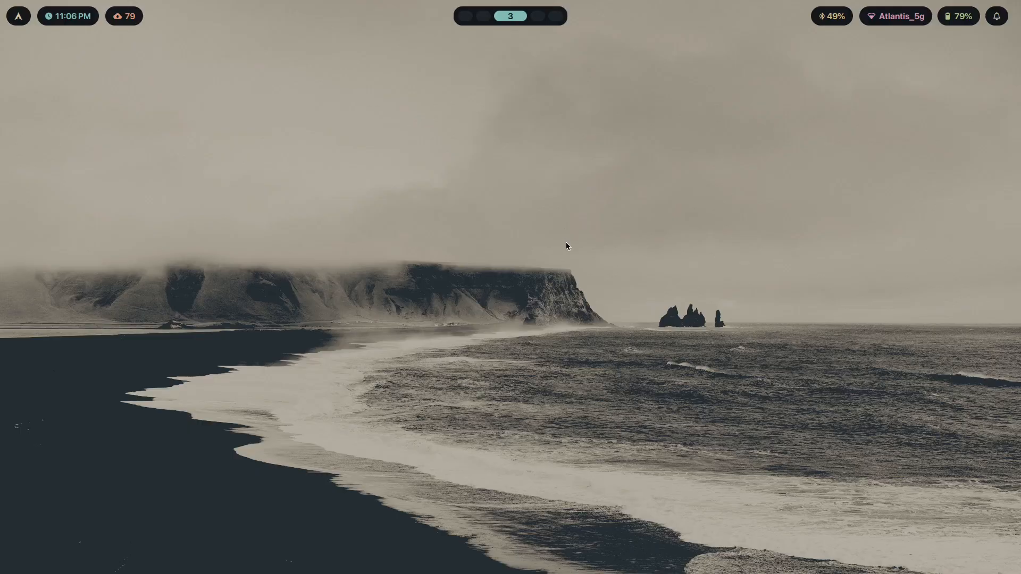
mouse_move(539, 349)
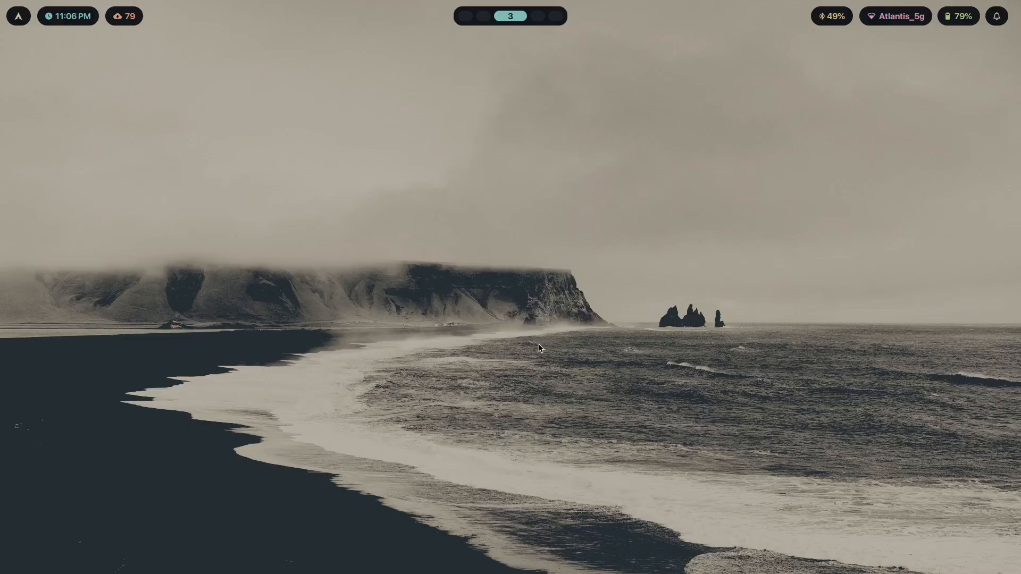
mouse_move(790, 329)
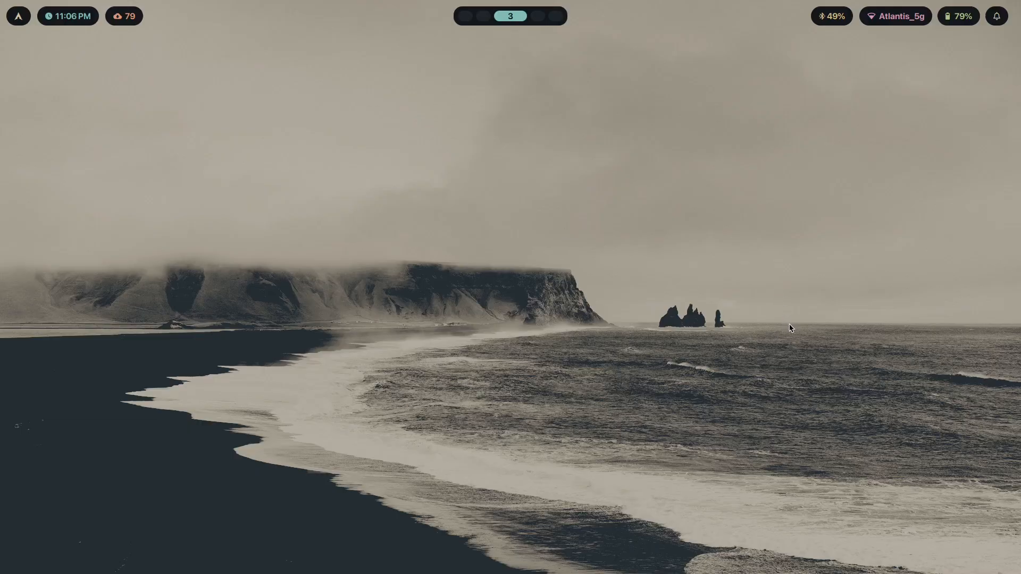
mouse_move(787, 332)
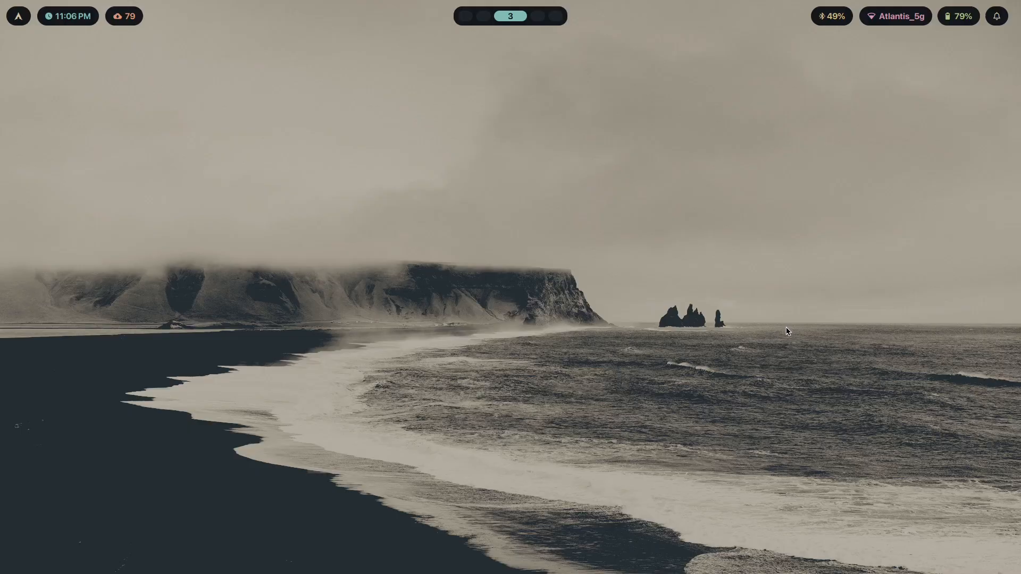
mouse_move(778, 332)
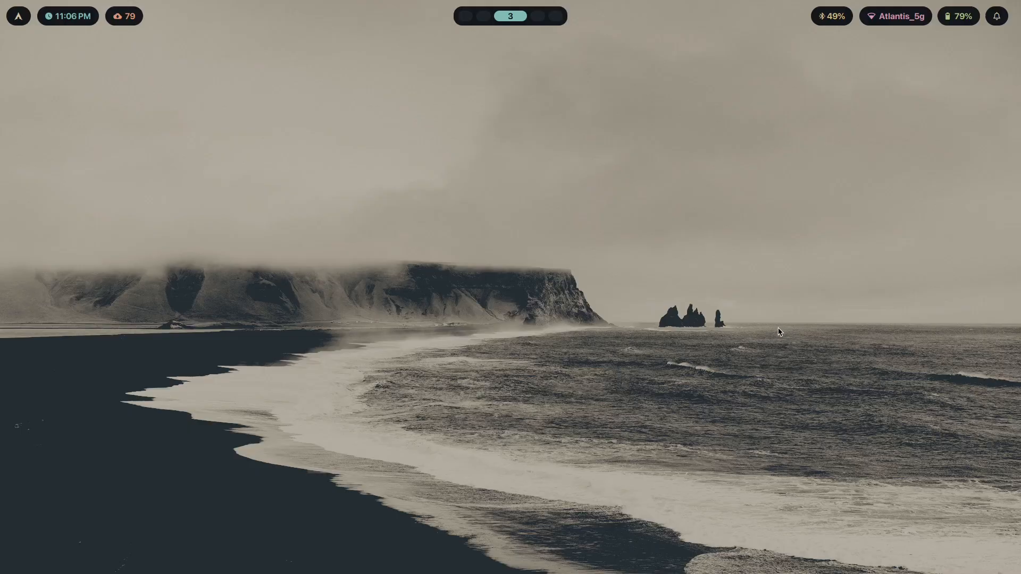